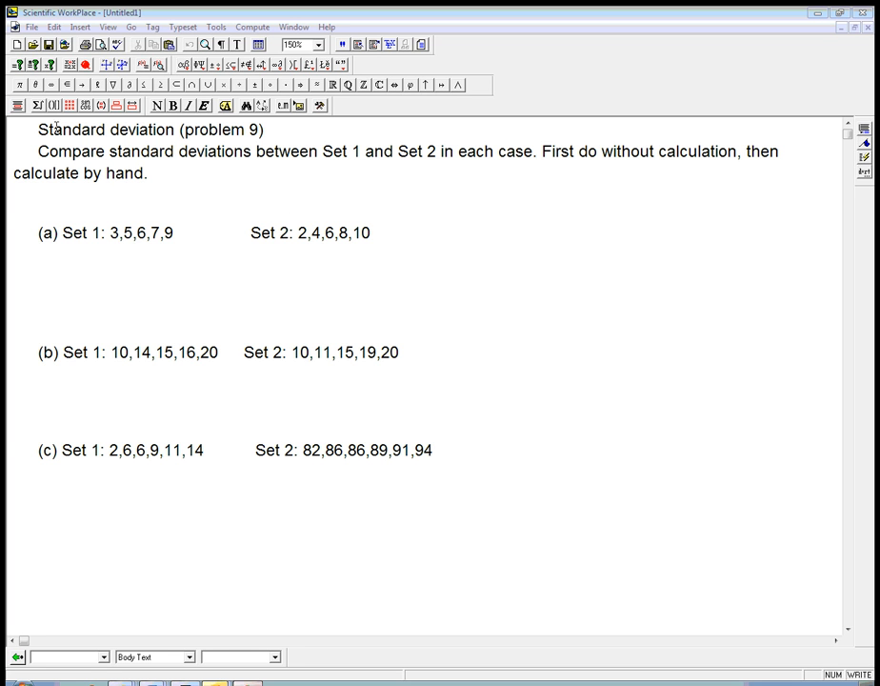
mouse_move(231, 178)
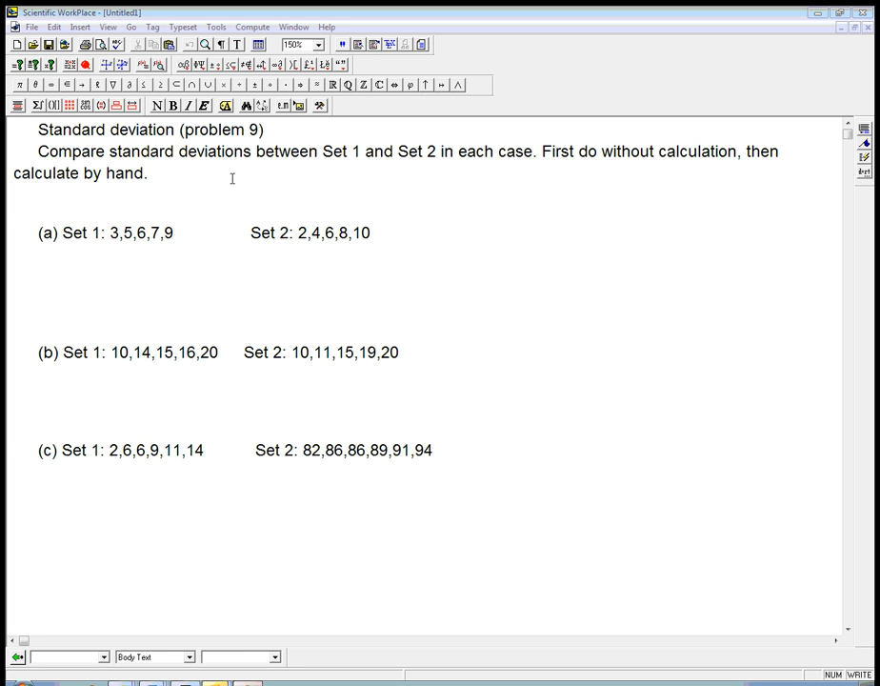
mouse_move(249, 170)
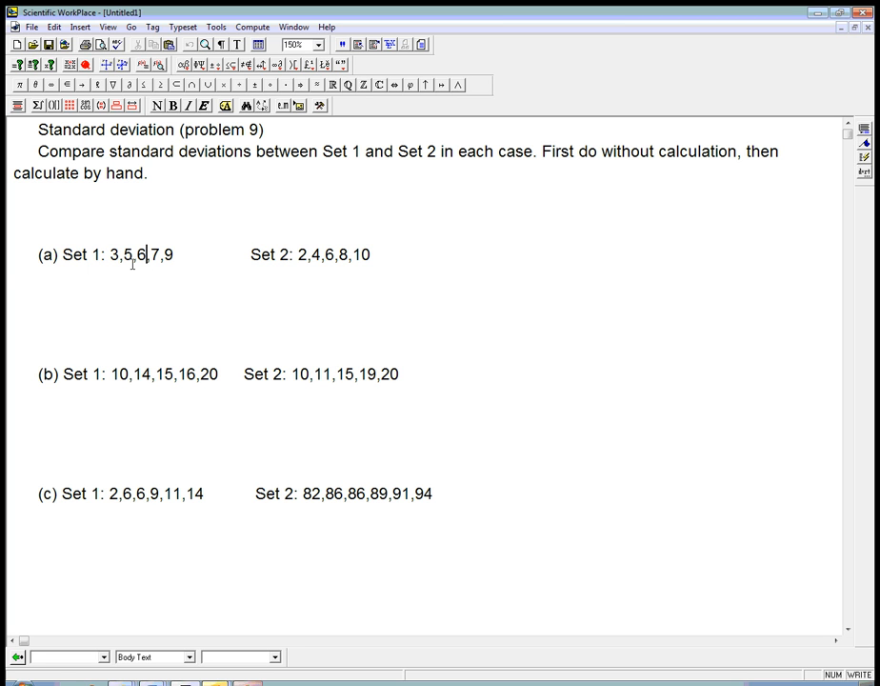
mouse_move(304, 254)
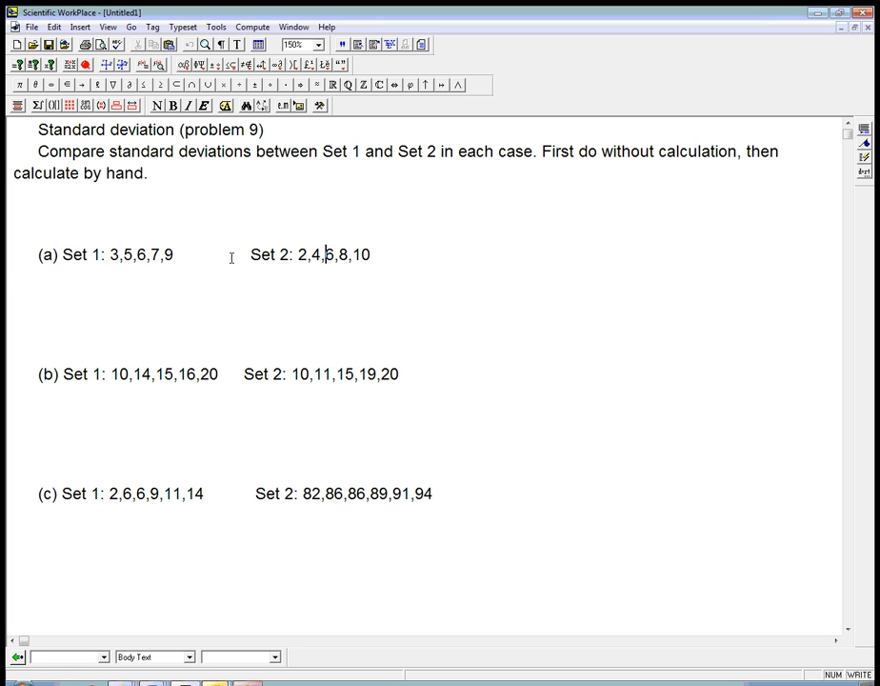
mouse_move(144, 263)
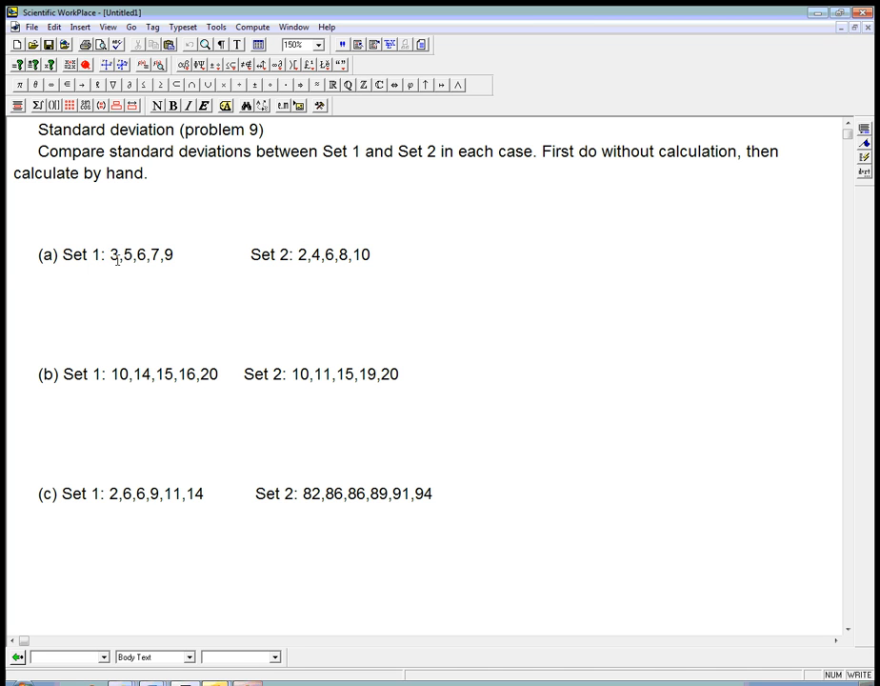
mouse_move(143, 258)
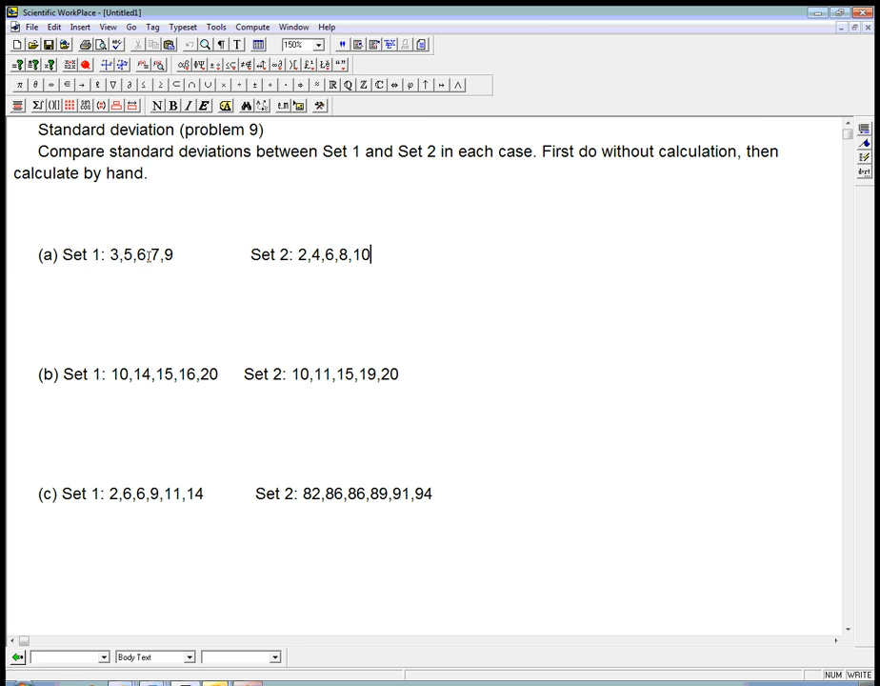
- Space out the problem parts and highlight, then deselect, part (a)'s Set 2 values
click(152, 255)
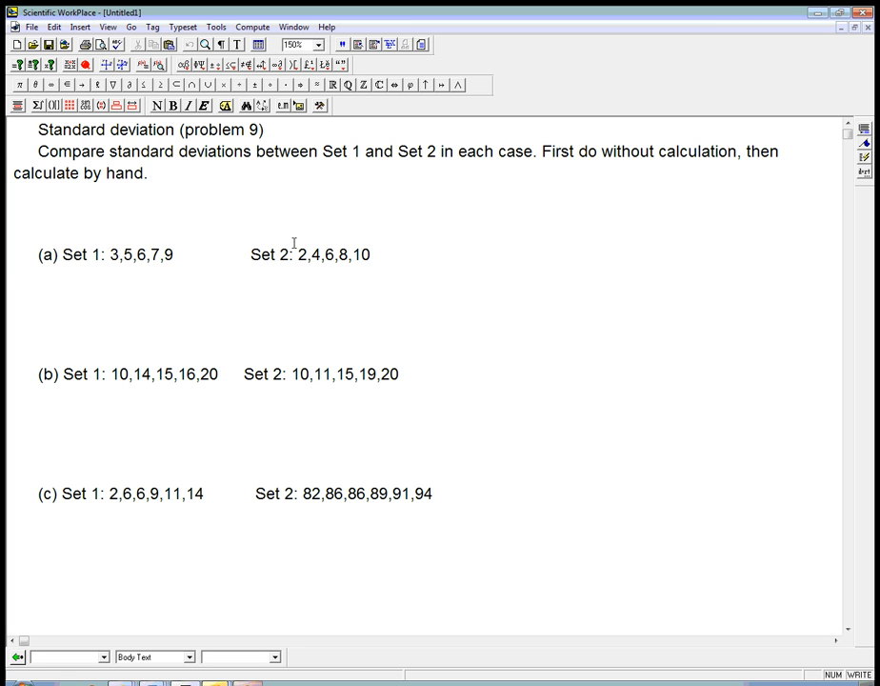
mouse_move(319, 238)
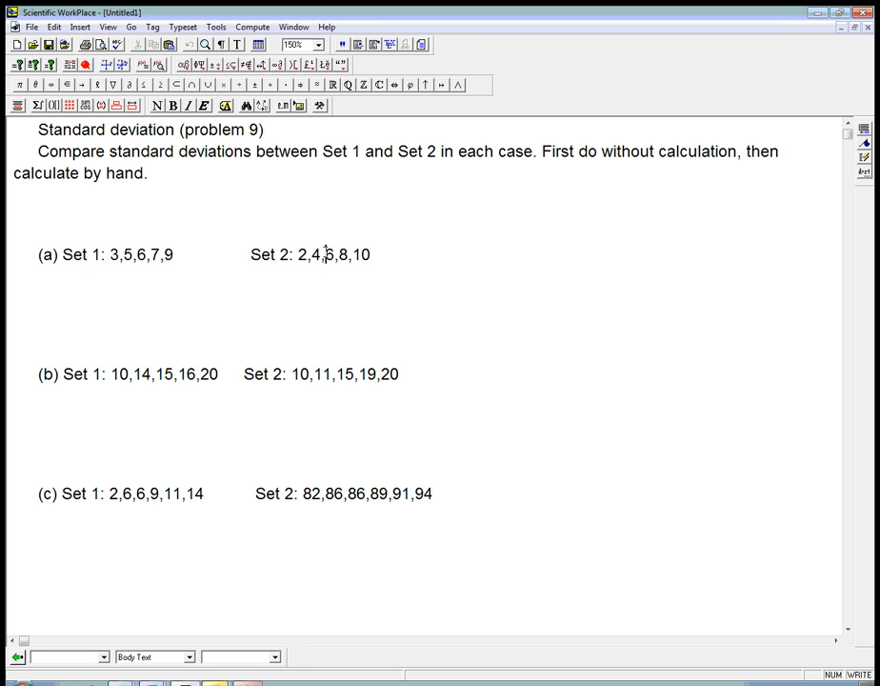
drag(297, 254, 373, 254)
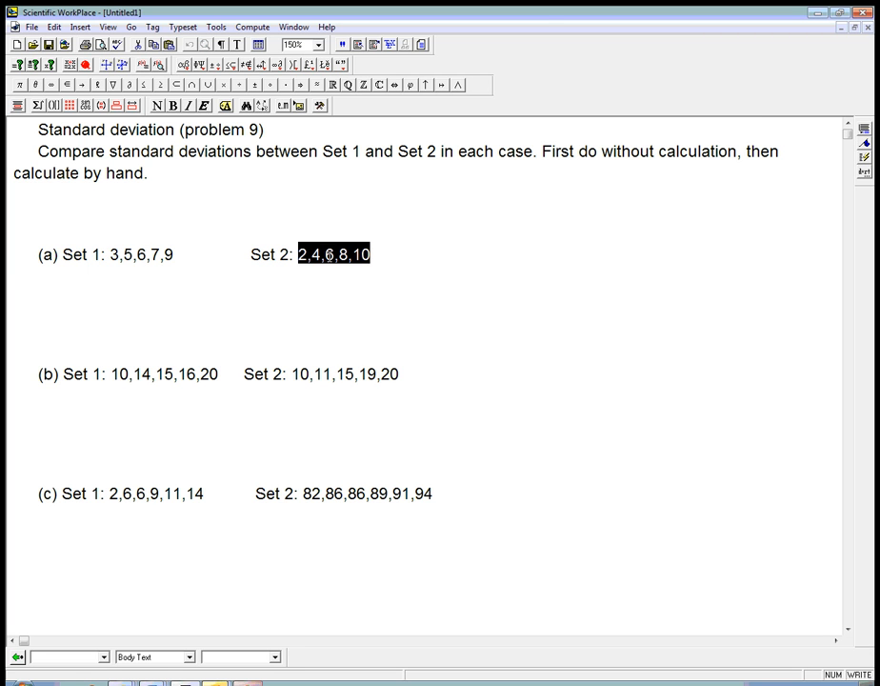
click(333, 254)
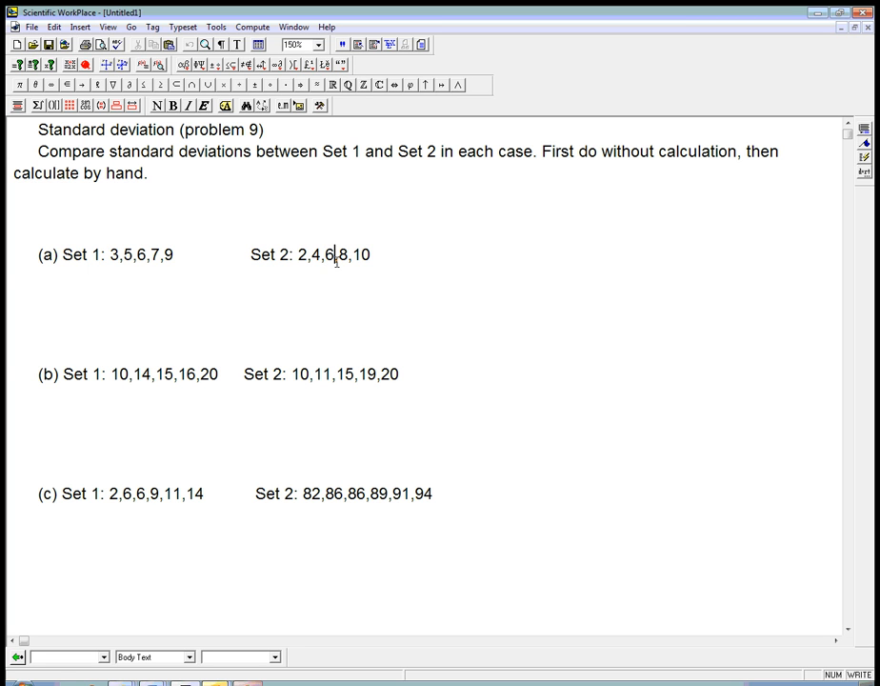
mouse_move(393, 288)
text(s^2 =)
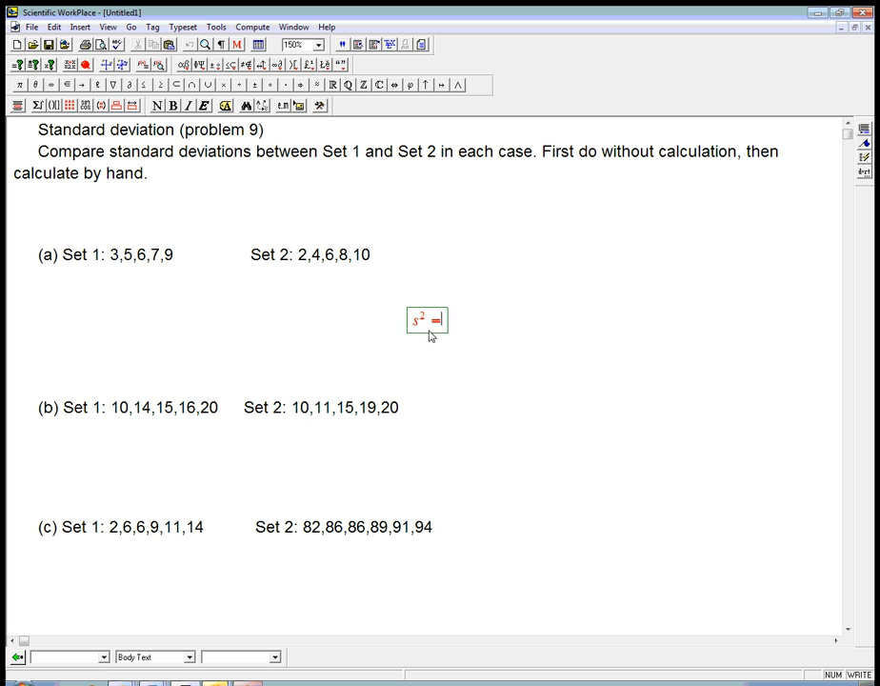
- Write s² = variance = Σ(xᵢ − x̄)²/(n − 1), putting a bar over x for the mean
text(variance)
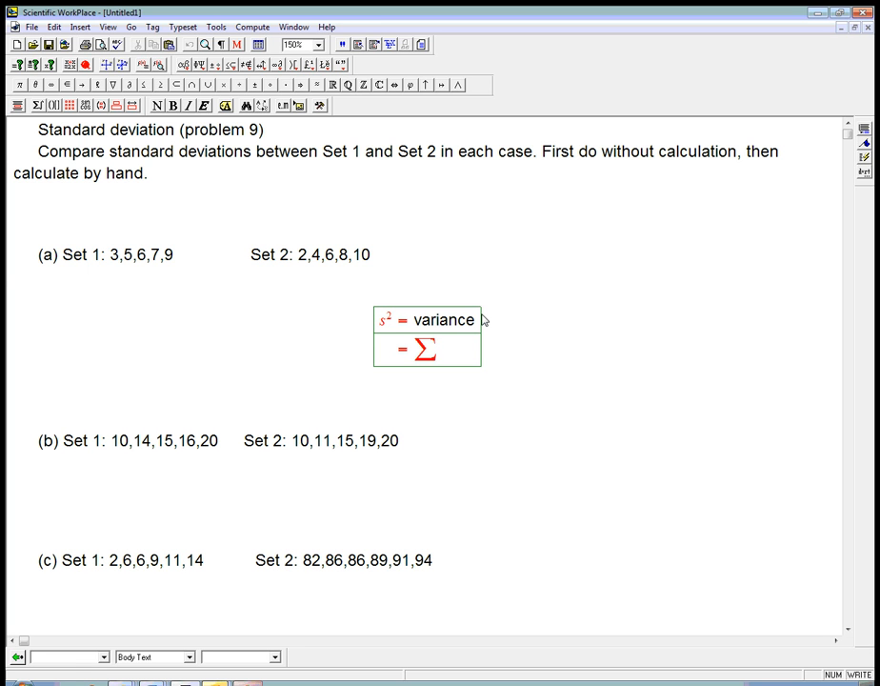
text((x1))
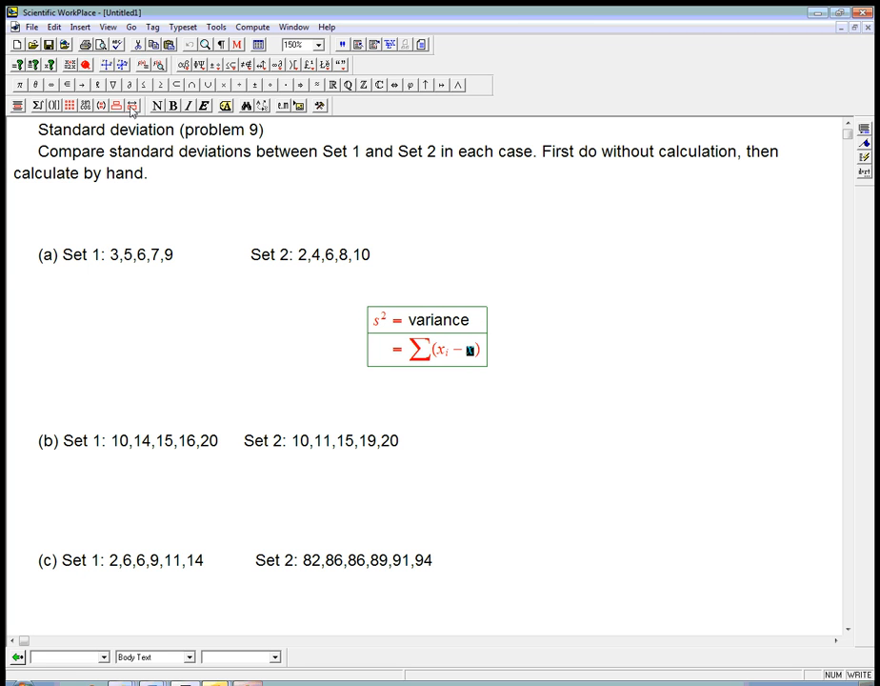
click(131, 105)
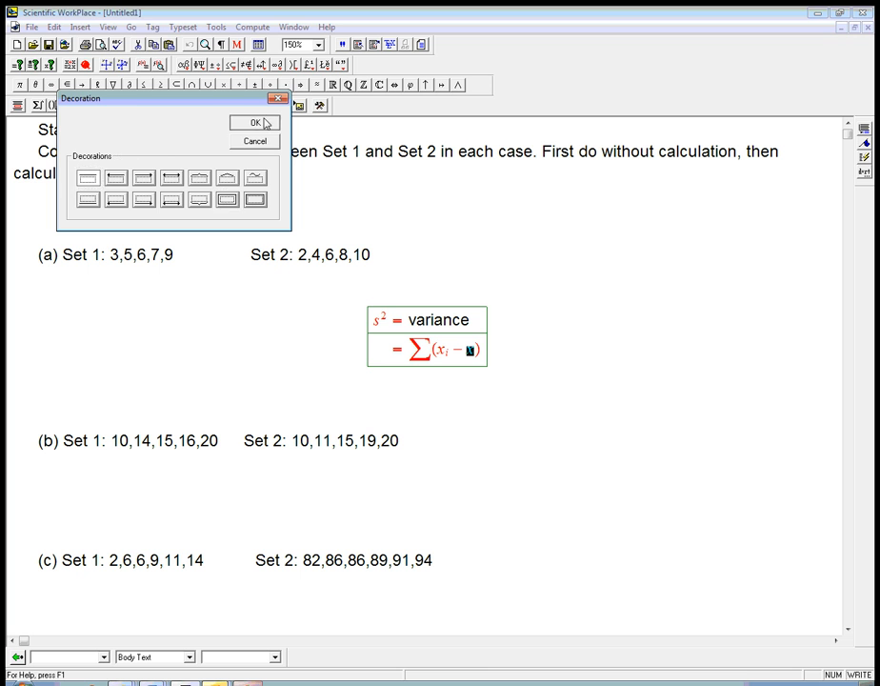
click(253, 123)
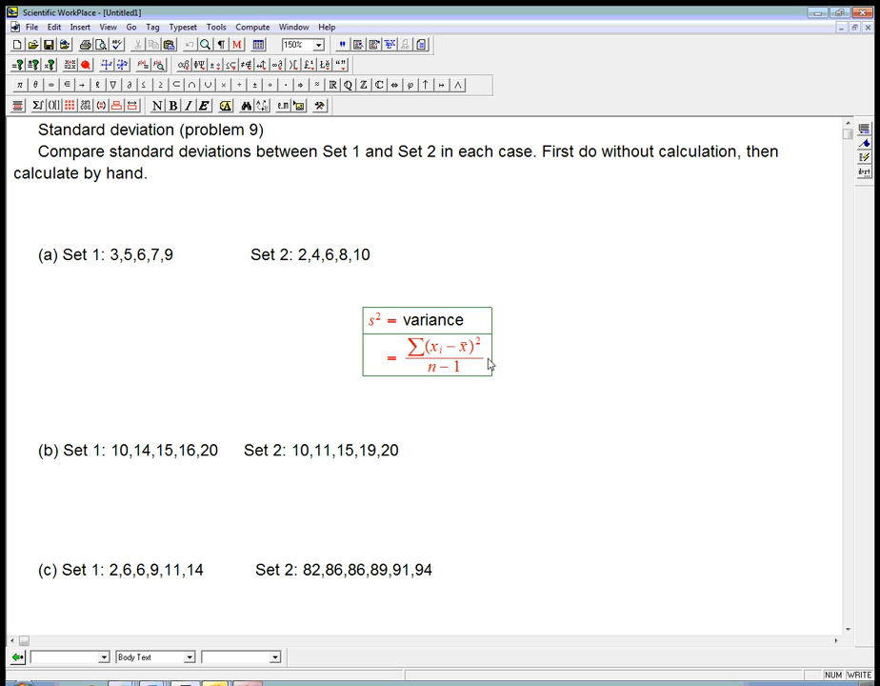
mouse_move(431, 366)
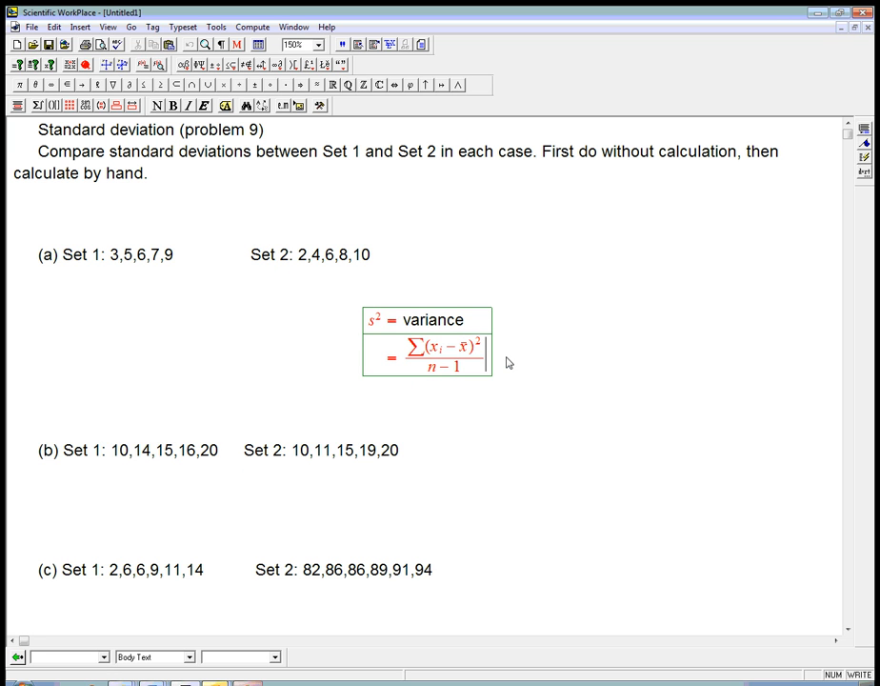
- Write 'Process:' and the Set 1 deviations −3, −1, 0, 1, 3
text(Process:)
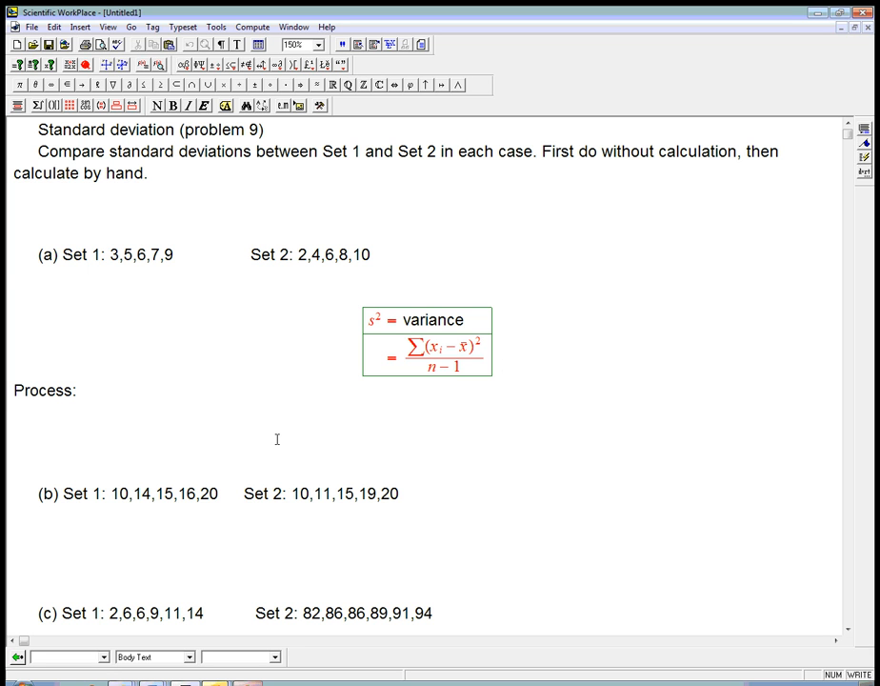
text(devia)
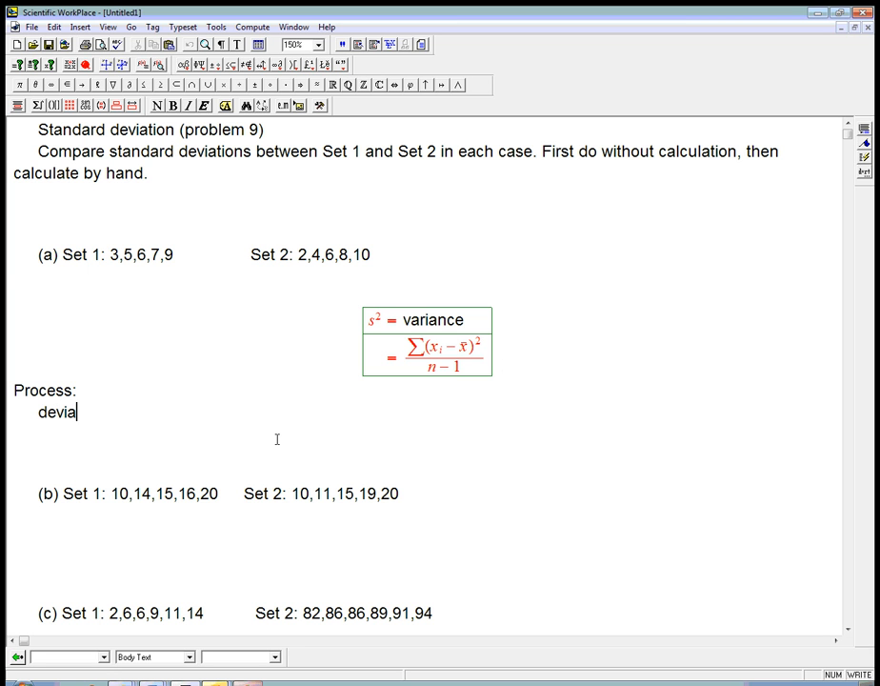
text(tions for set)
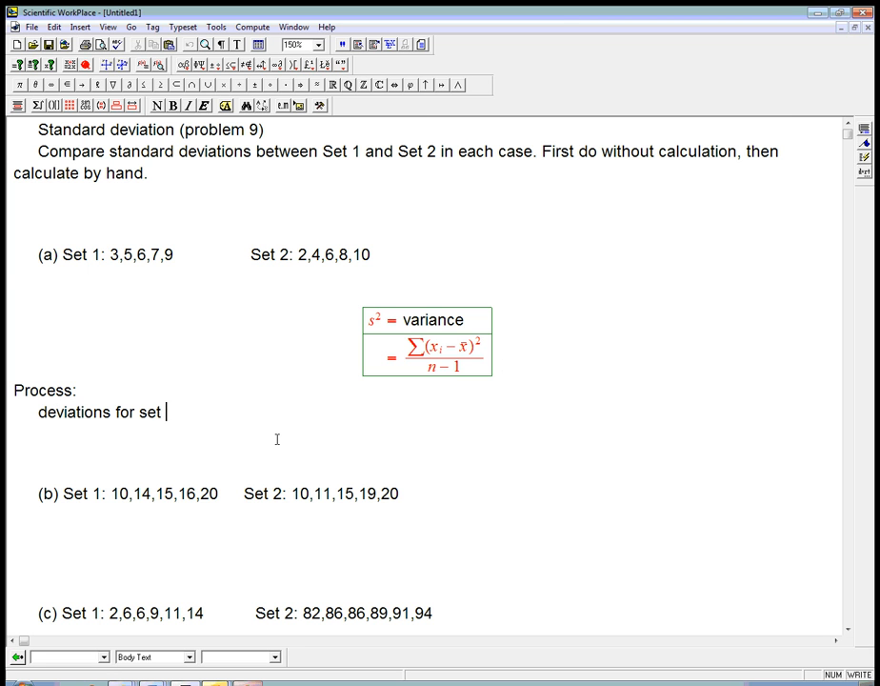
text(1:)
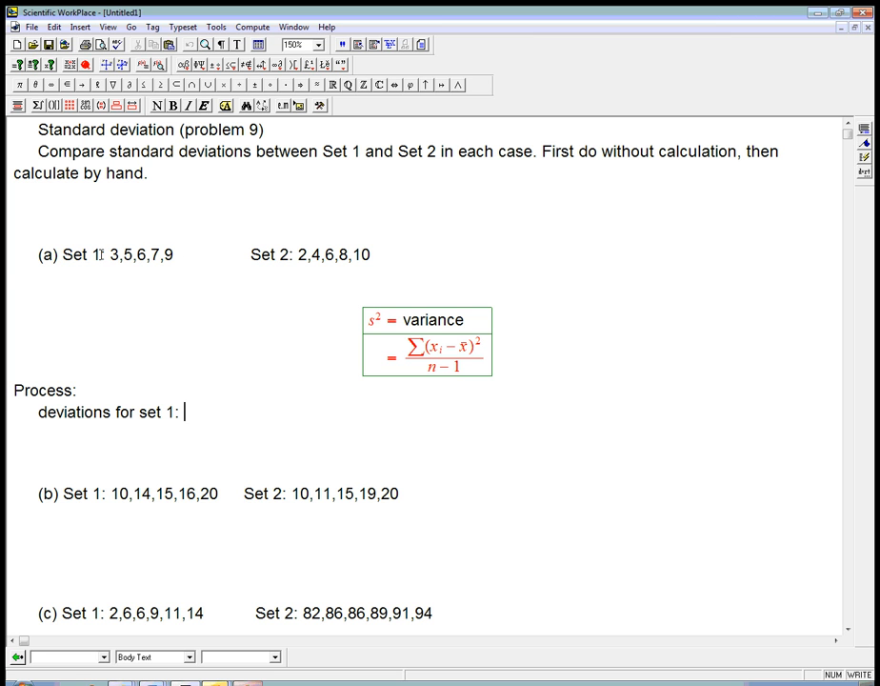
mouse_move(121, 270)
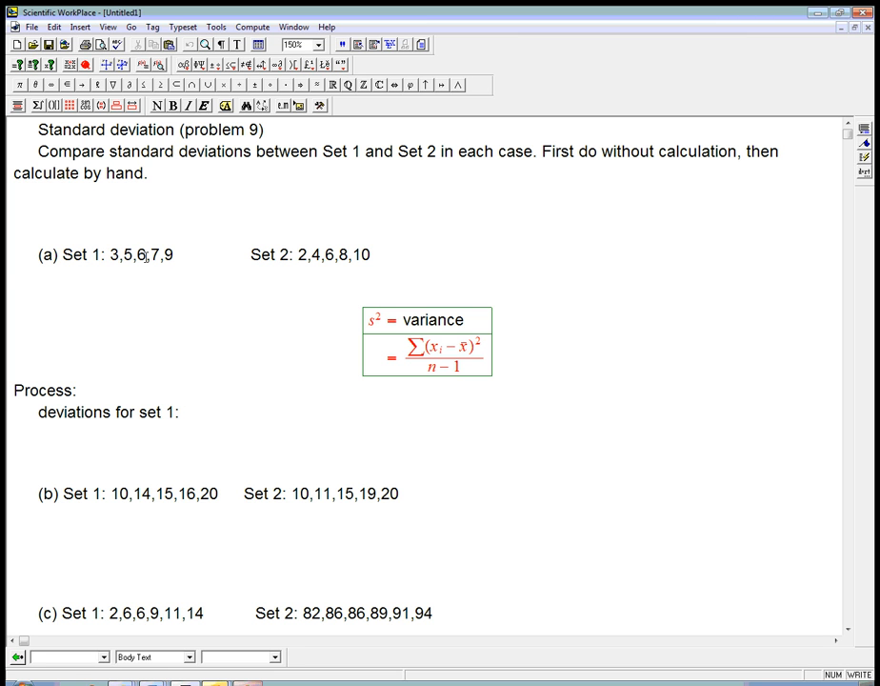
mouse_move(206, 320)
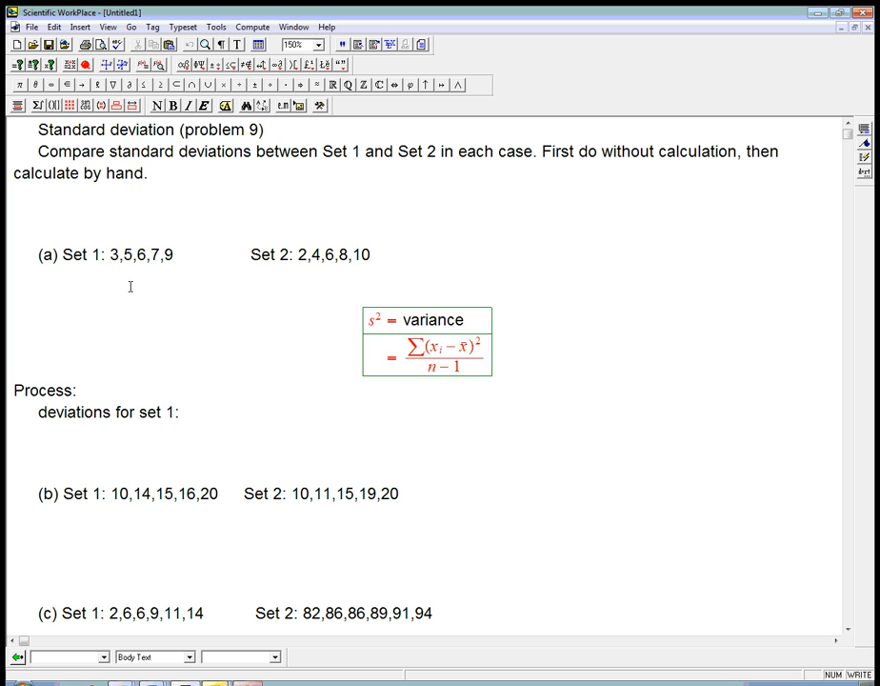
mouse_move(176, 311)
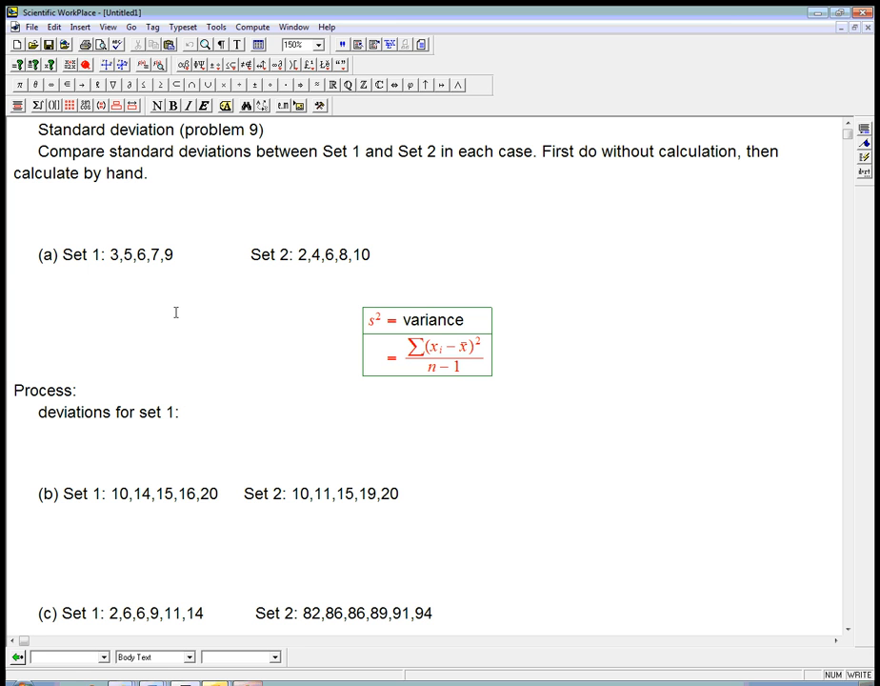
text(-3,)
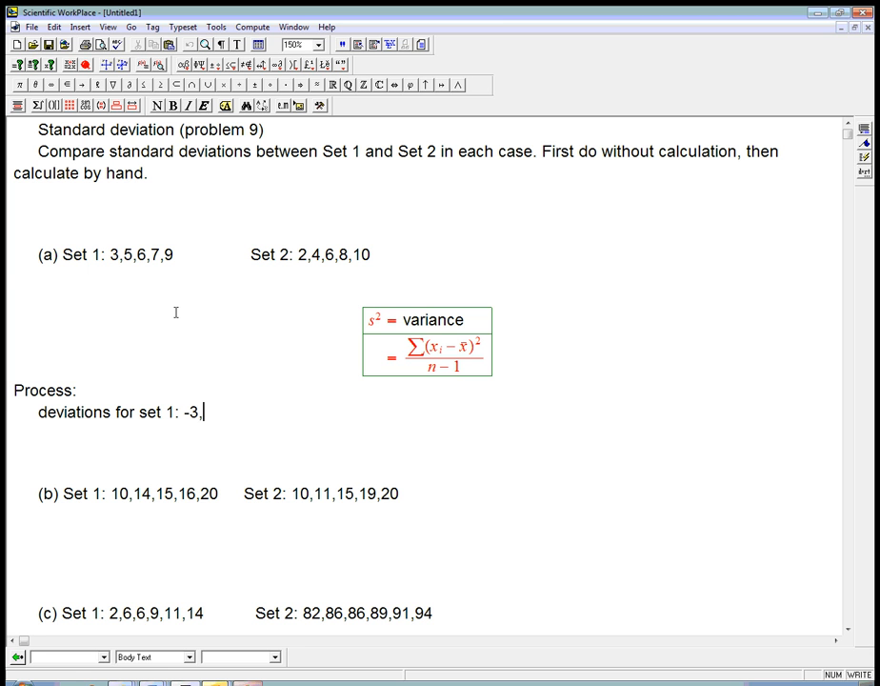
mouse_move(143, 310)
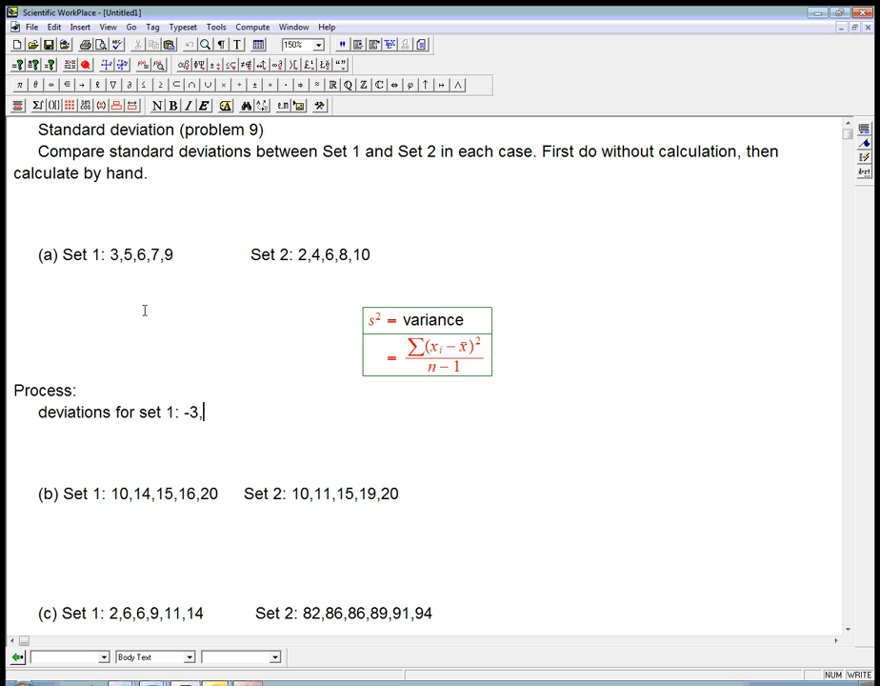
text(-1,)
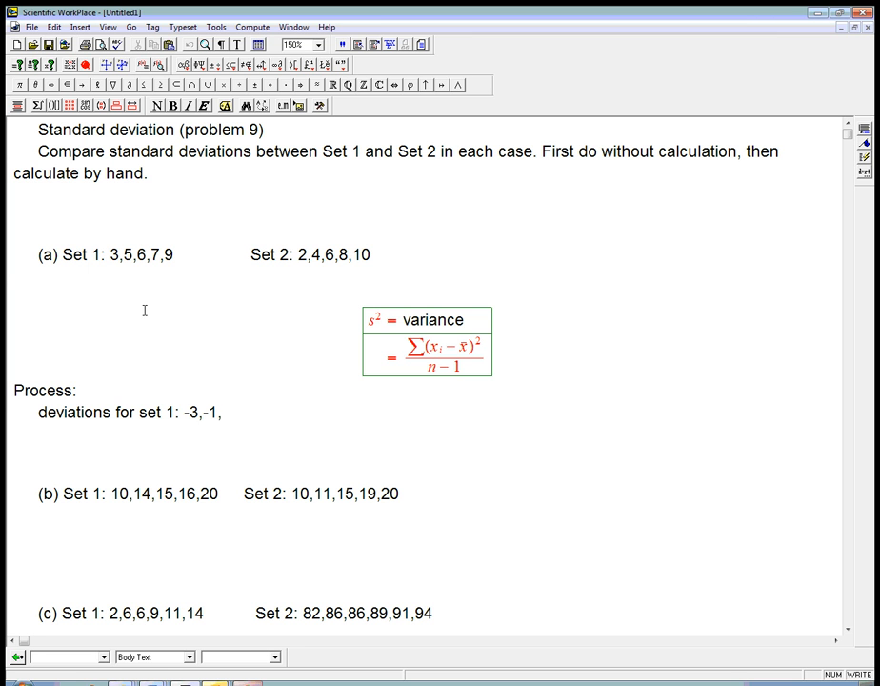
text(0,1,3)
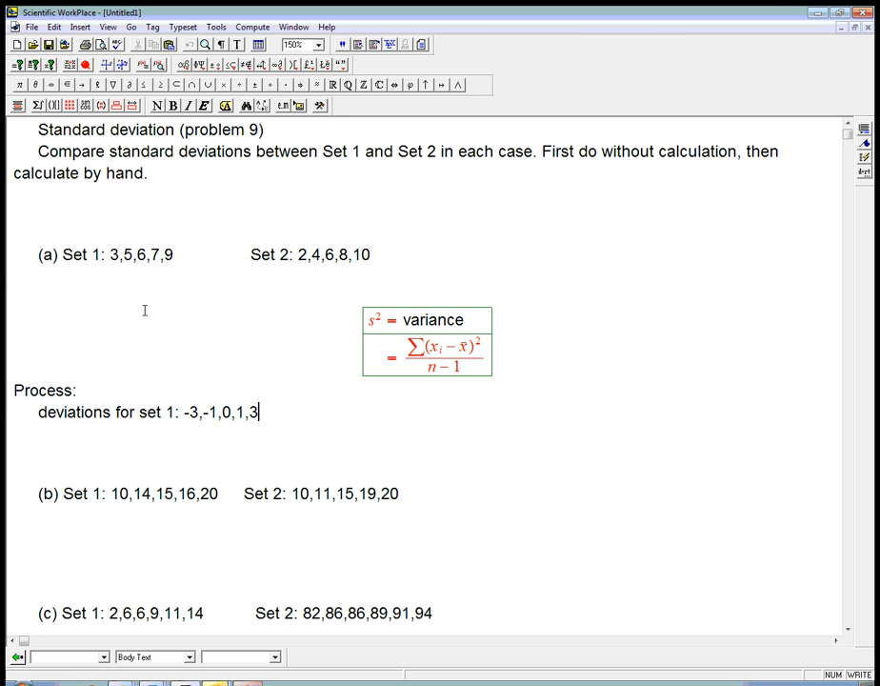
mouse_move(441, 352)
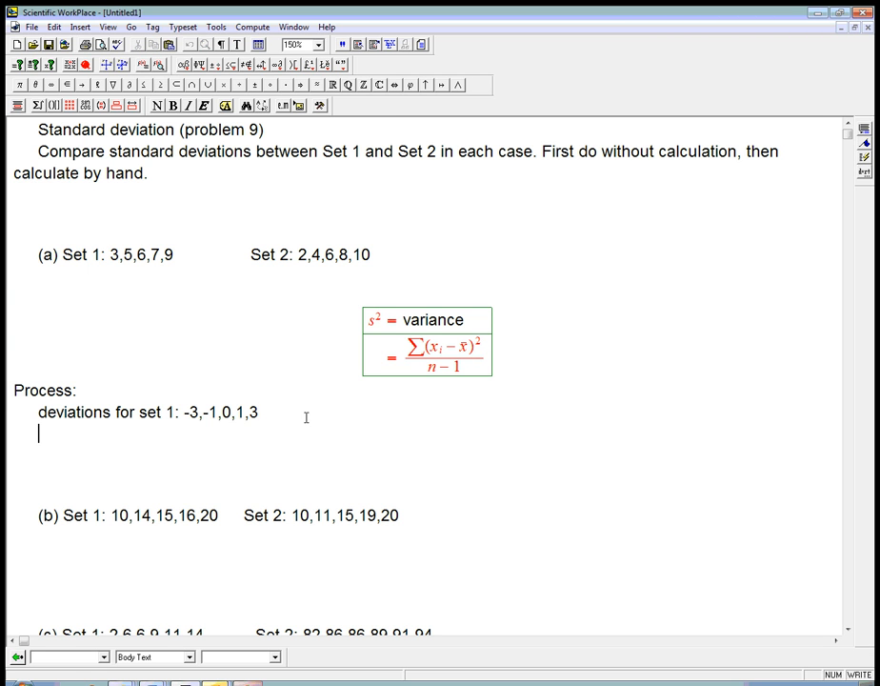
- Add the squares 9, 1, 0, 1, 9 and their sum 20 = 9+1+0+1+9
text(Square th)
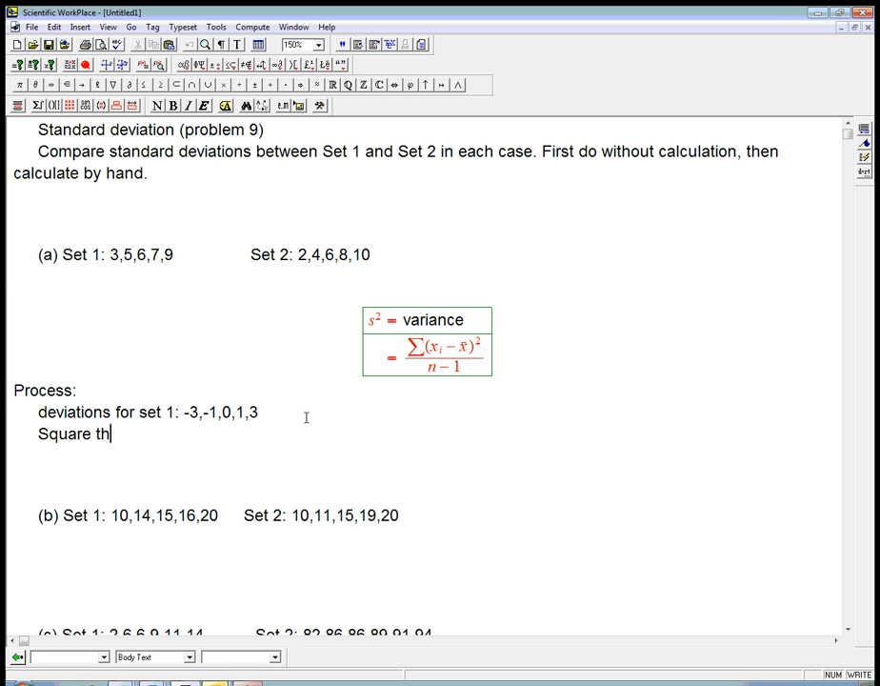
text(em:)
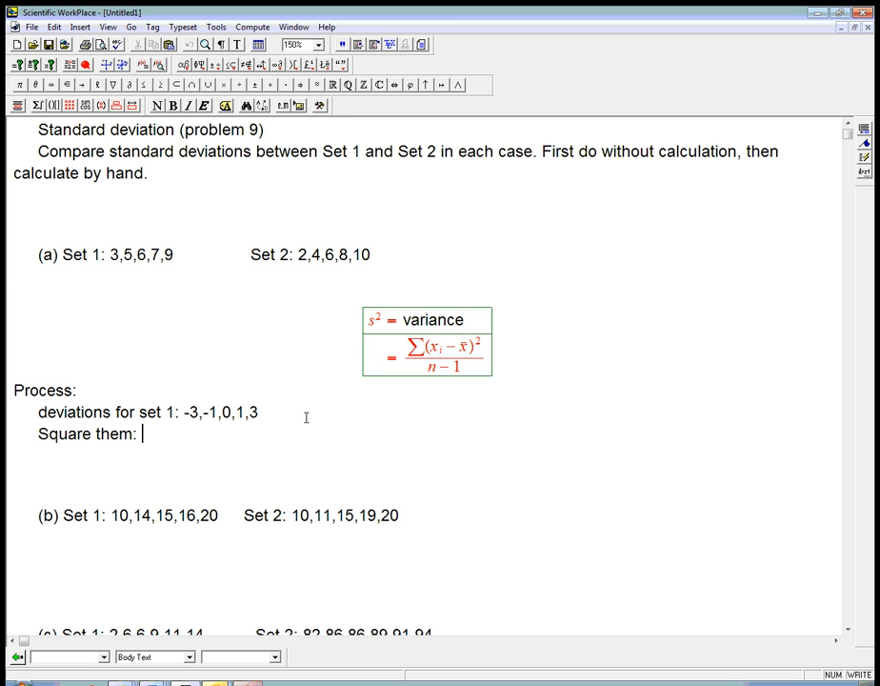
text(9,1,0,1,9)
text(Sum th)
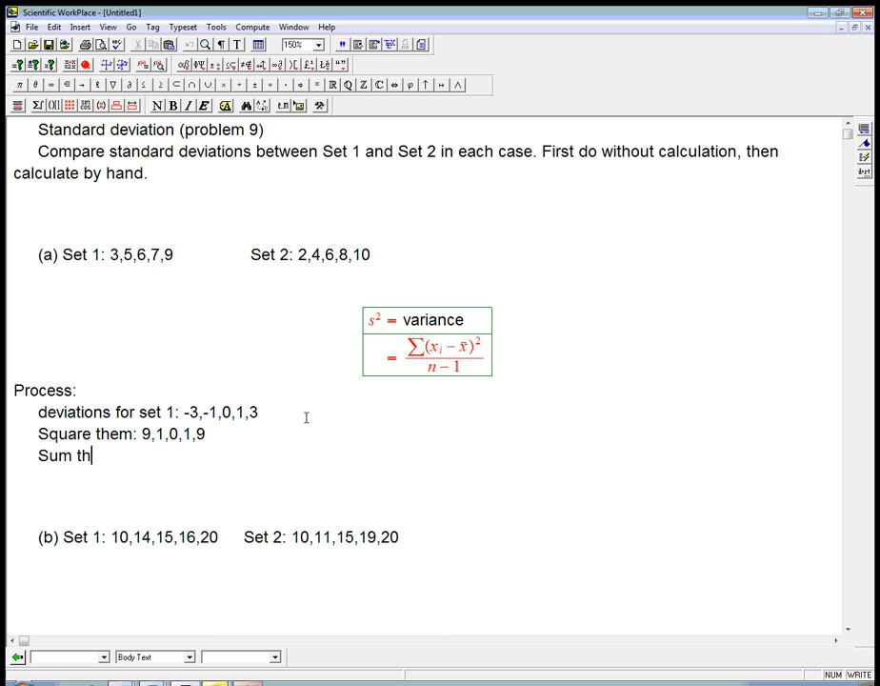
text(em:)
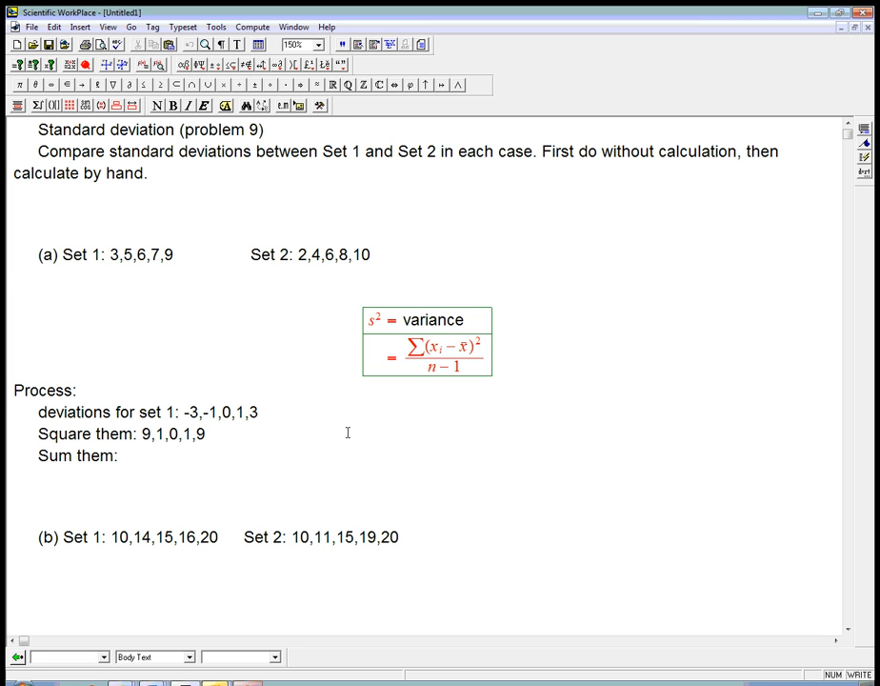
mouse_move(265, 451)
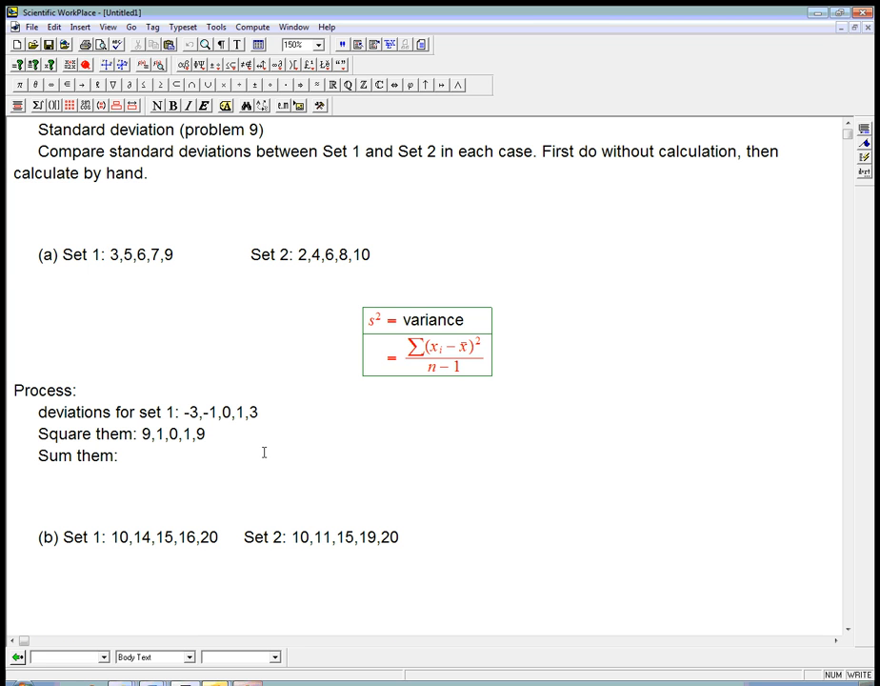
text(20)
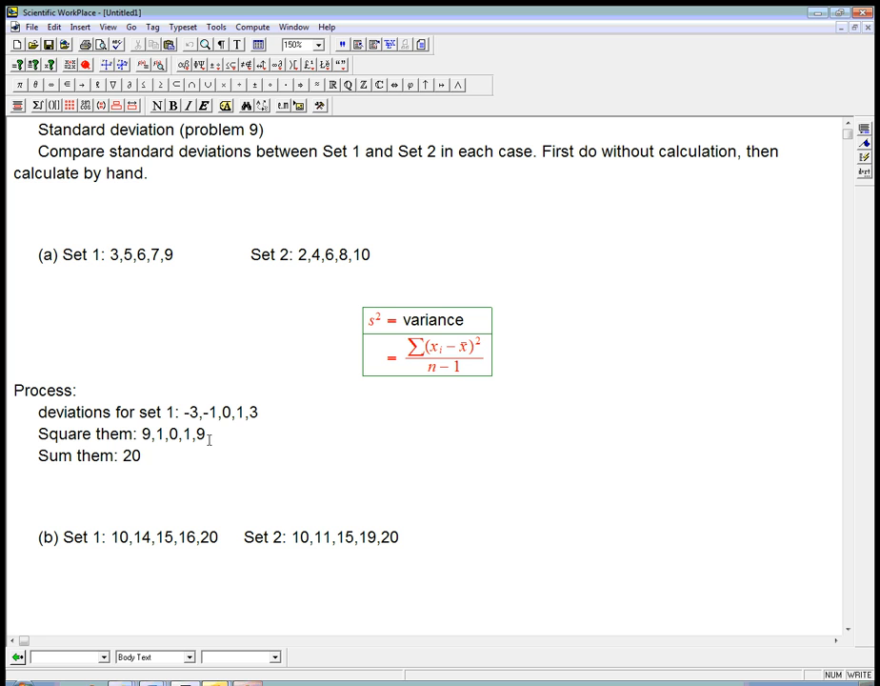
text(=9+)
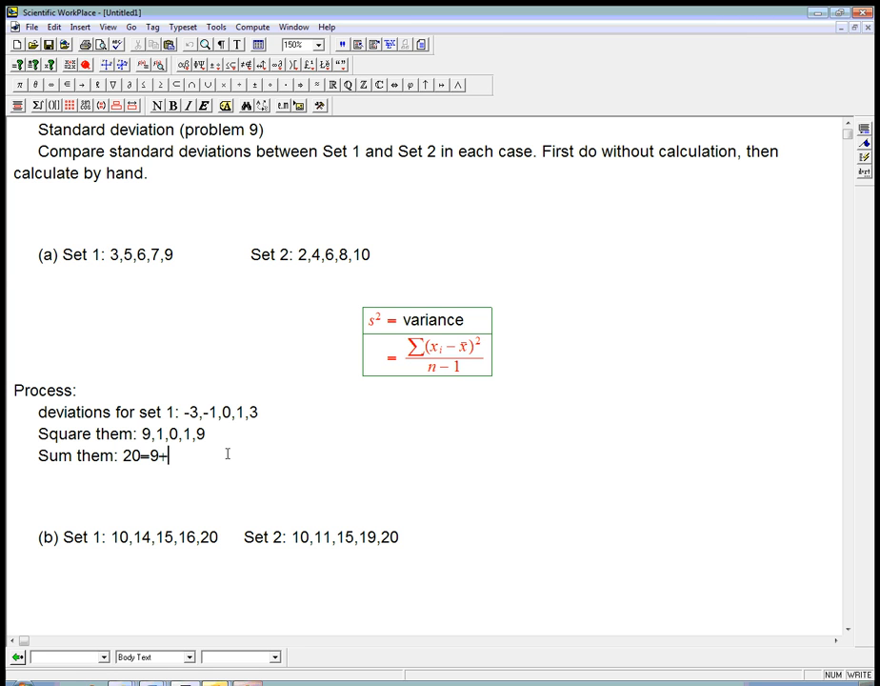
text(1+0+1+9)
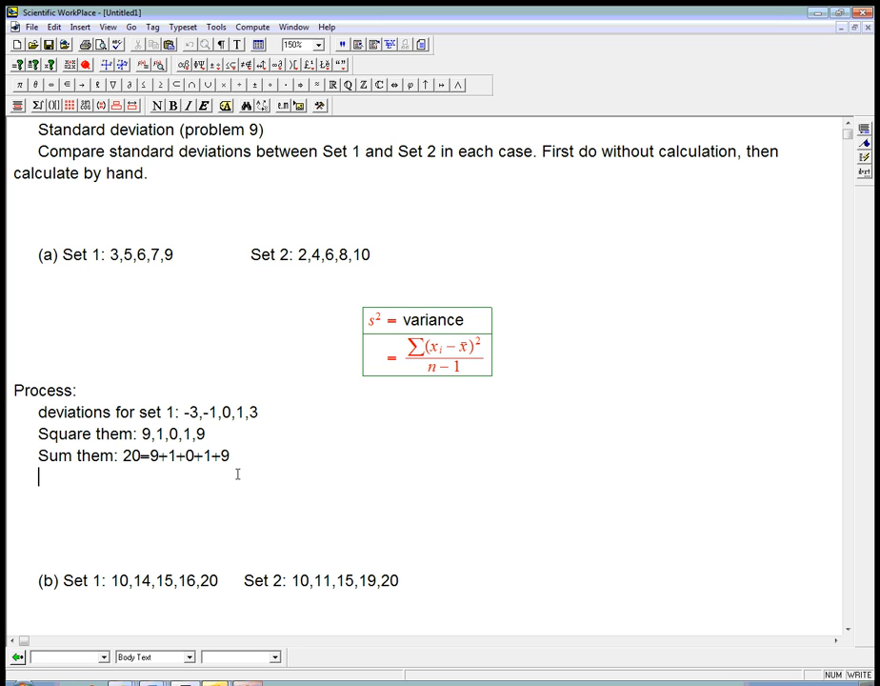
- Add 'Divide by n−1: 20/4 = 5 = variance.' and begin a 'Square root' line
text(Divide by)
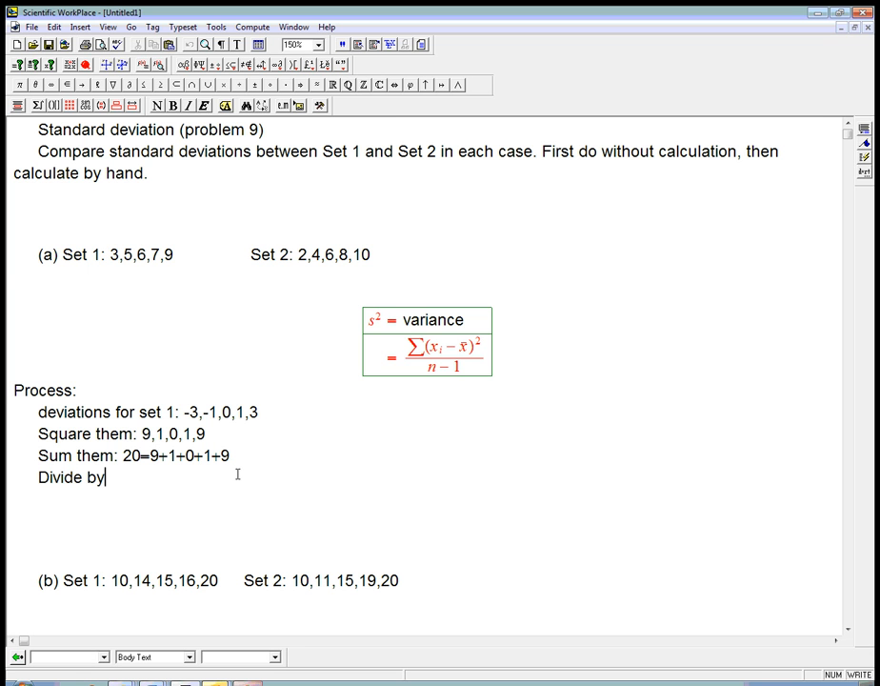
text(n-1)
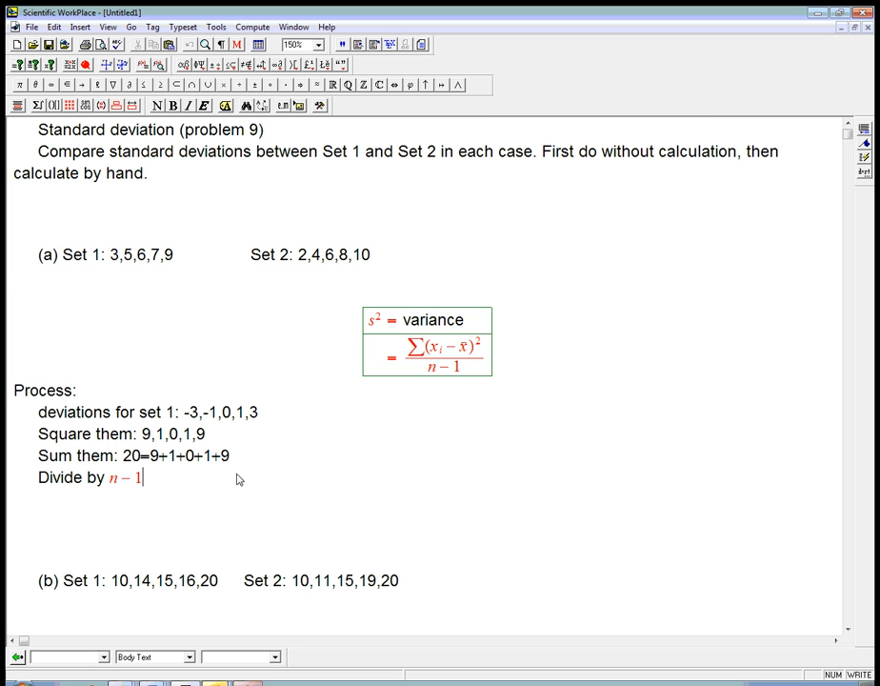
text(:)
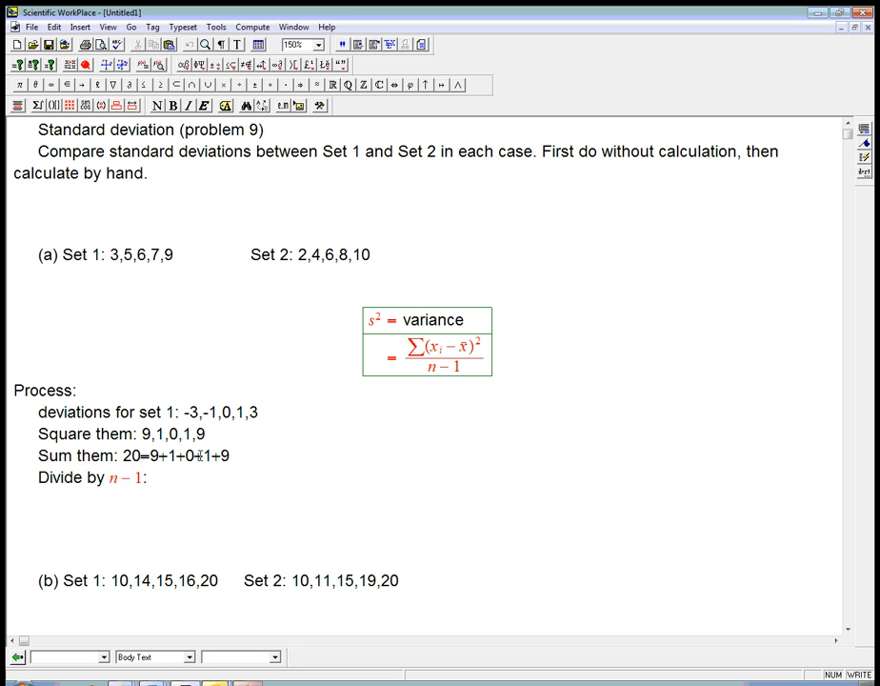
mouse_move(268, 450)
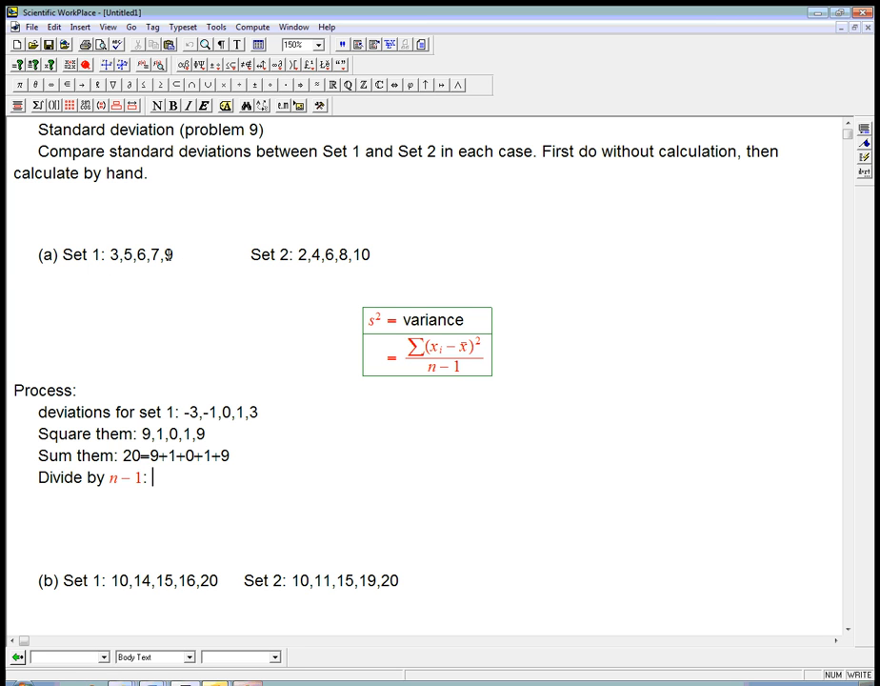
mouse_move(172, 484)
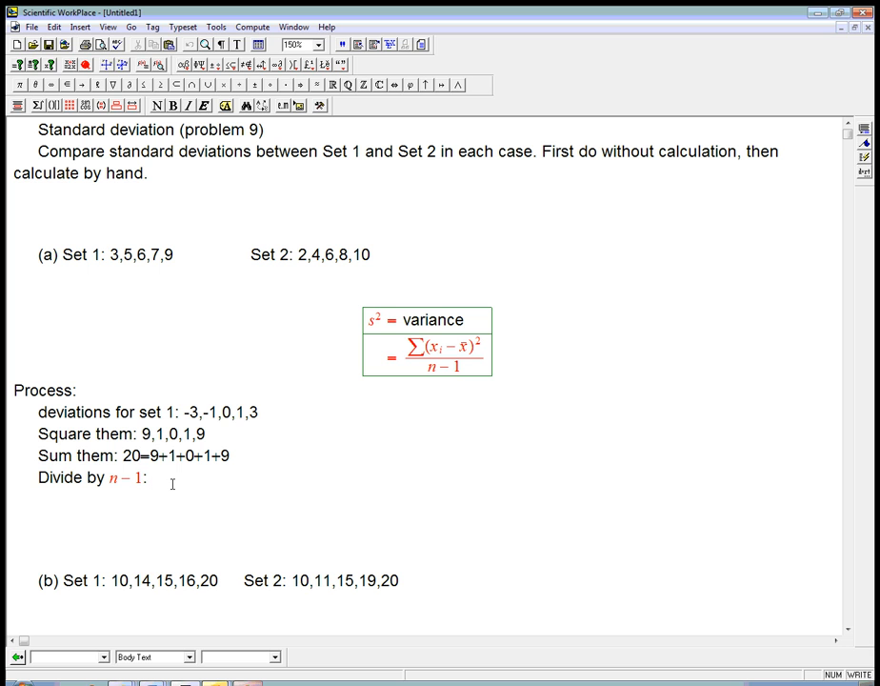
text(20/4)
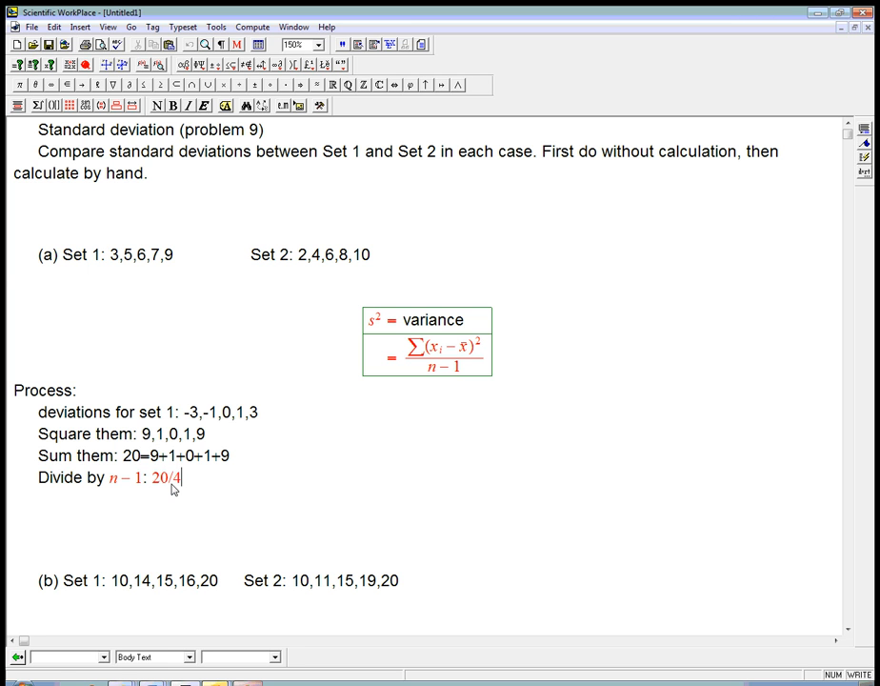
text(= 5.)
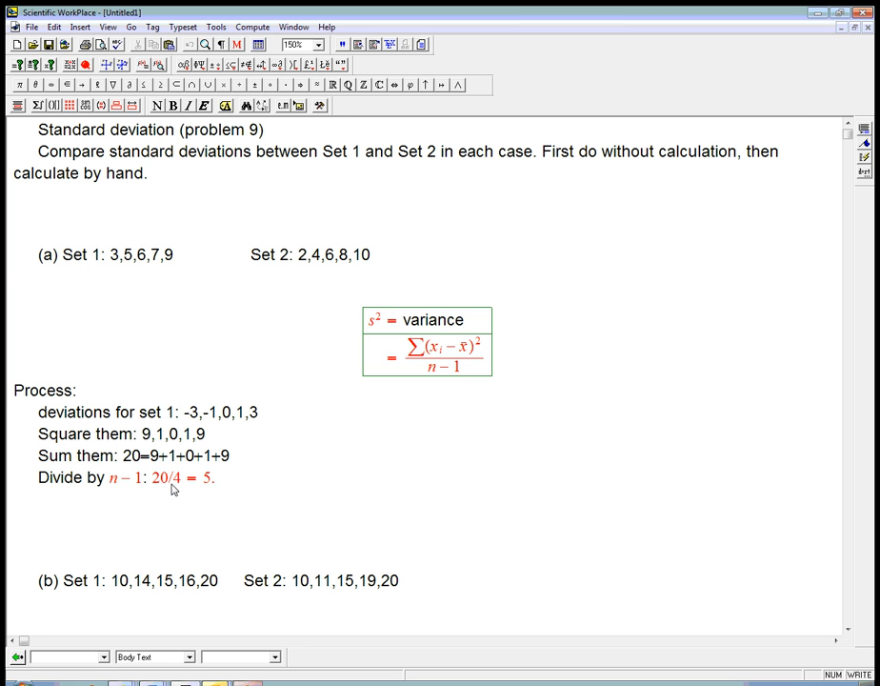
click(217, 476)
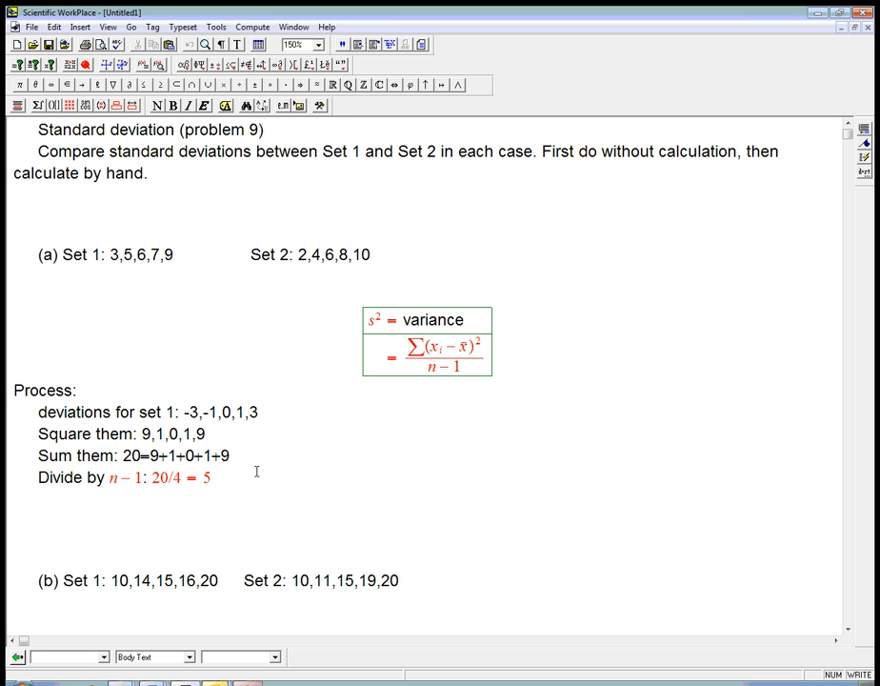
text(=v)
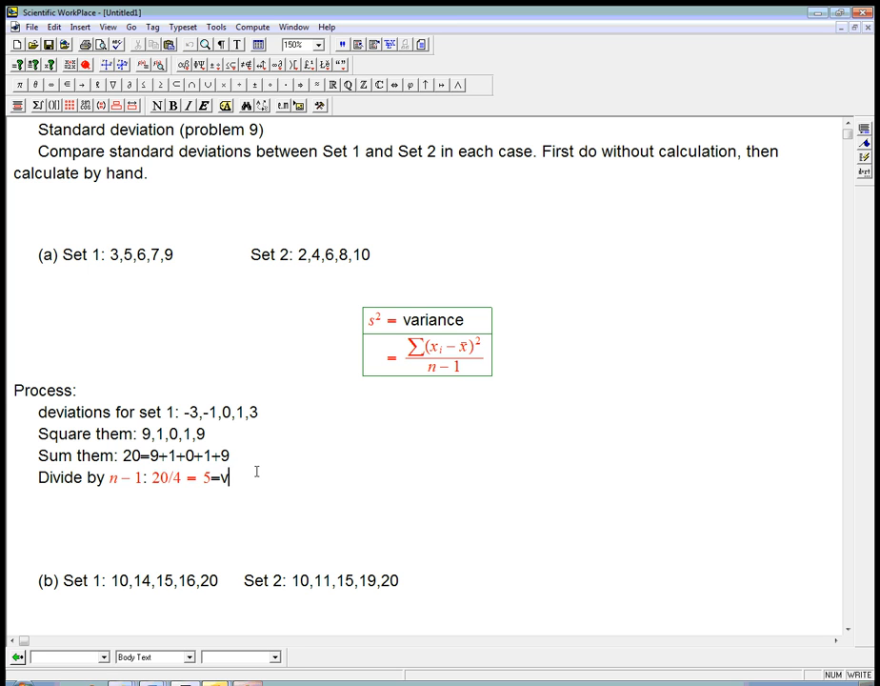
text(ariance.)
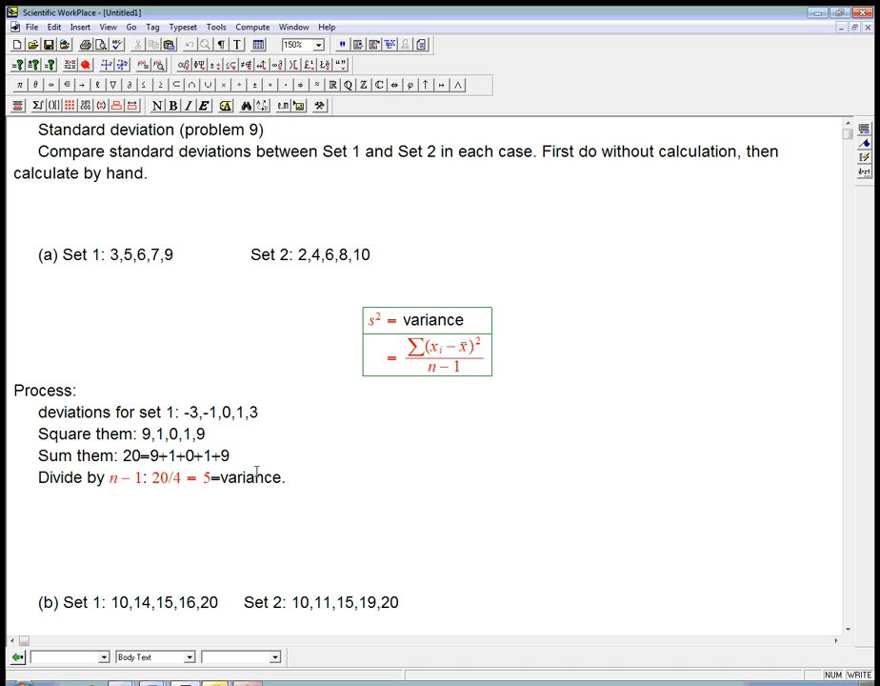
text(Squa)
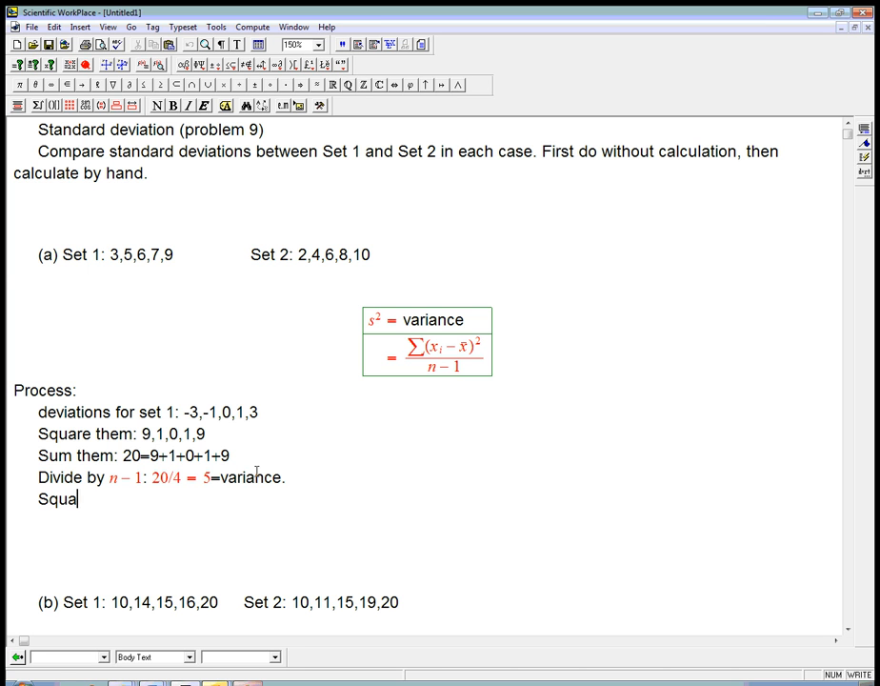
text(re root:)
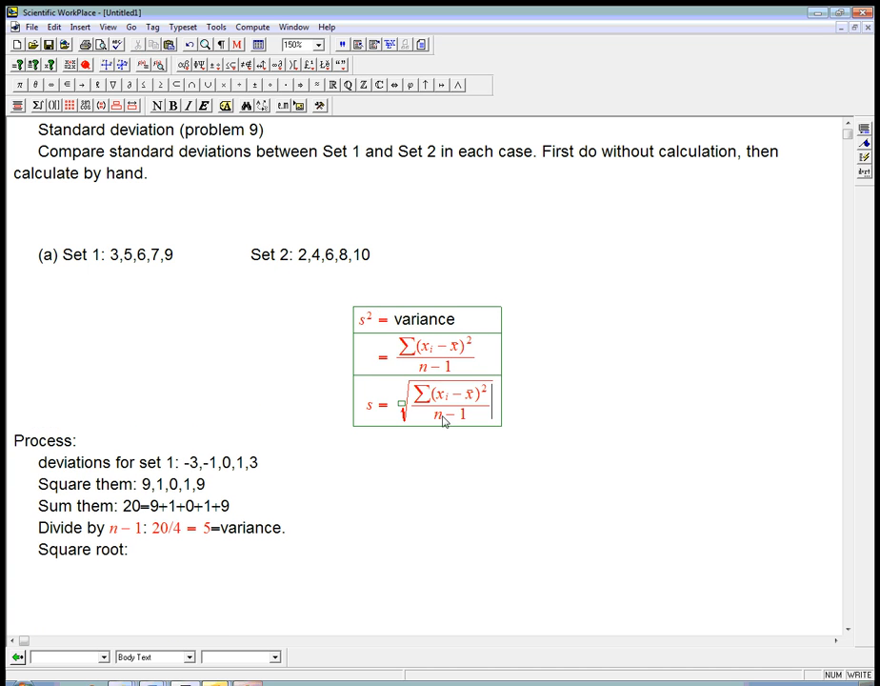
- Go into the boxed variance fraction and select Σ(xᵢ − x̄)² for the s row
click(139, 571)
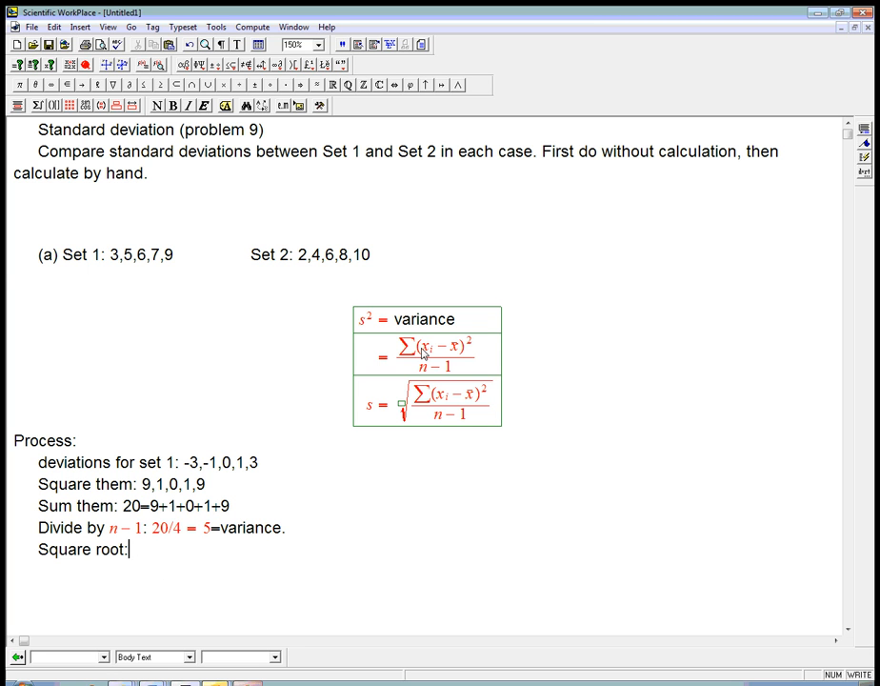
click(140, 254)
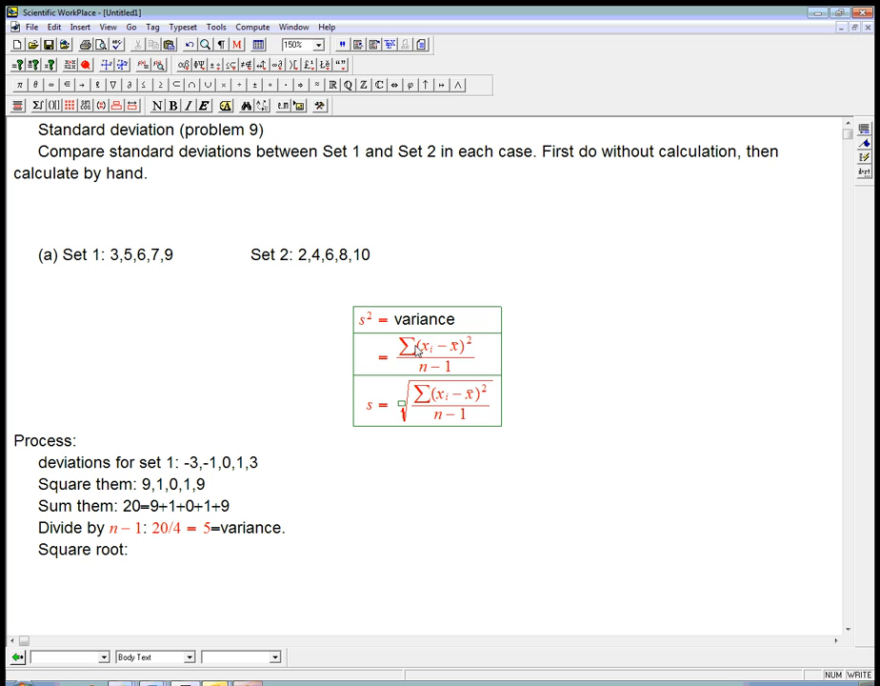
double_click(433, 348)
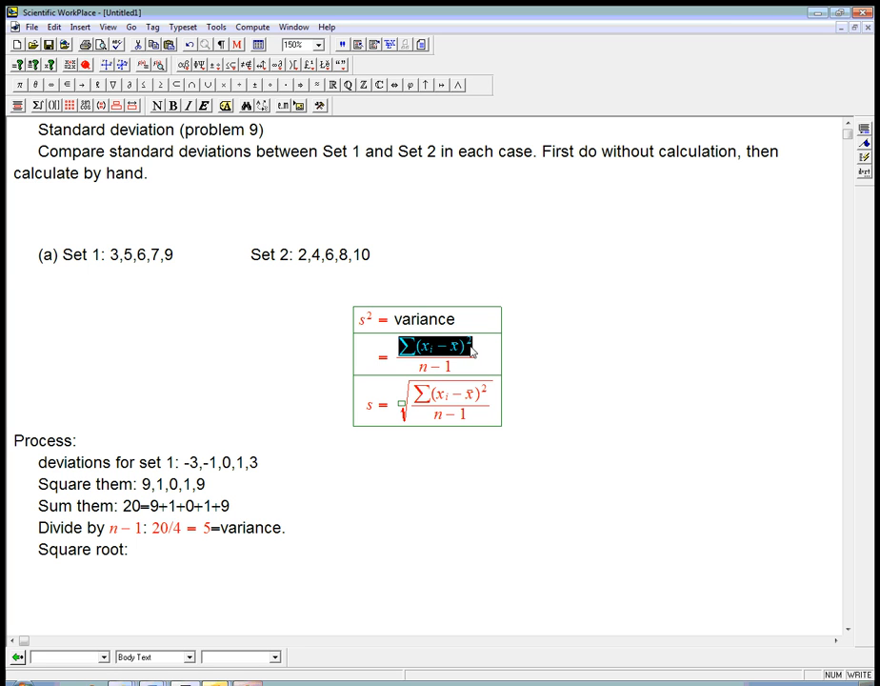
mouse_move(422, 372)
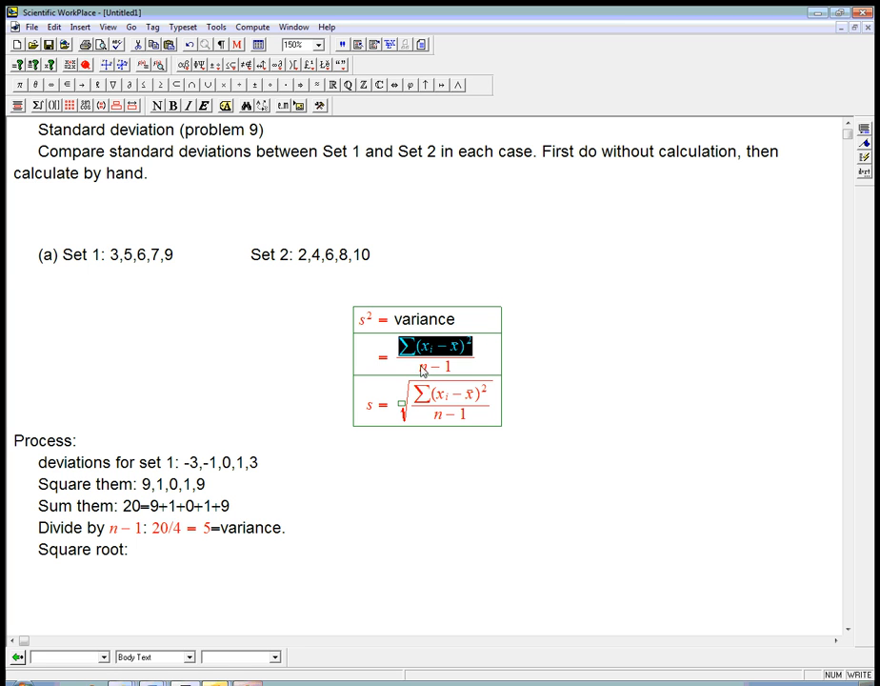
mouse_move(476, 365)
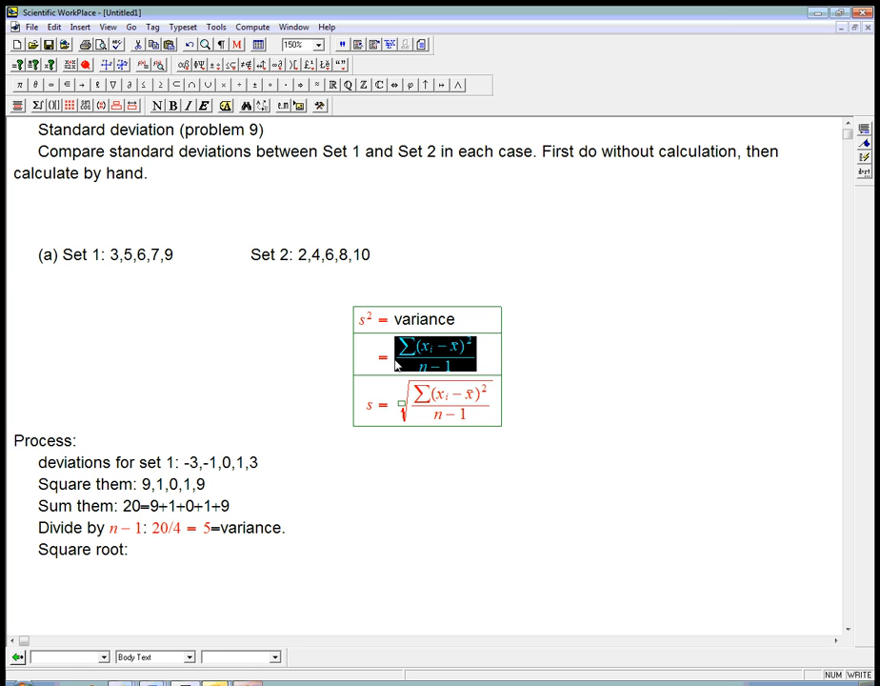
mouse_move(360, 488)
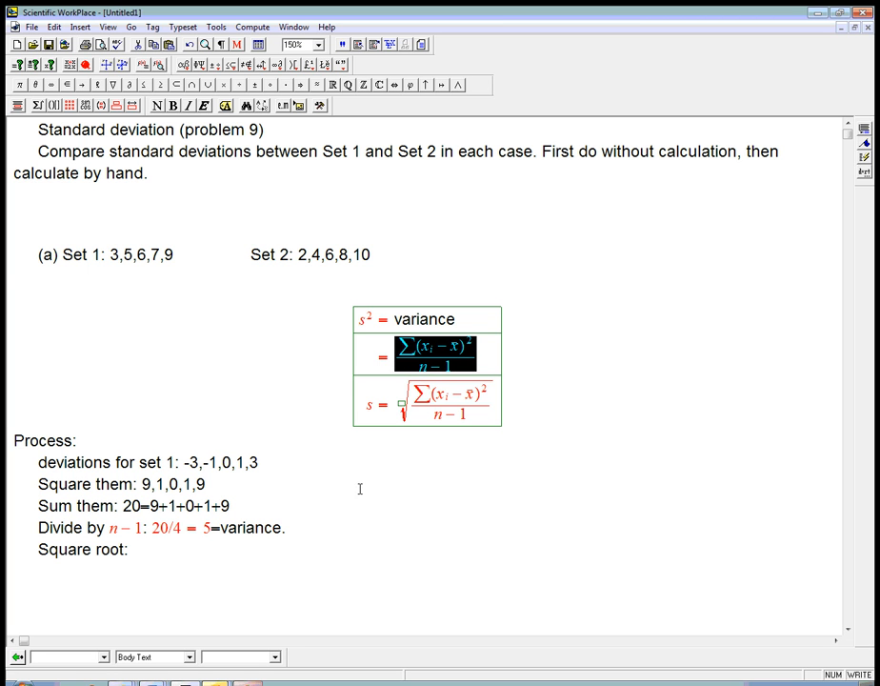
mouse_move(181, 250)
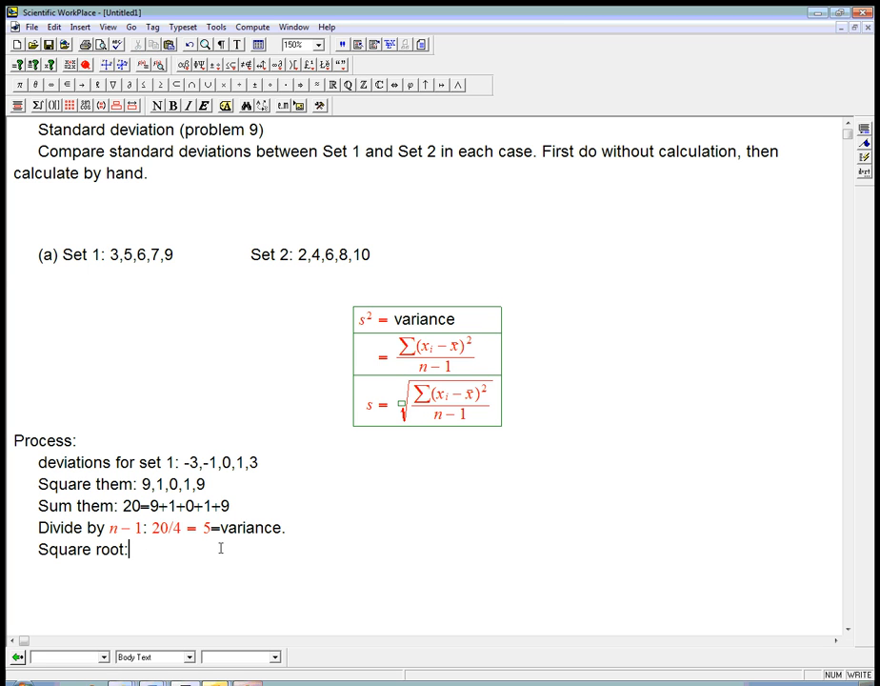
- Complete the square-root line as √5 = 2.2361 = s and start a 'Set 2:' heading
text(√2)
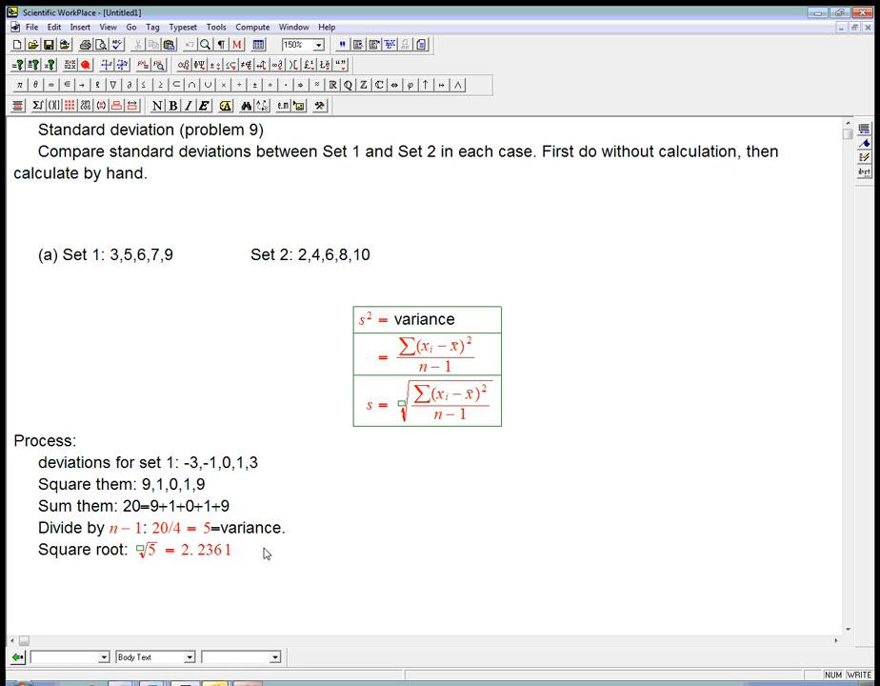
text(= s)
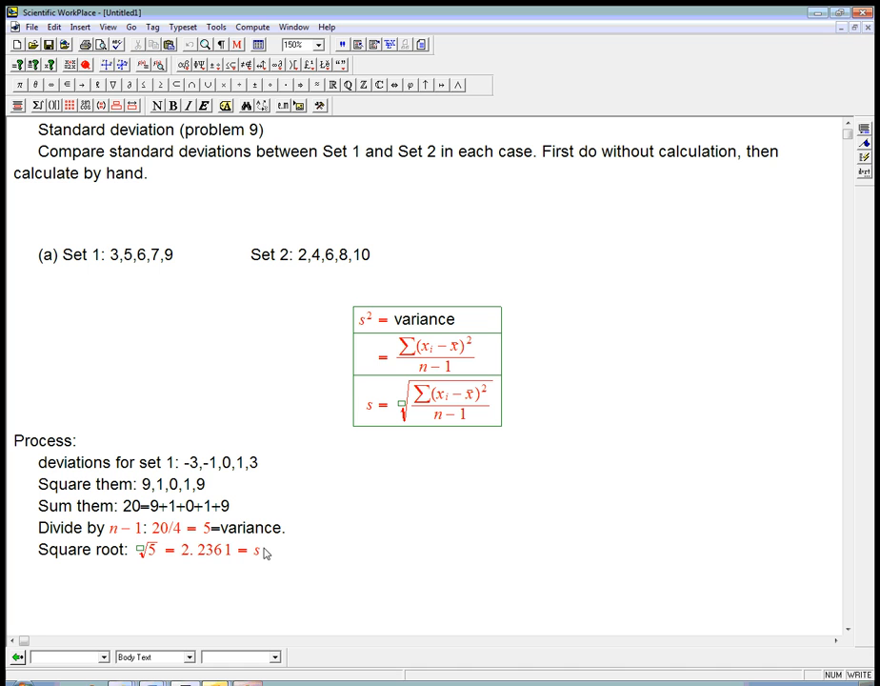
text(Set 2:)
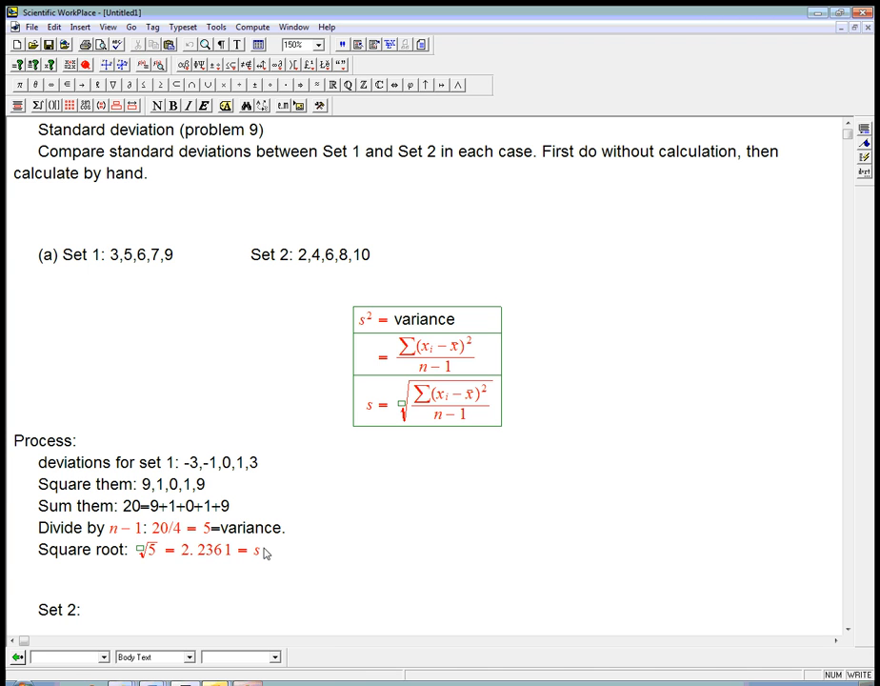
- List the Set 2 deviations −4, −2, 0, 2, 4
text(de)
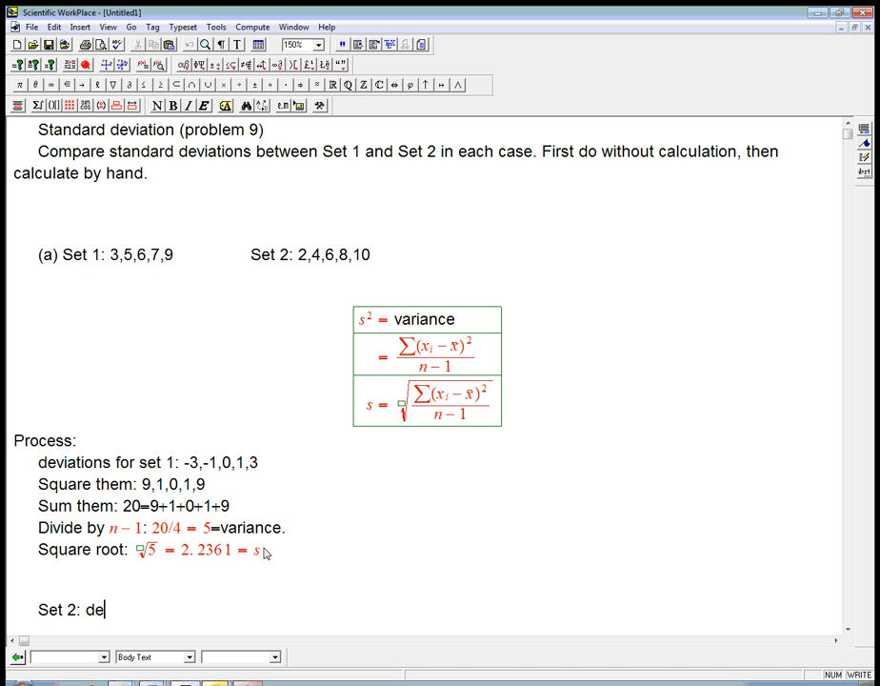
text(viations:)
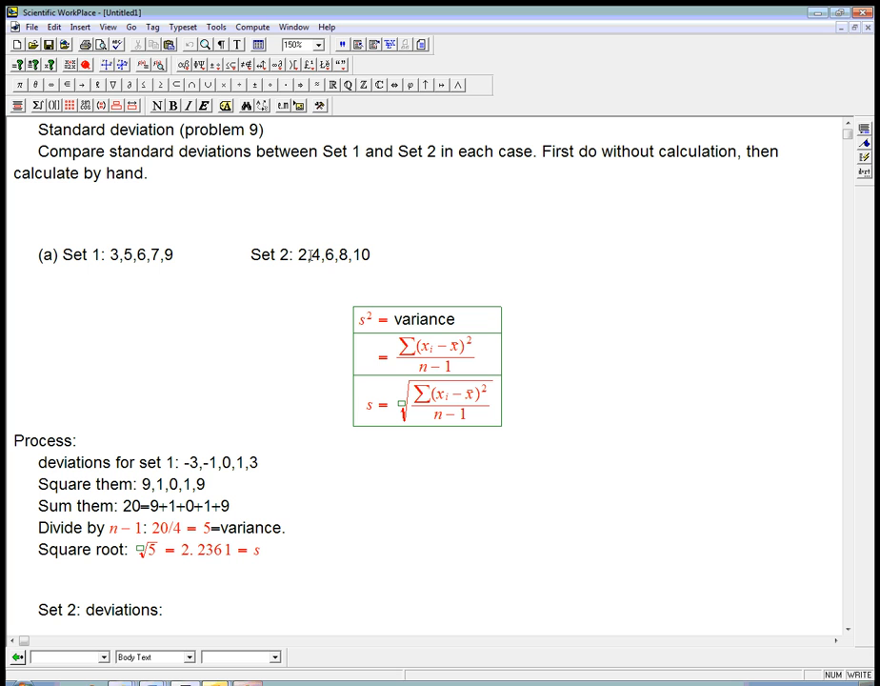
mouse_move(324, 254)
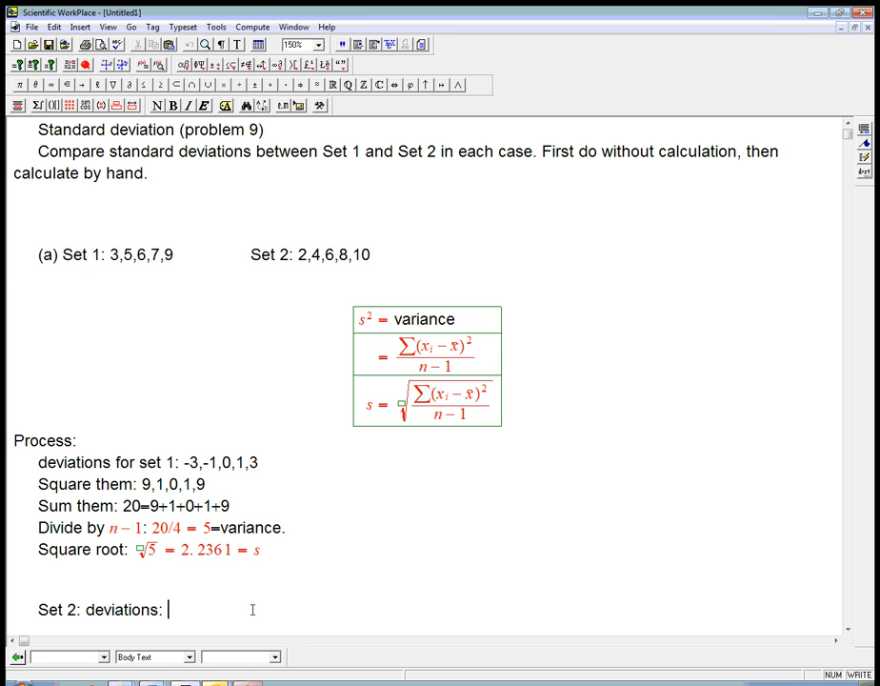
text(-4,)
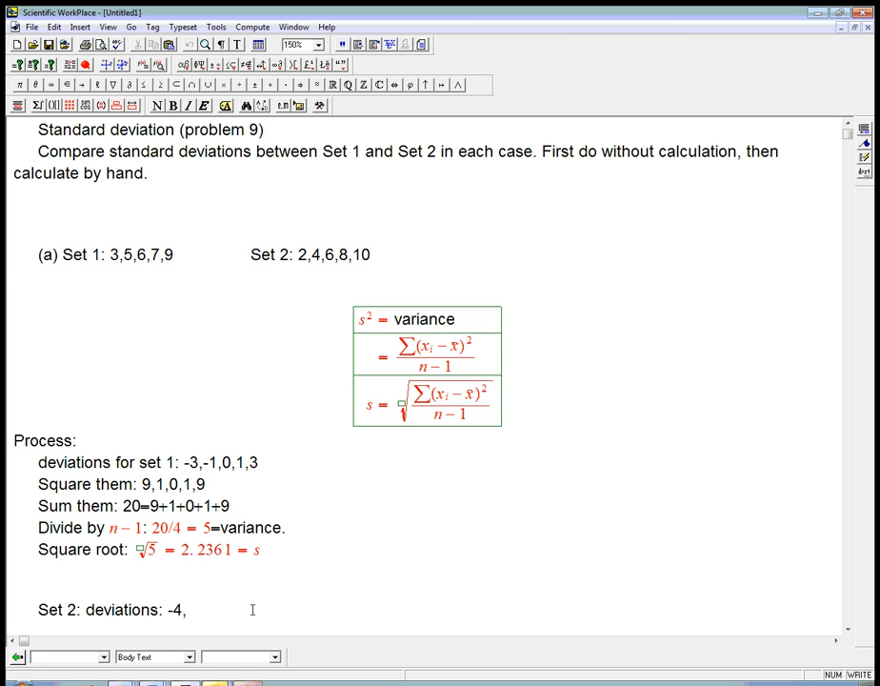
text(-2,)
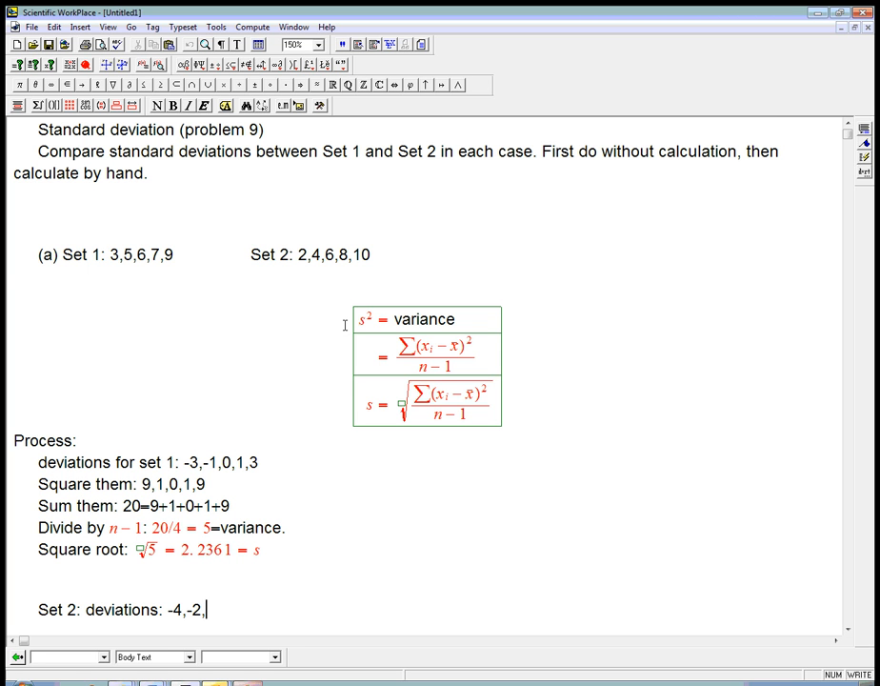
text(0,2,4)
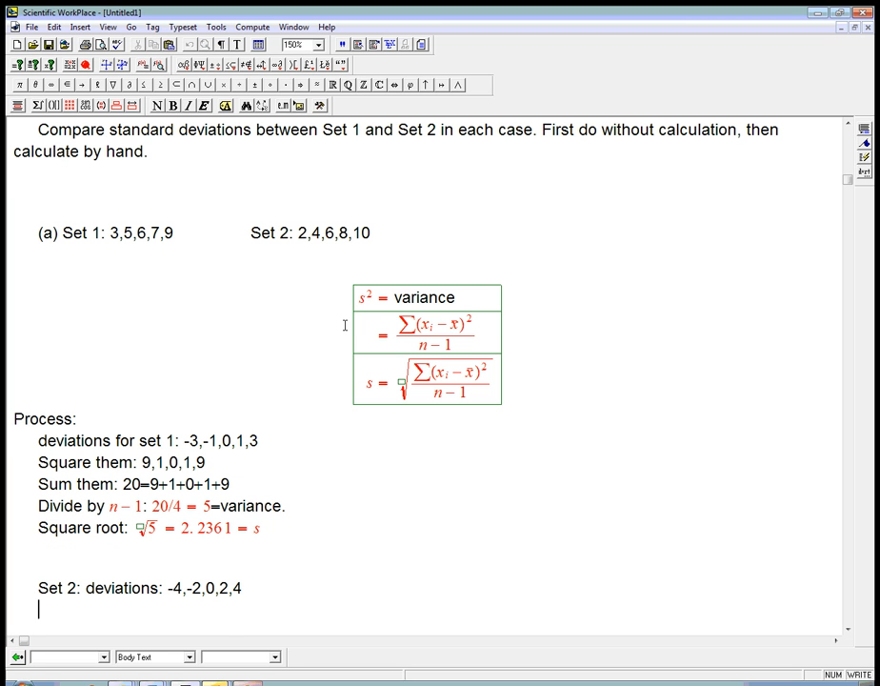
mouse_move(193, 443)
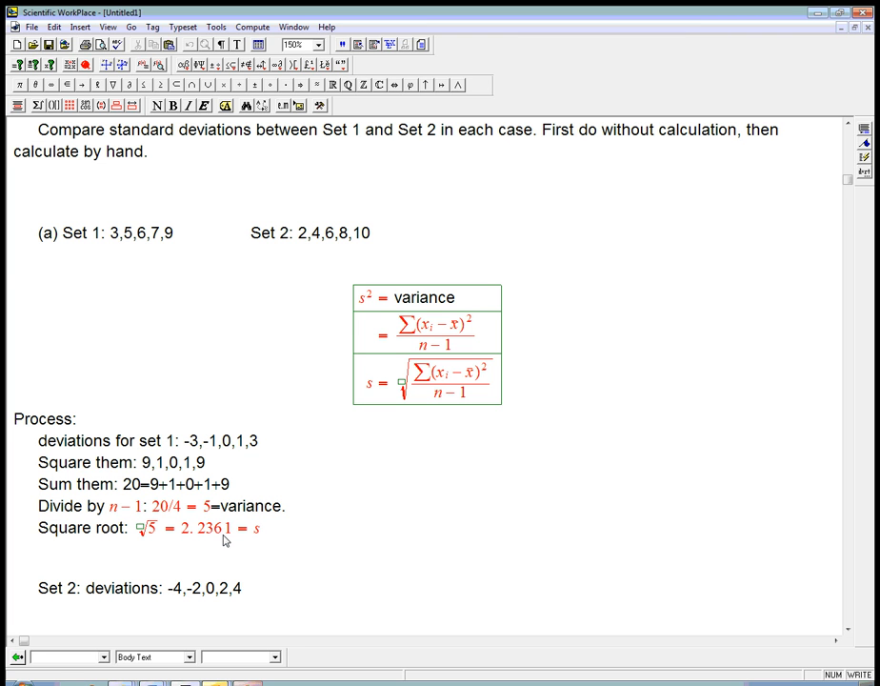
- Add the squares 16, 4, 0, 4, 16 and their sum 40
text(Square)
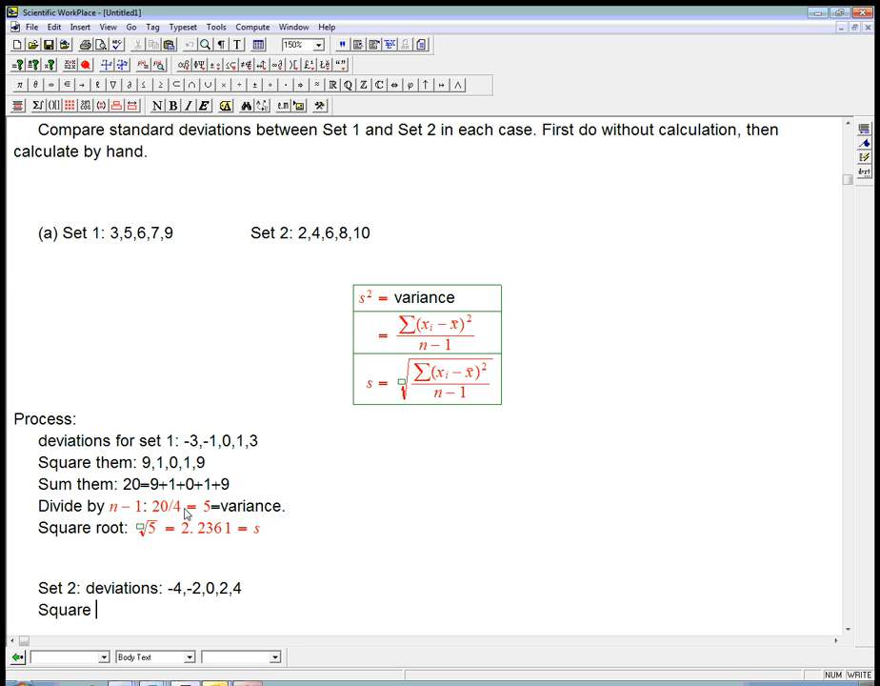
text(t)
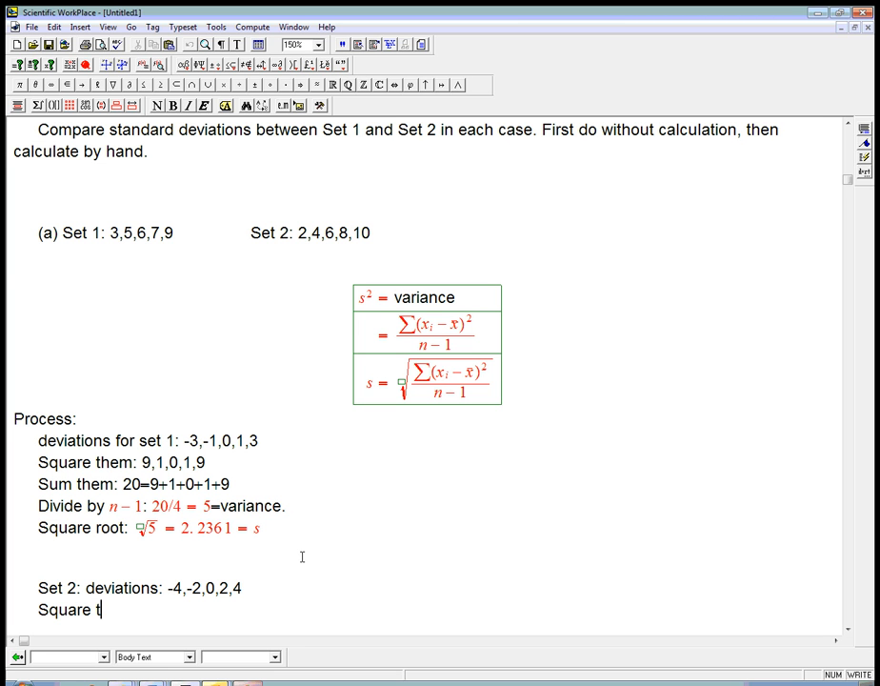
text(hem:)
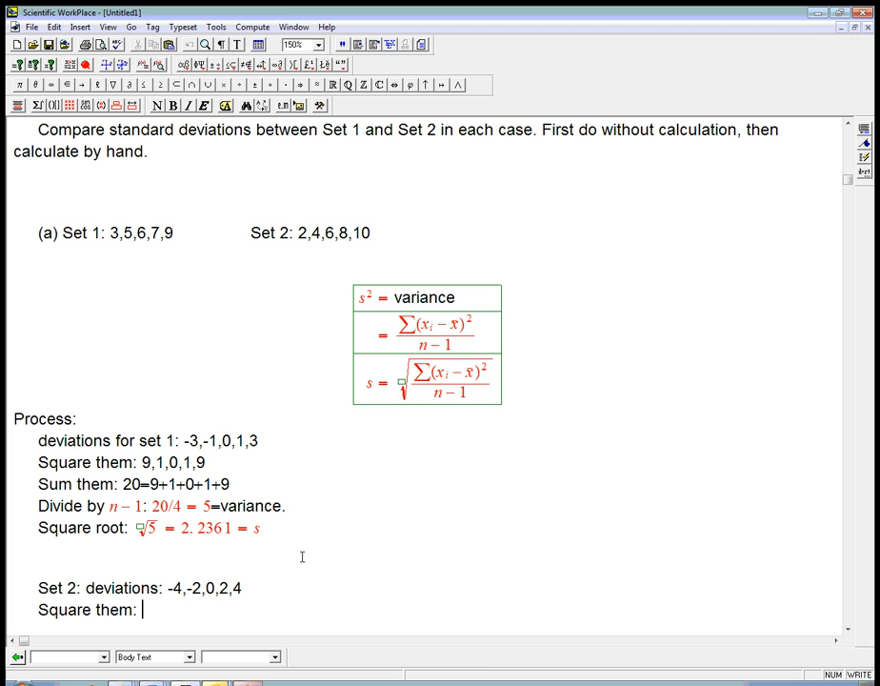
text(16,4,0,4,16)
text(Sum them:)
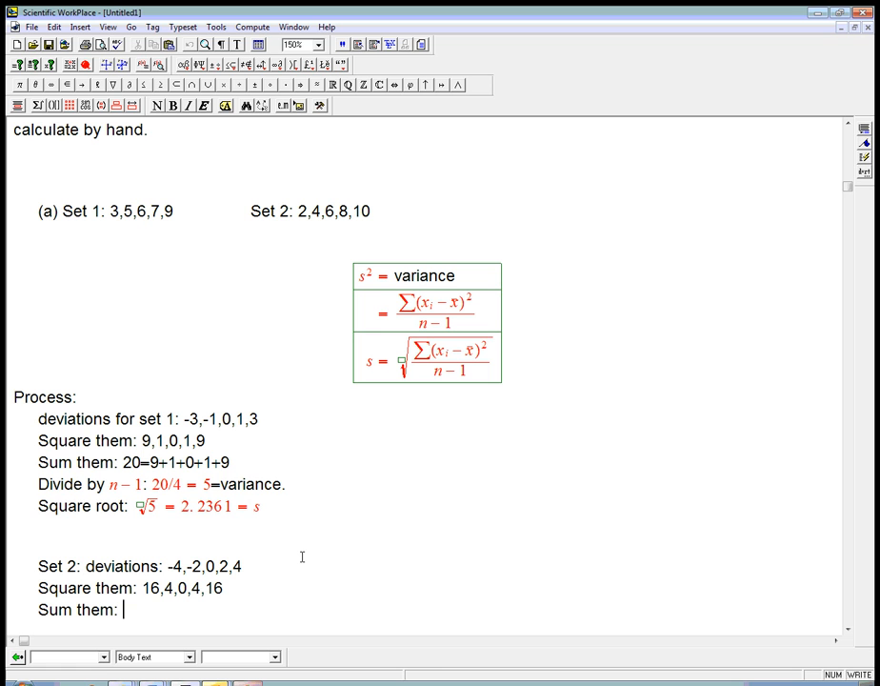
text(40)
text(Divide by n − 1)
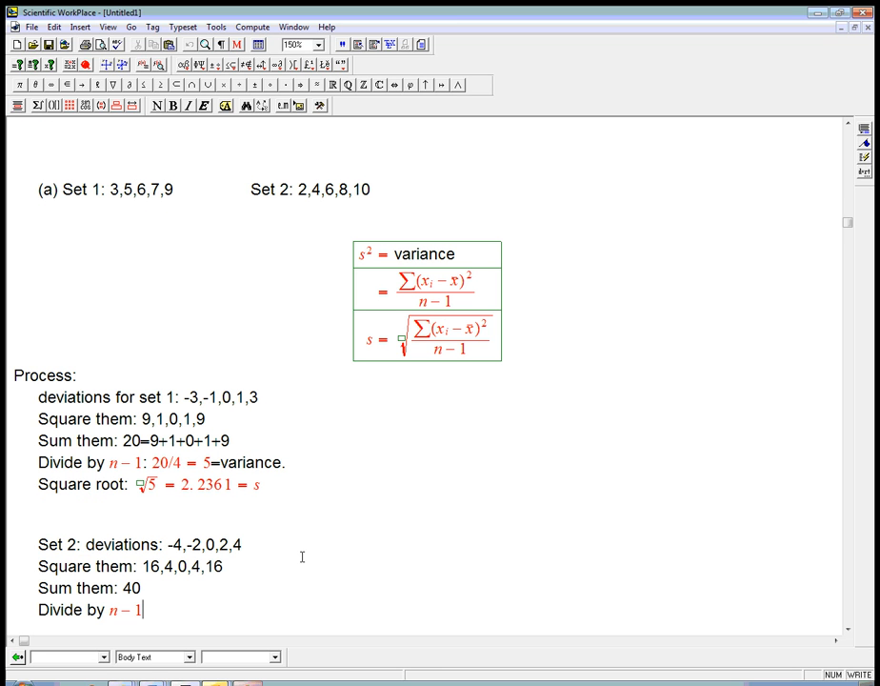
- Add 'Divide by n − 1: 40/4 = 10 = variance = s²' and a 'Square root:' line
text(:)
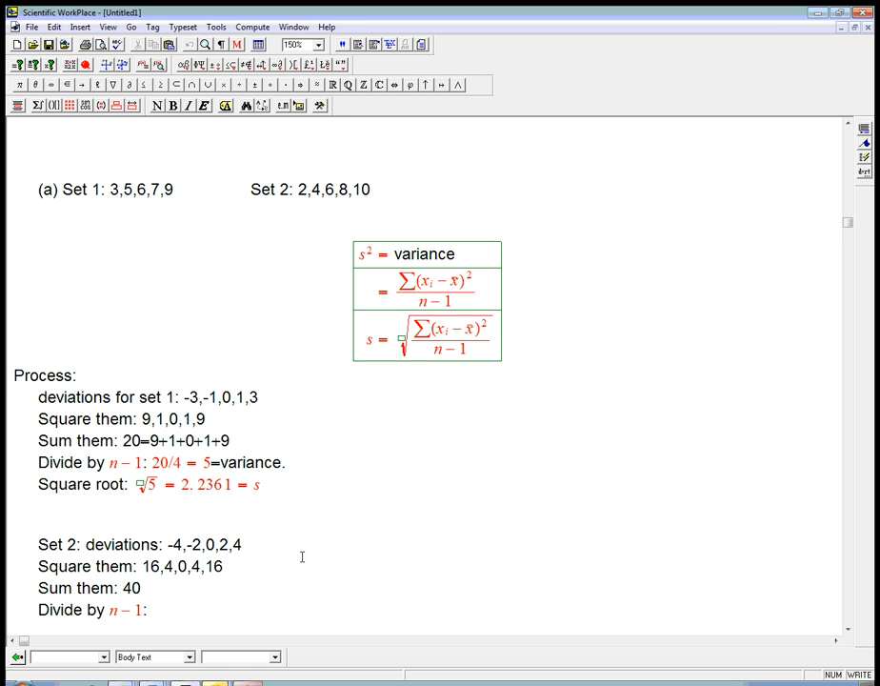
text(40/4 =)
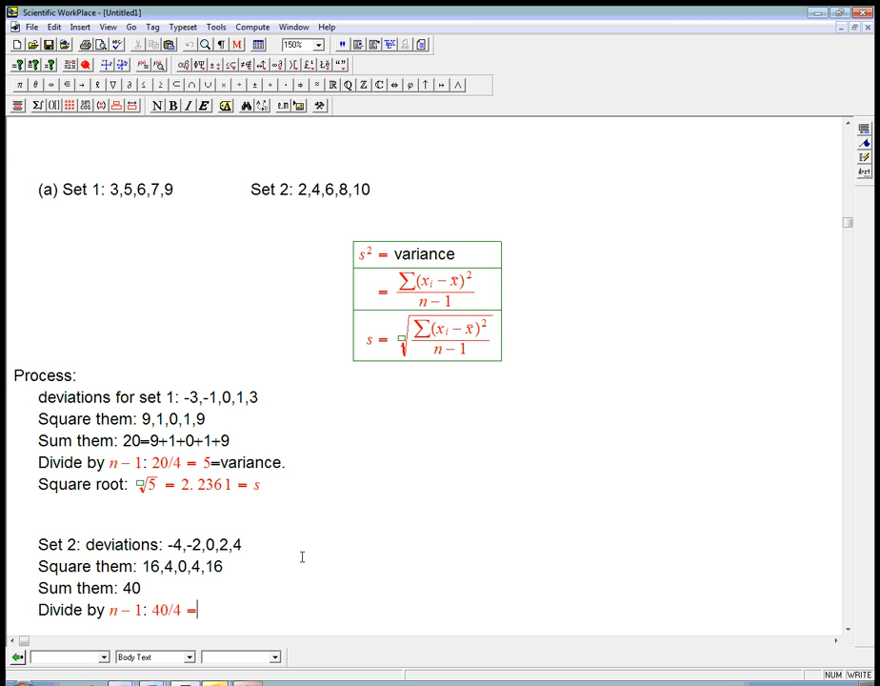
text(10)
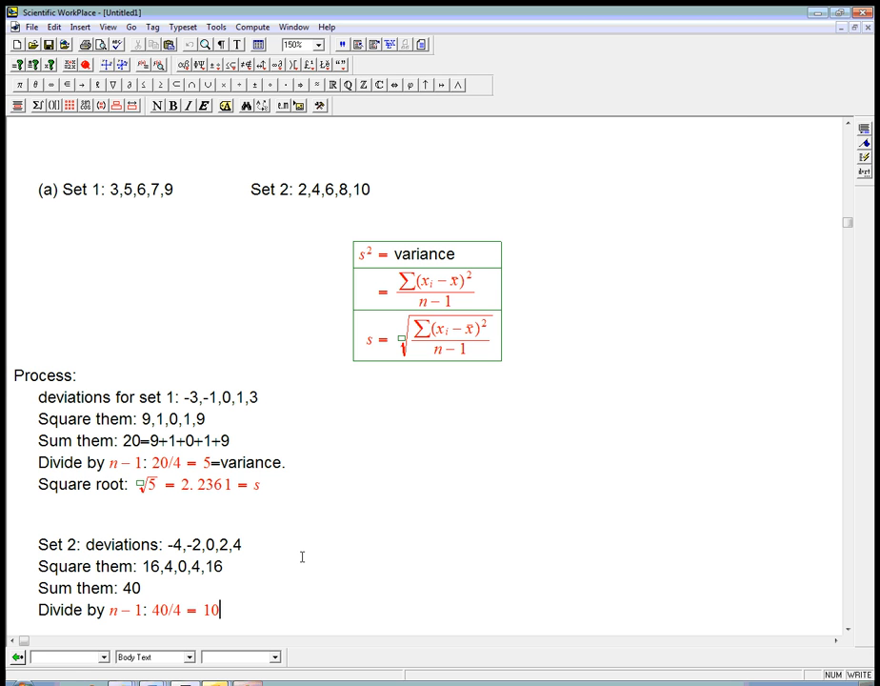
text(=varia)
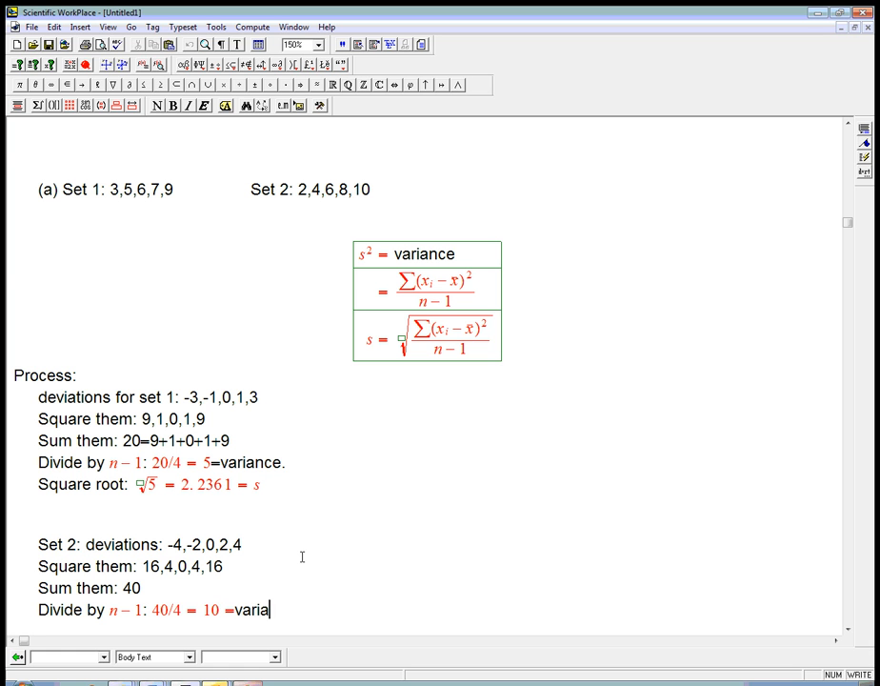
text(nce= s²)
text(Sq)
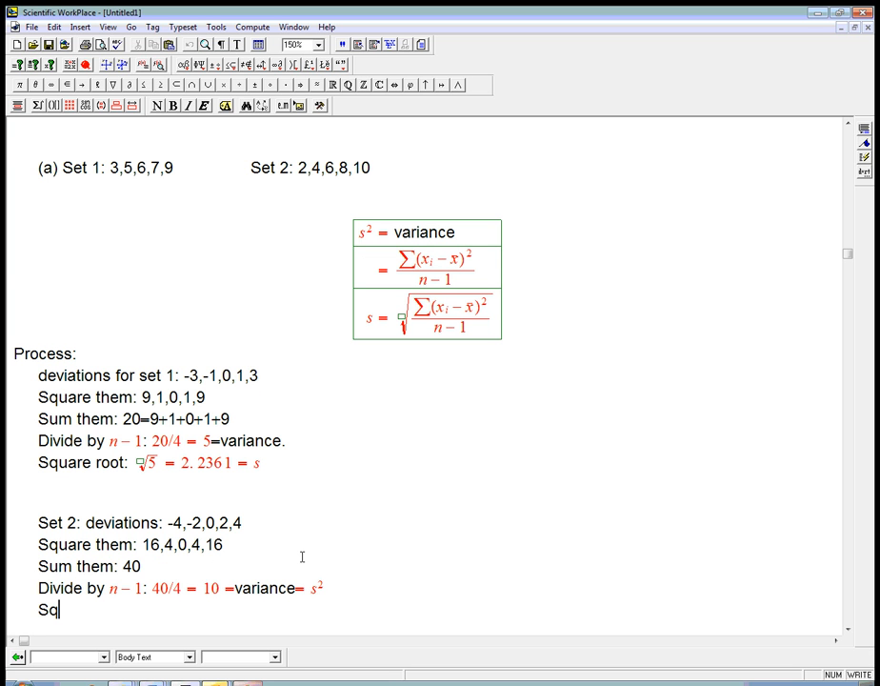
text(uare root: √10)
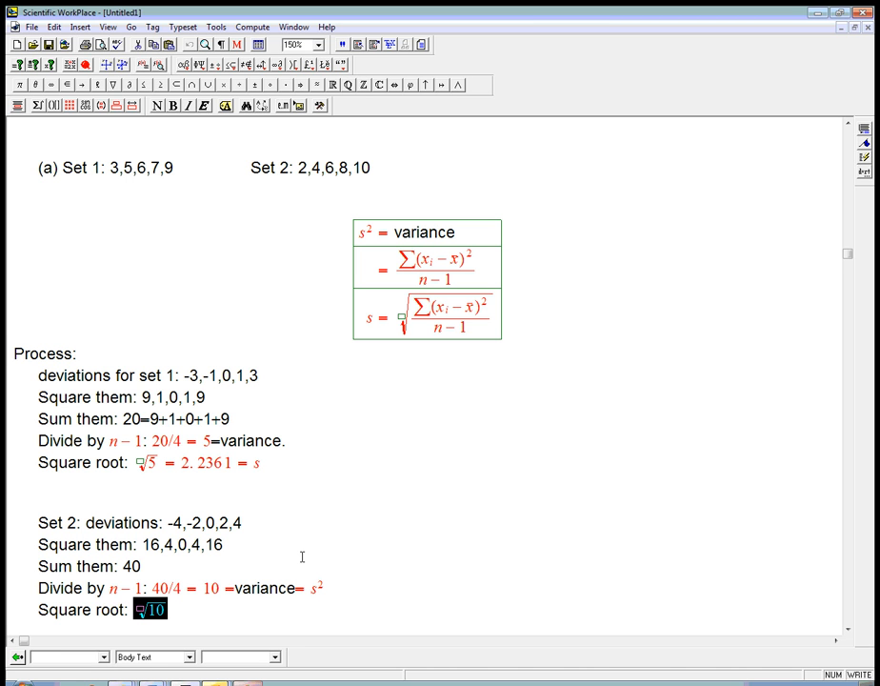
- Evaluate √10 numerically to get 3.1623
click(252, 25)
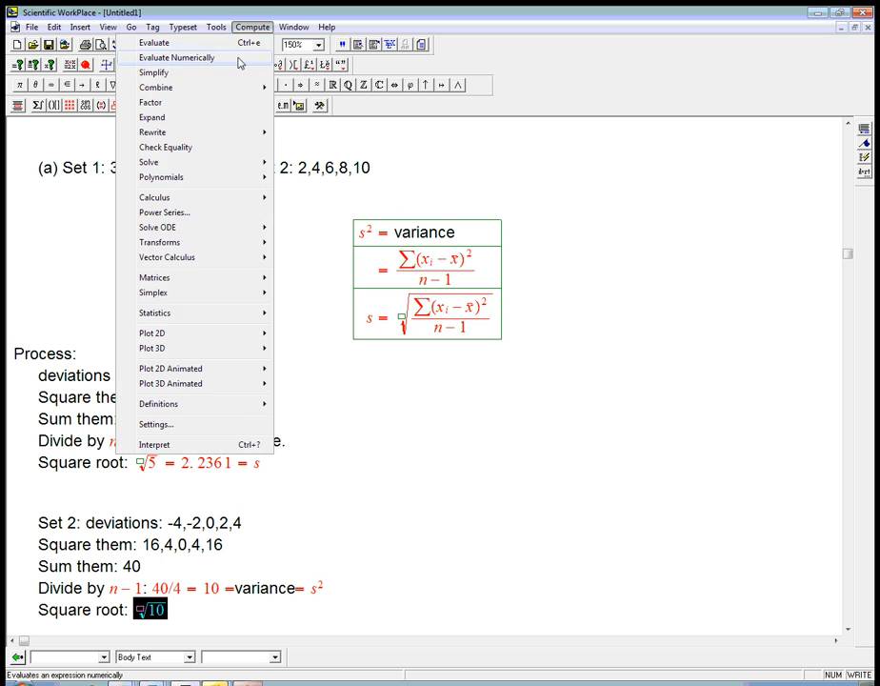
click(176, 57)
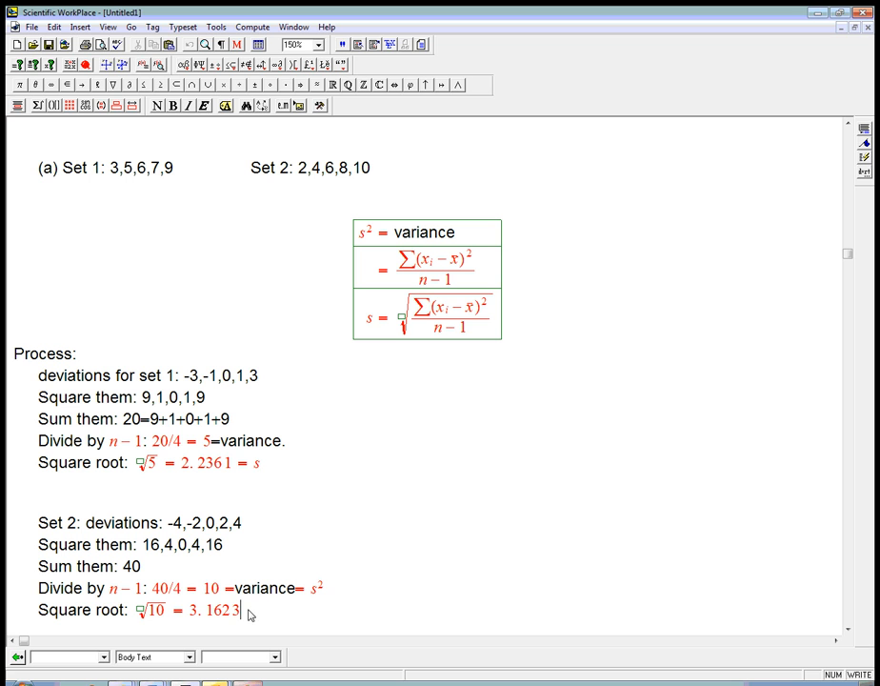
mouse_move(257, 527)
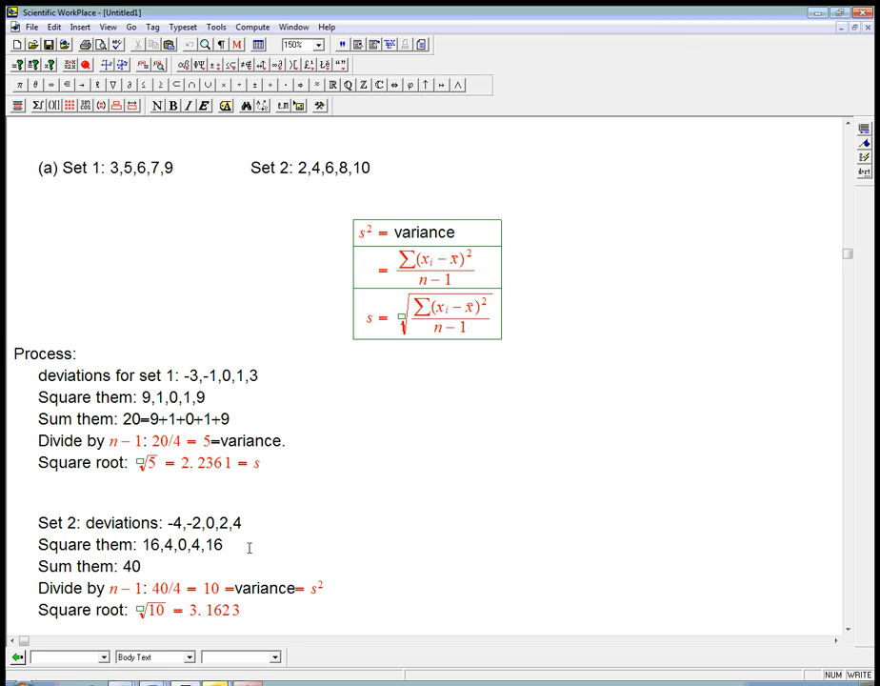
mouse_move(371, 171)
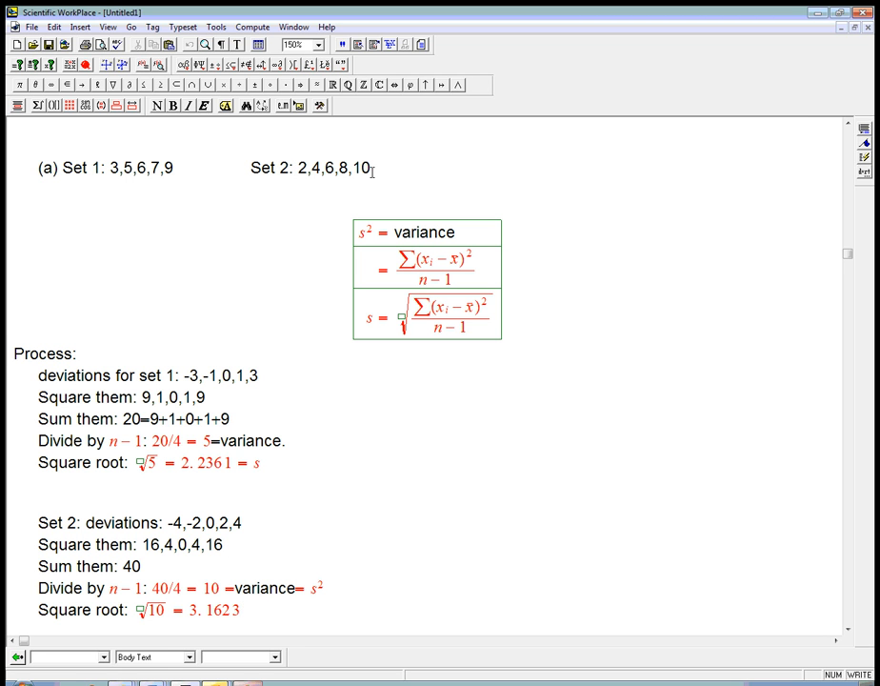
mouse_move(185, 184)
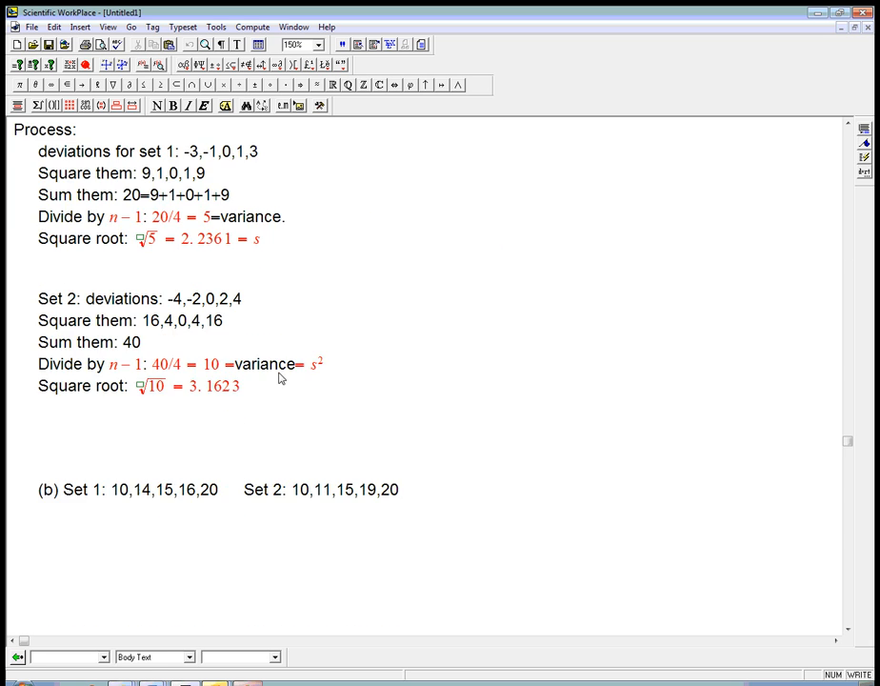
scroll(down, 3)
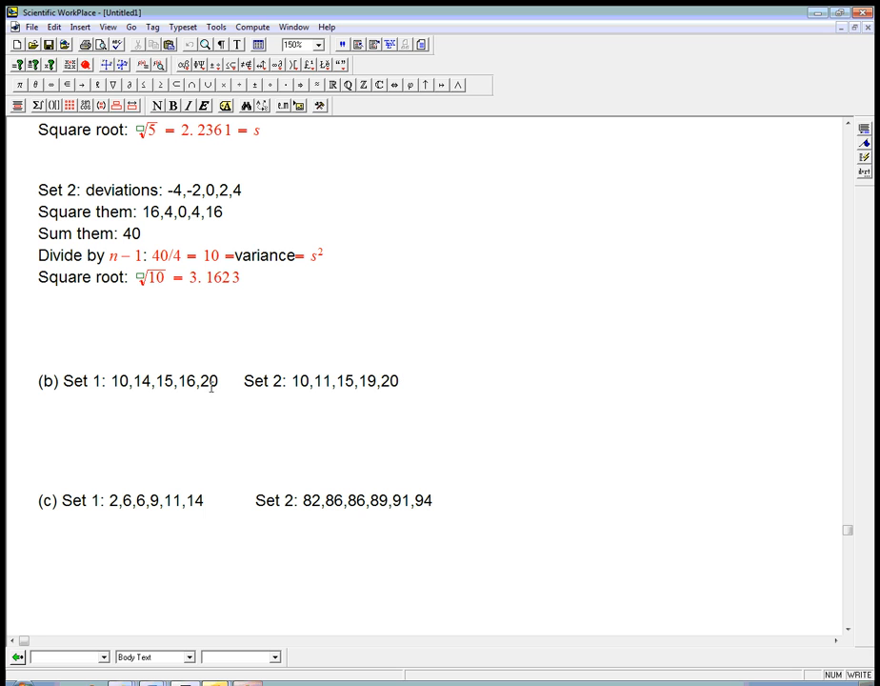
mouse_move(170, 380)
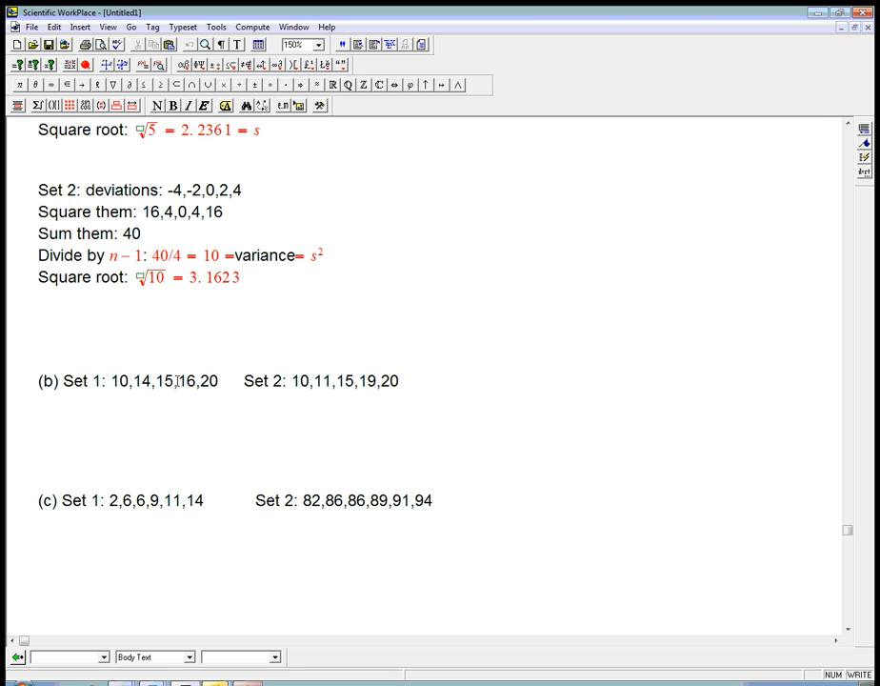
click(166, 380)
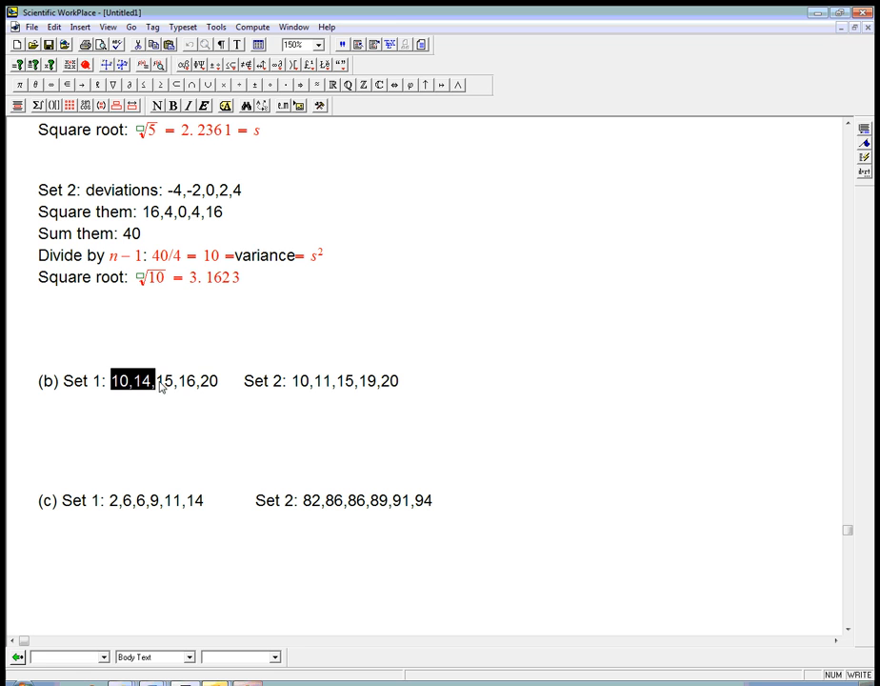
click(167, 379)
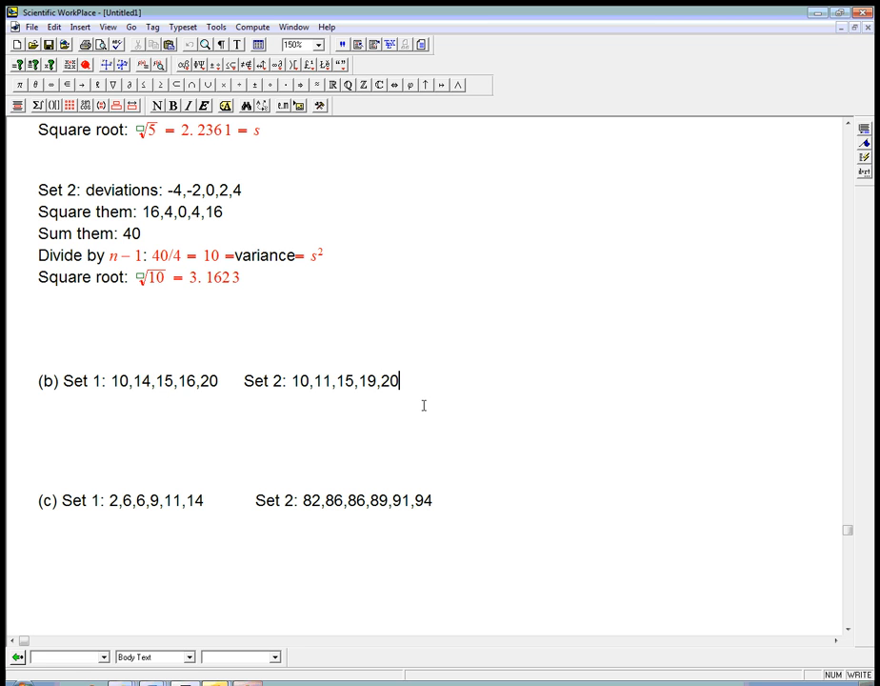
- Write the part (b) Set 1 deviations −5, −1, 0, 1, 5
text(Set1:)
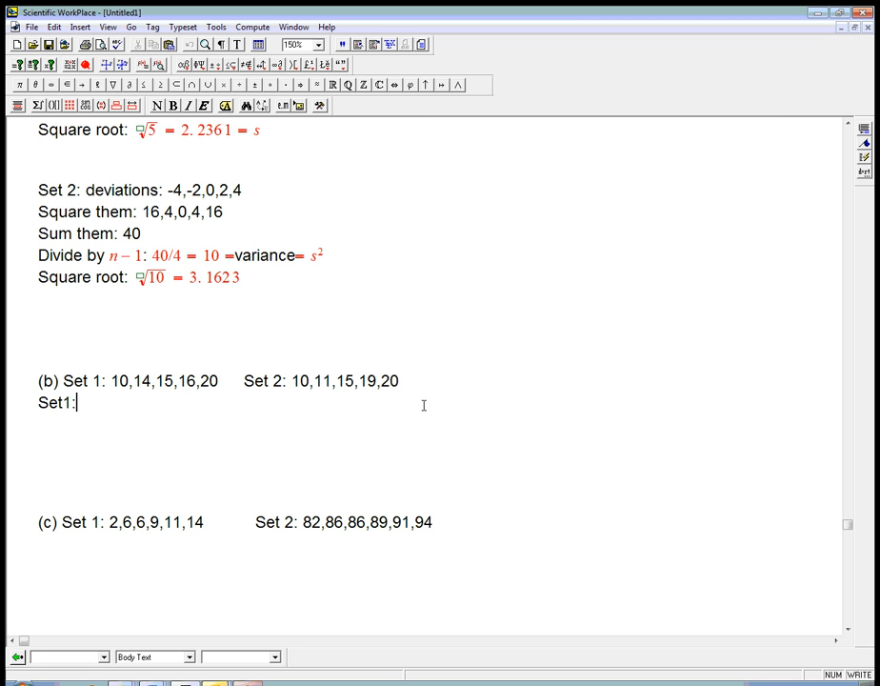
text(de)
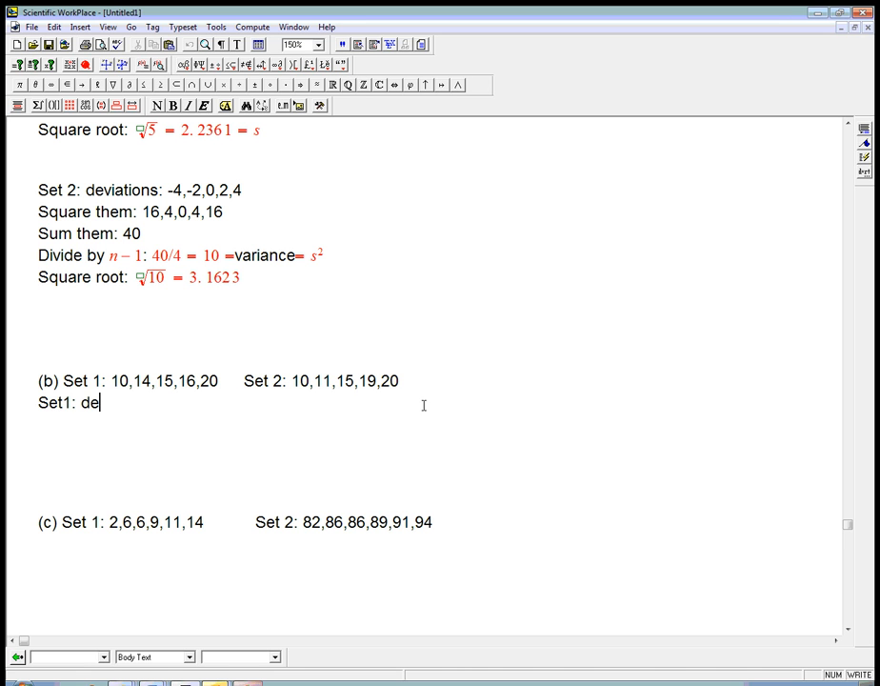
text(viations:)
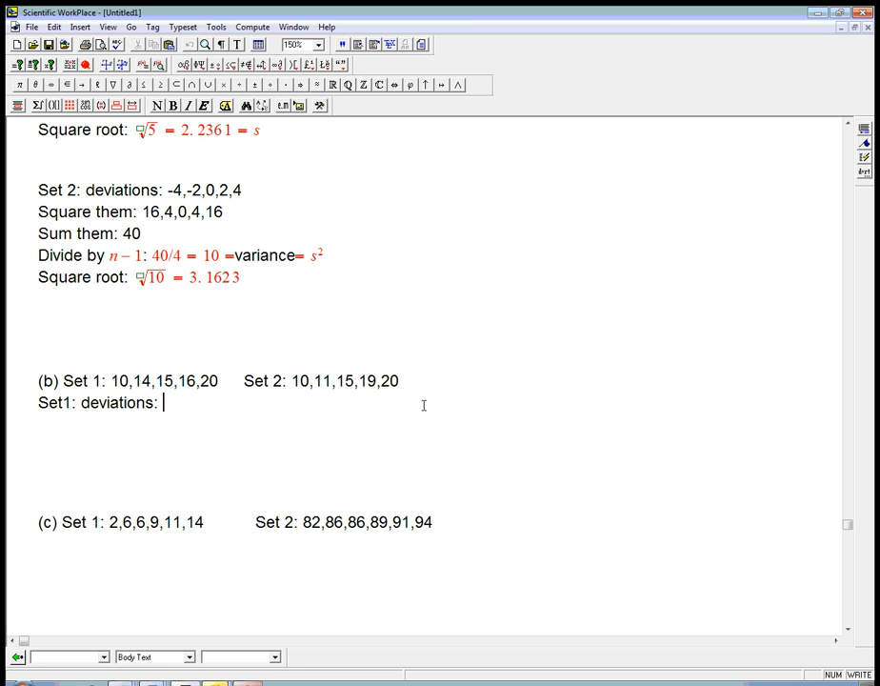
text(-5,-1,)
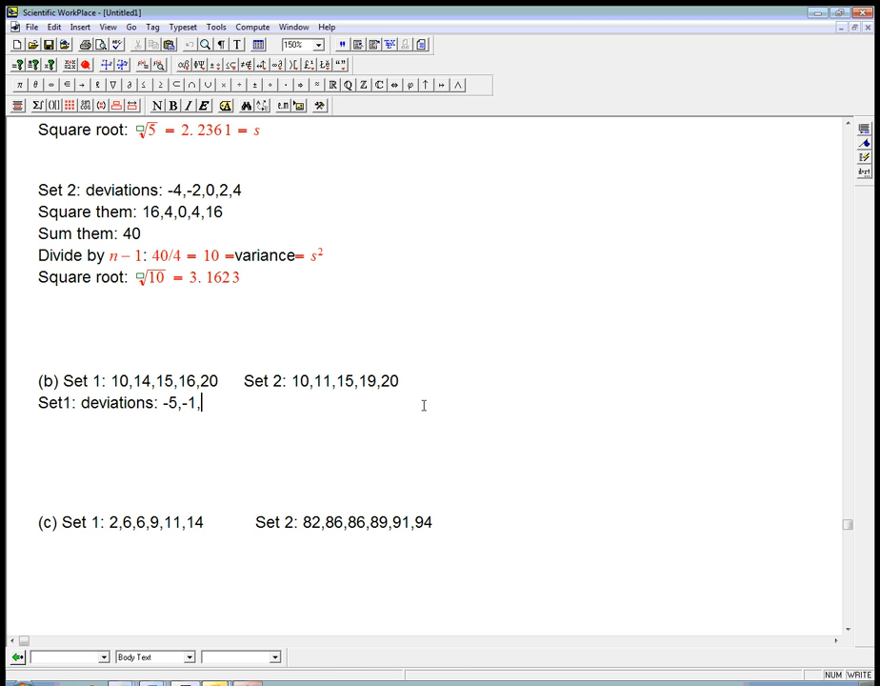
text(0,)
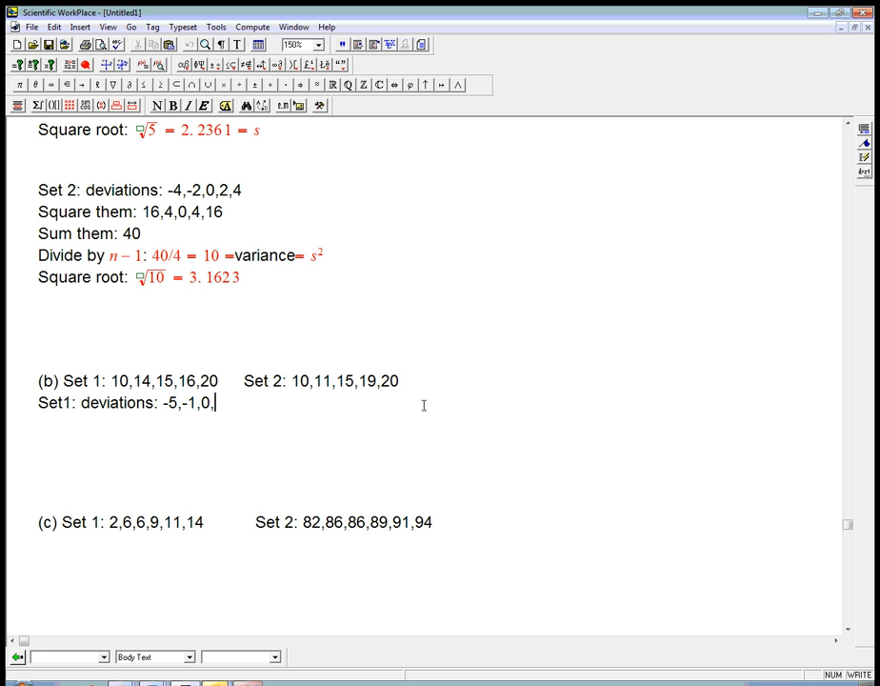
text(1,5)
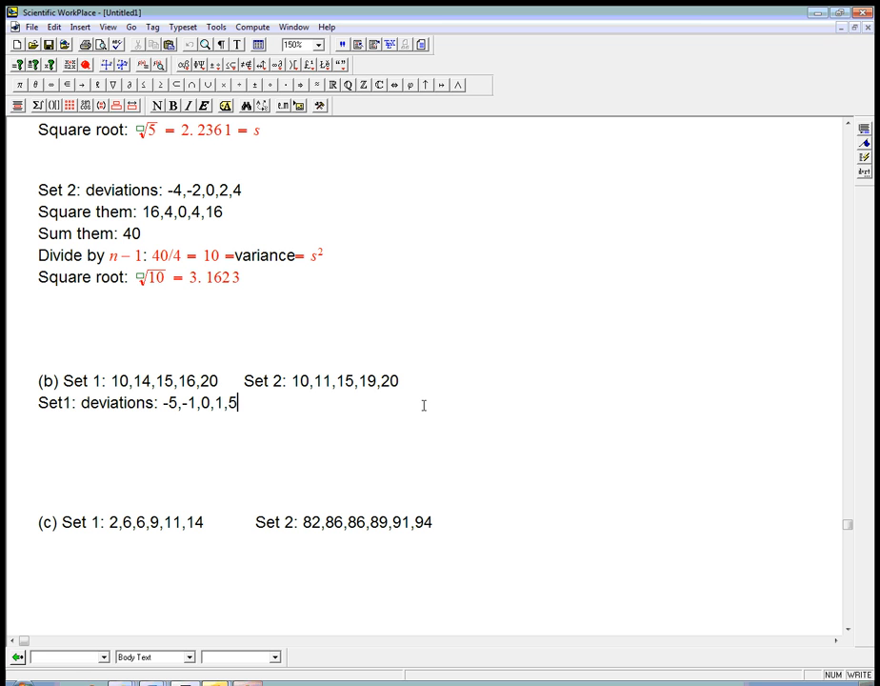
- Add the squares 25, 1, 0, 1, 25 and their sum 52
text(Squres)
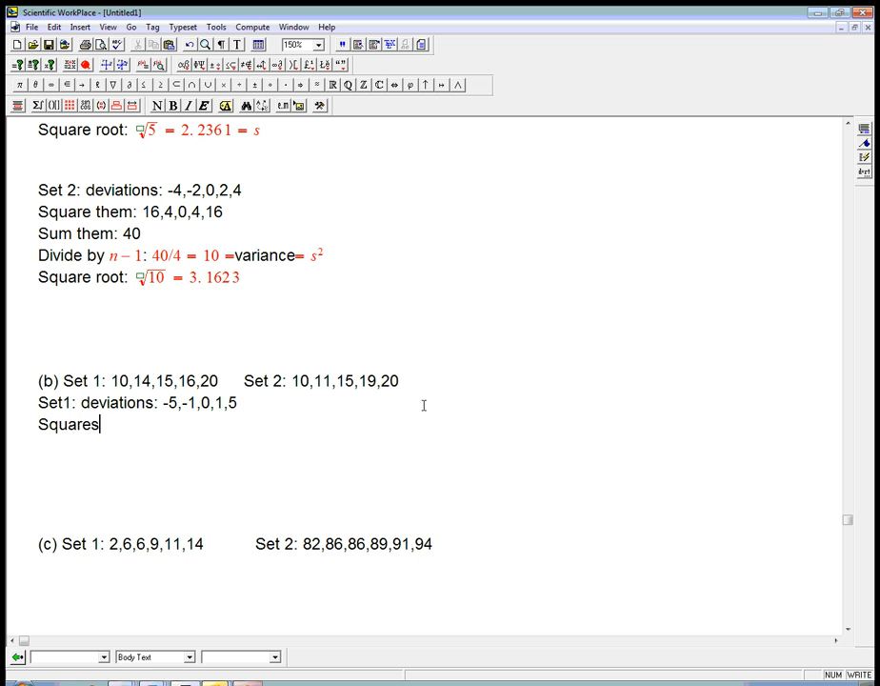
text(: 25,1,0,1)
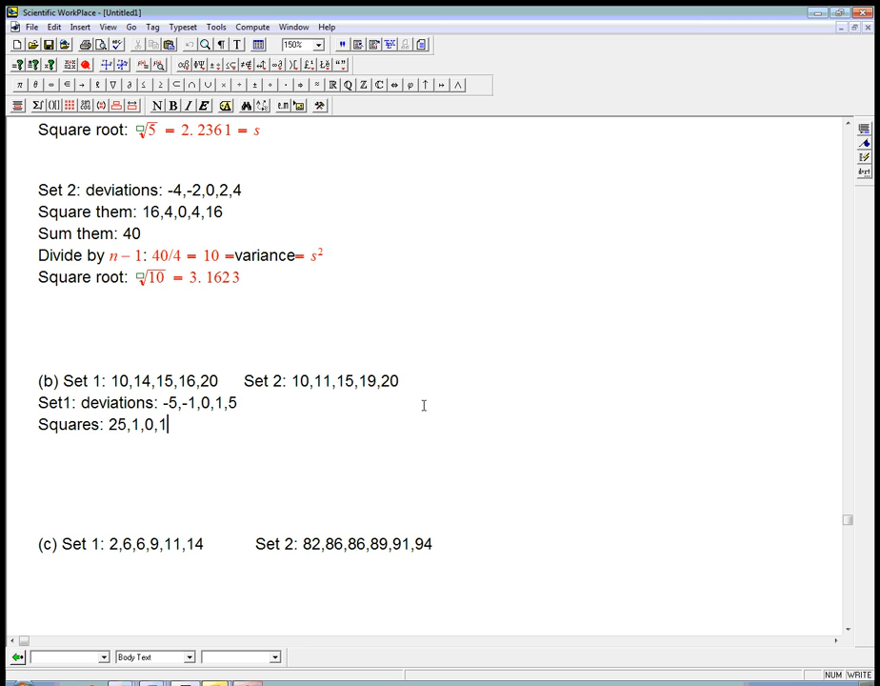
text(25)
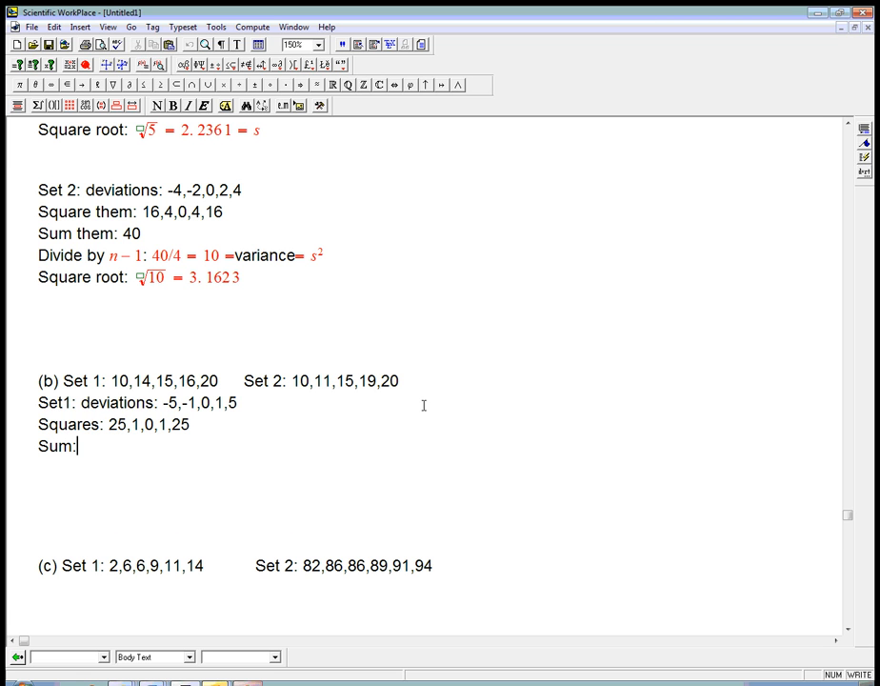
text(52)
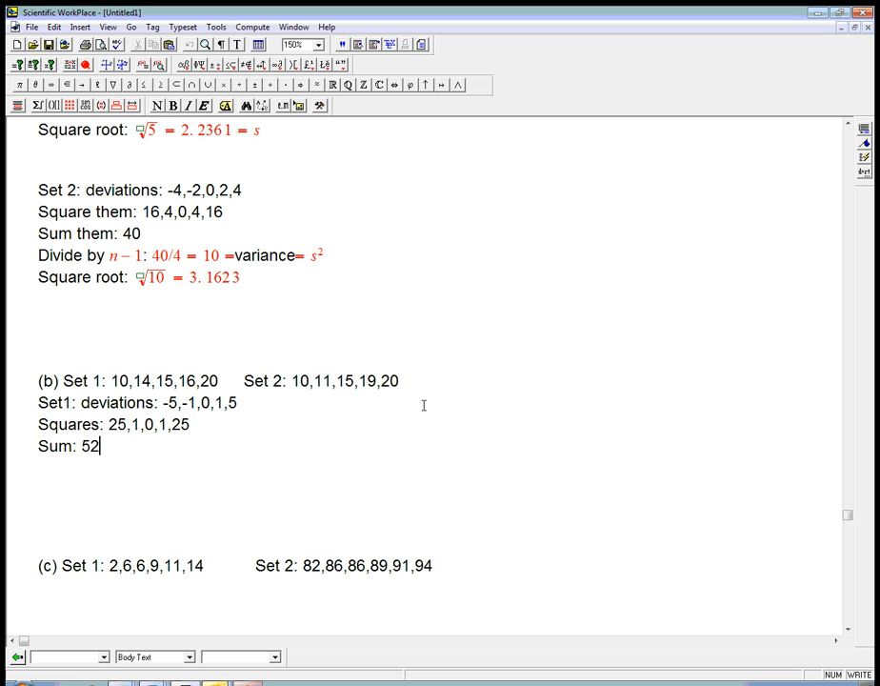
- Add the average 52/4 = 13 and evaluate √13 = 3.6056
text(Ave)
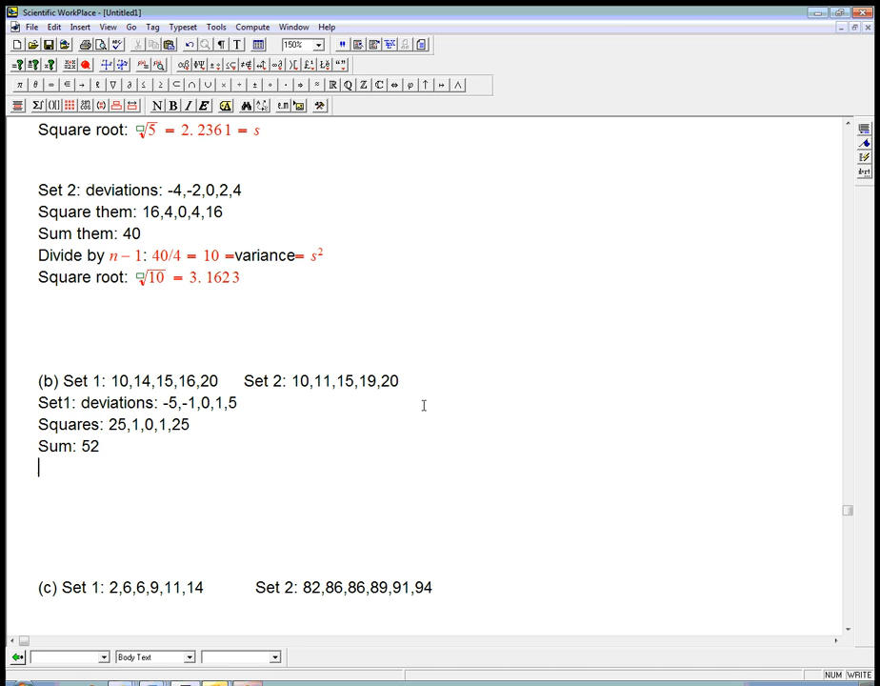
text("Average")
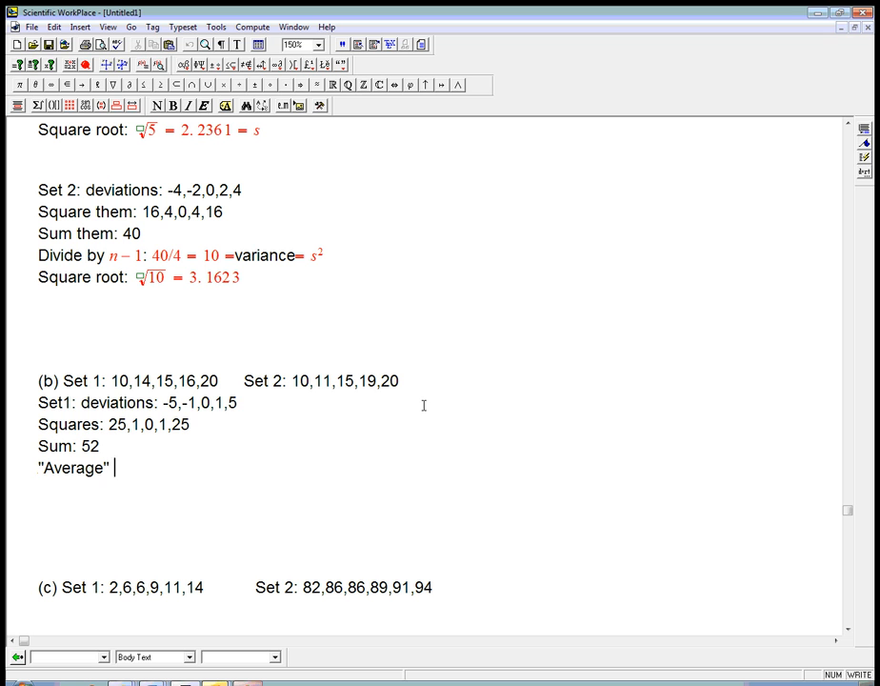
text(52)
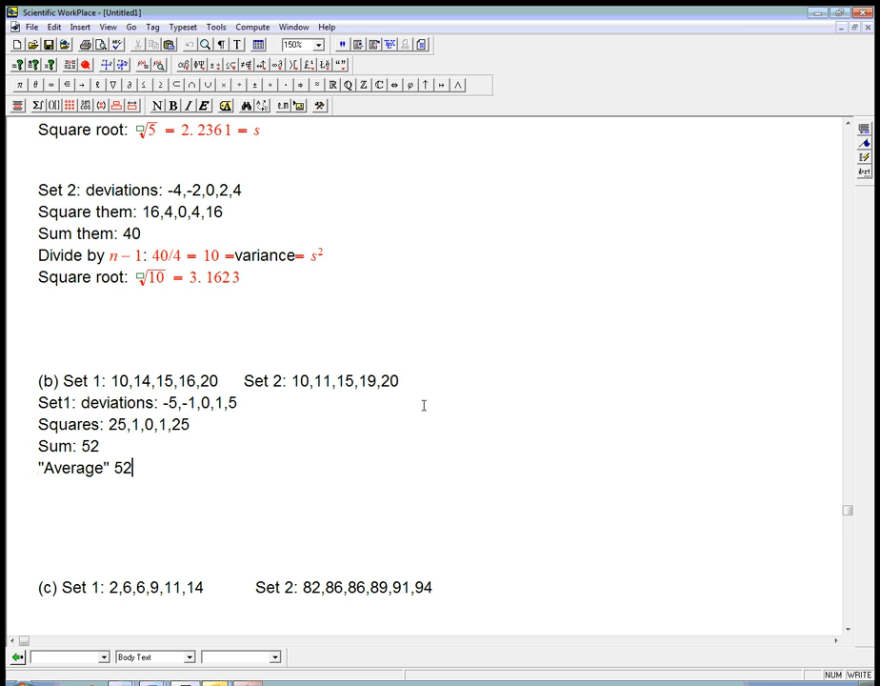
text(/4=13)
text(Square roo)
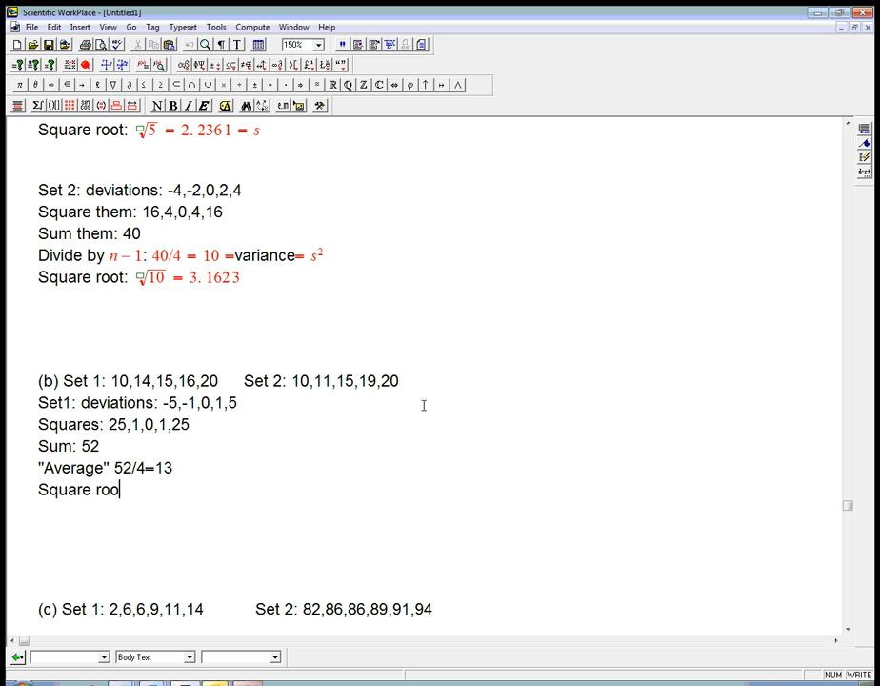
text(t: √13)
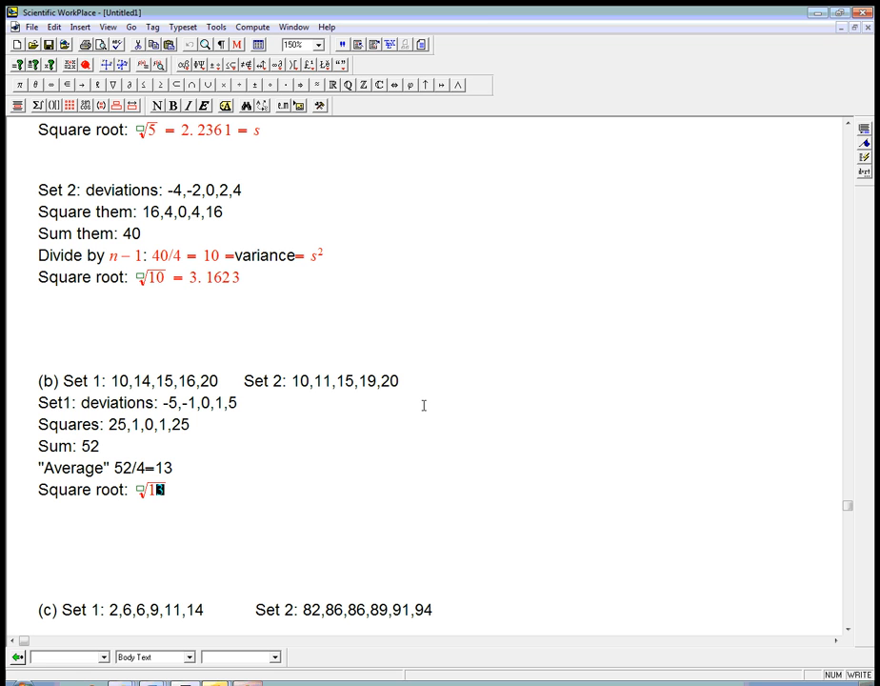
click(252, 25)
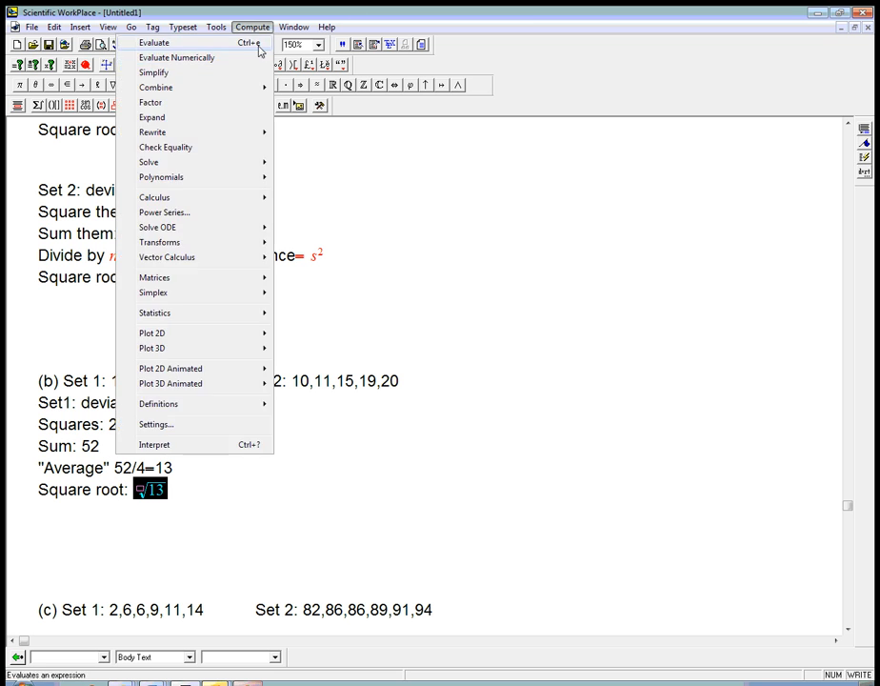
click(154, 42)
text(Set)
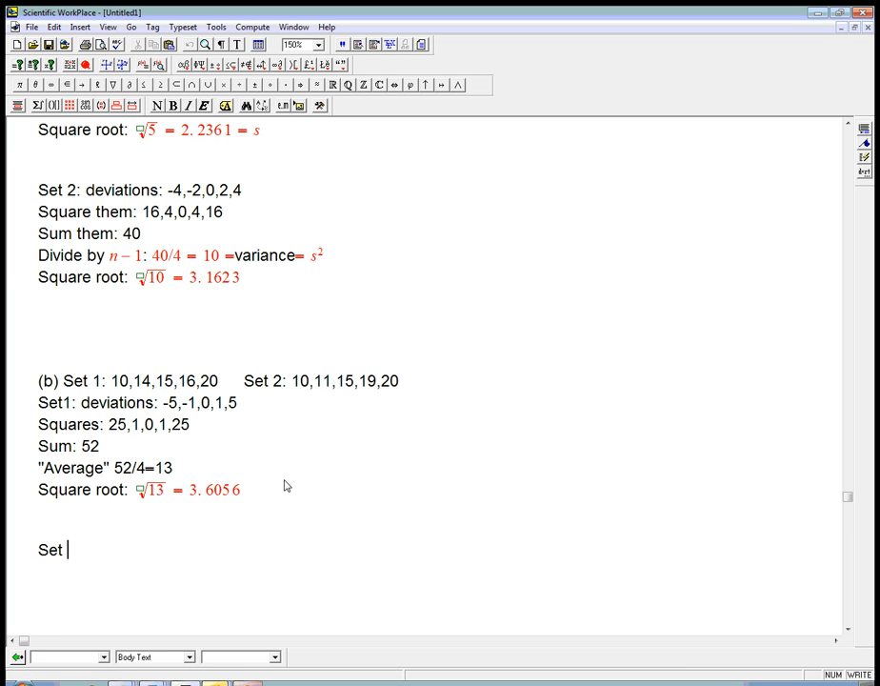
- Write the Set 2 deviations −5, −4, 0, 4, 5
text(2:)
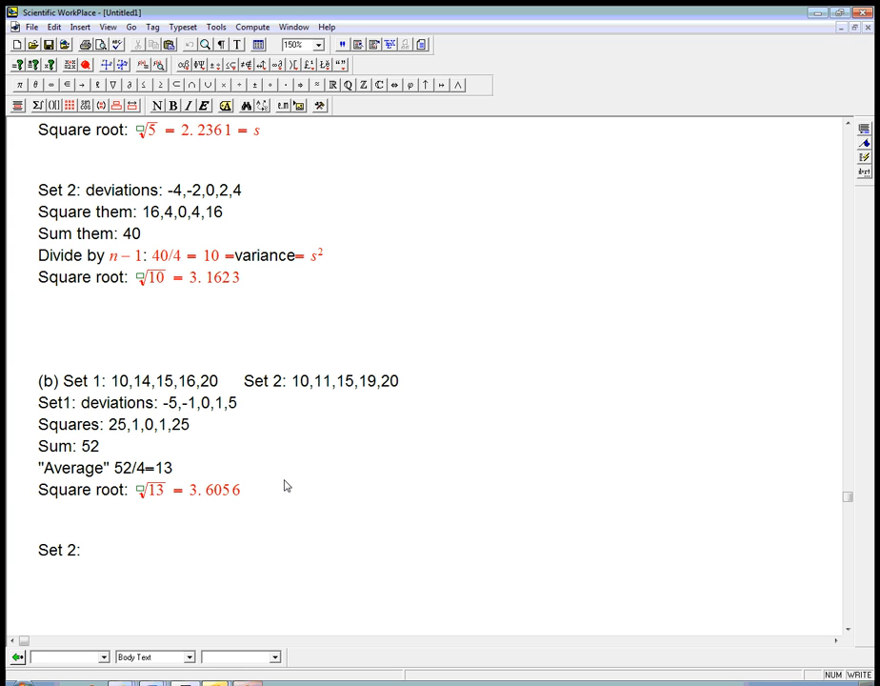
text(deviations:)
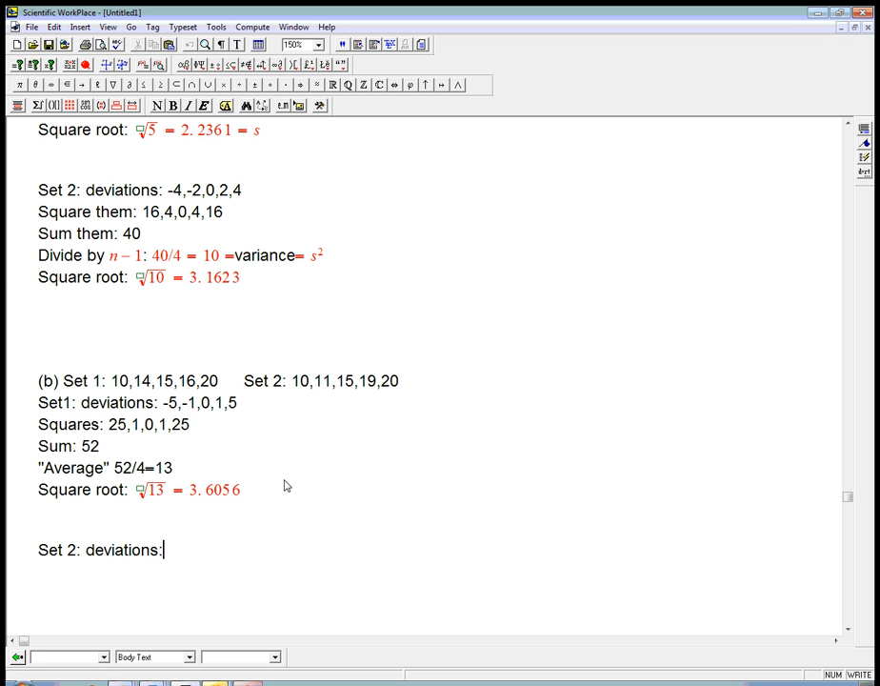
text(-5)
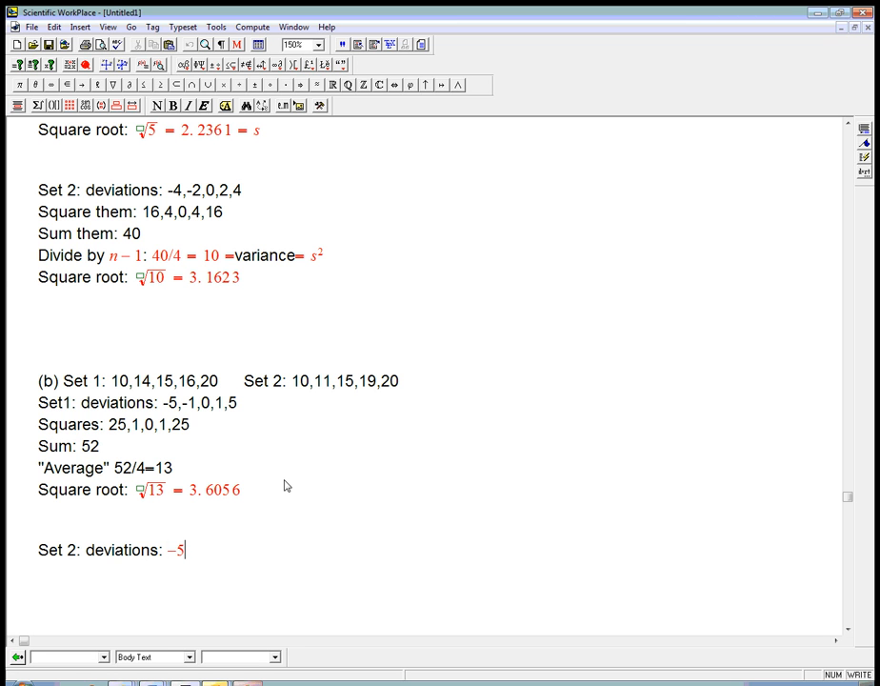
text(,-4)
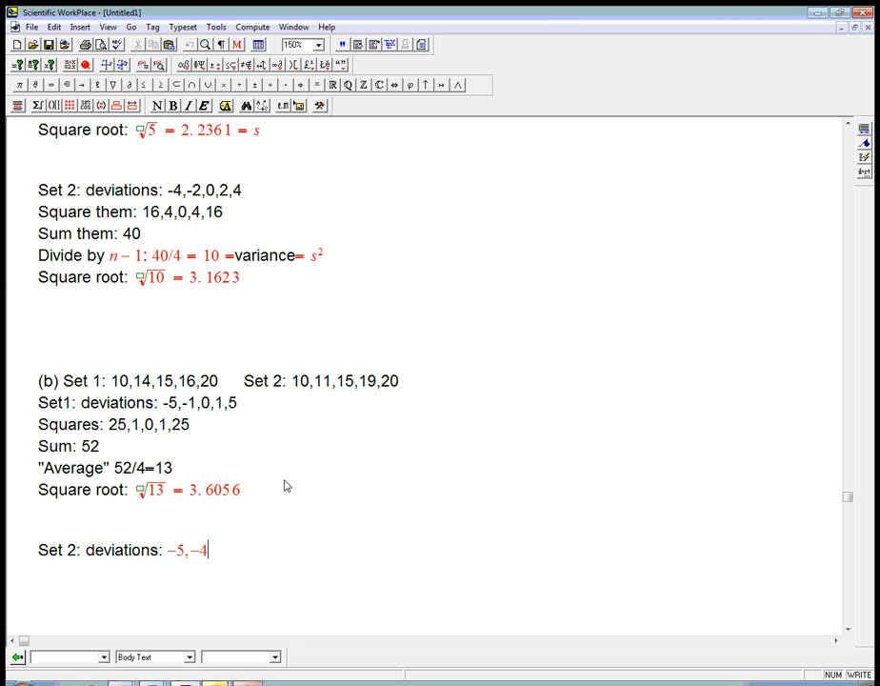
text(,0,4,5)
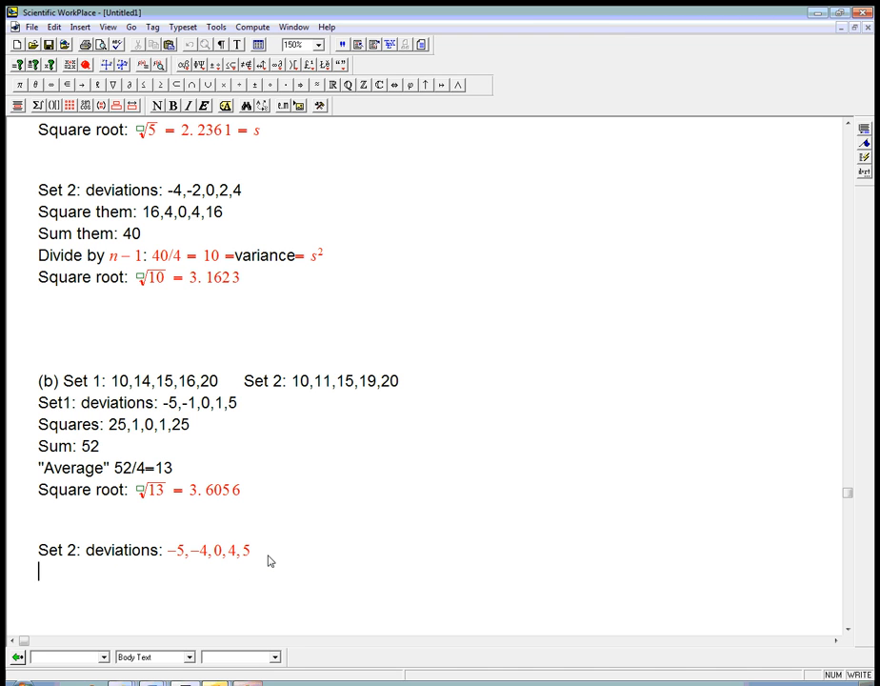
mouse_move(241, 552)
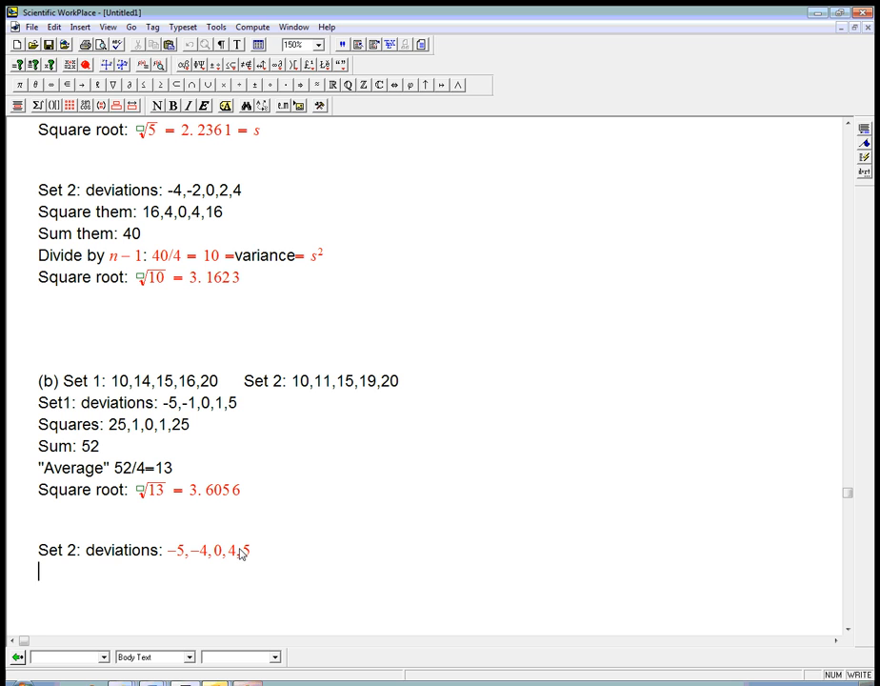
- Add the squares 25, 16, …, 25, Sum: 82, and 'Average' 20.5
text(Squares:)
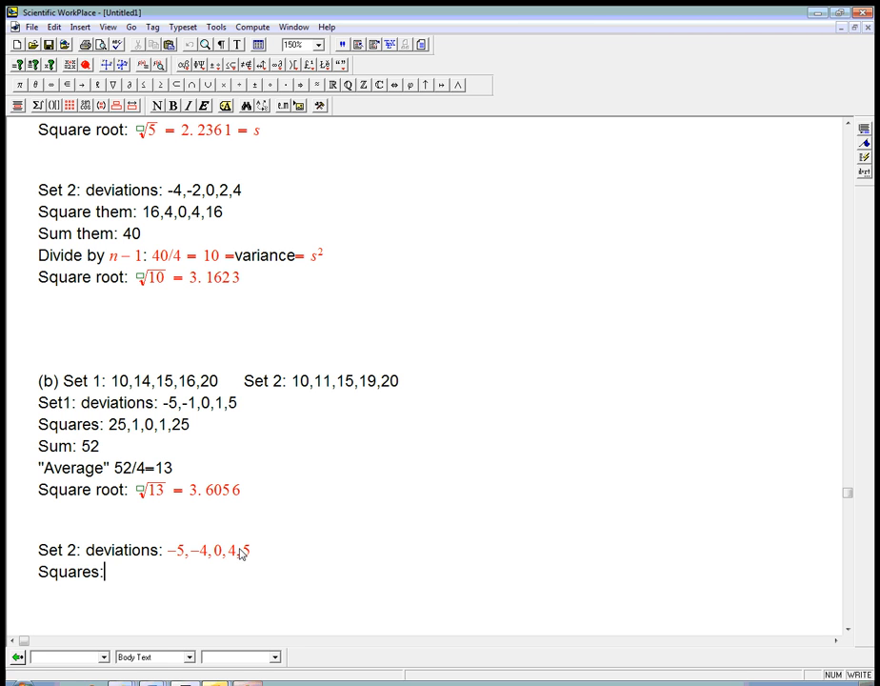
text(25,16,0,16,)
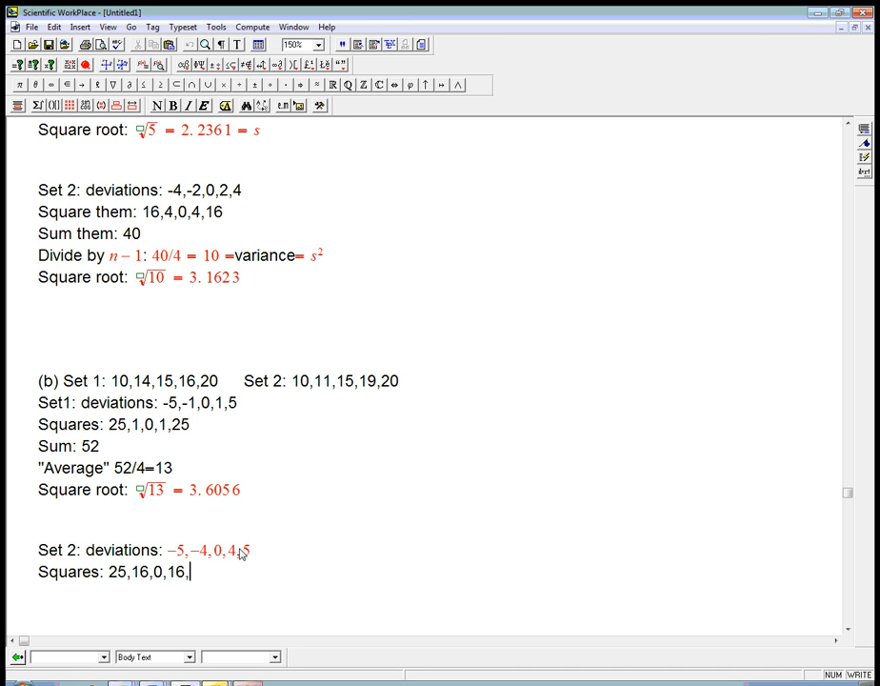
text(25)
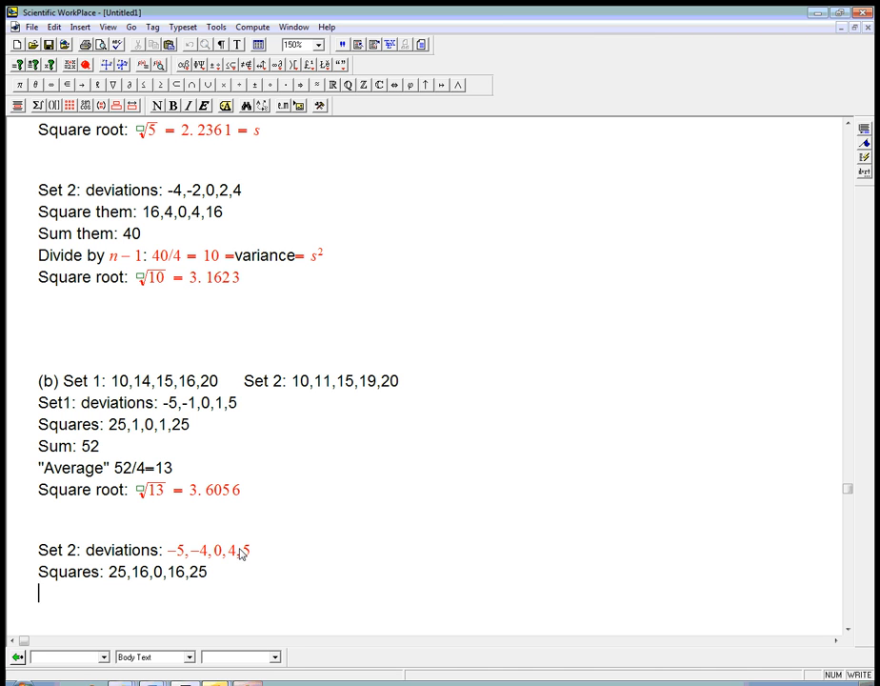
text(Sum:)
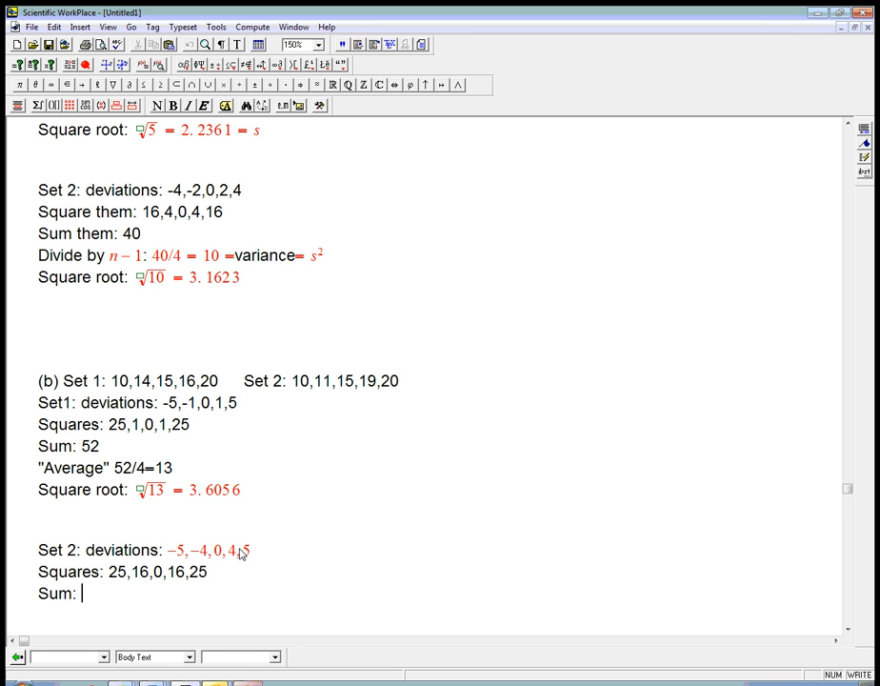
text(82)
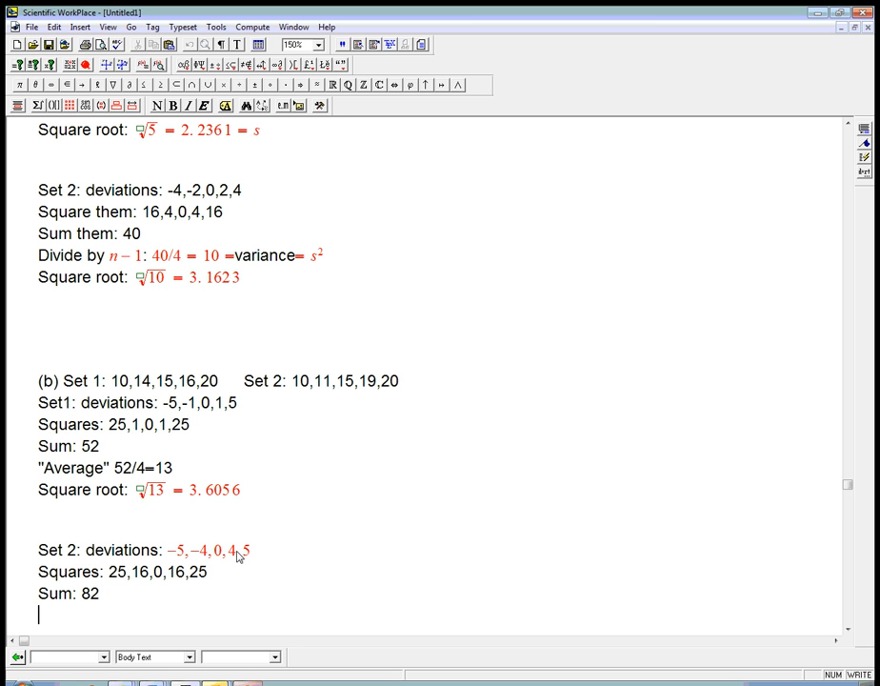
text("Av)
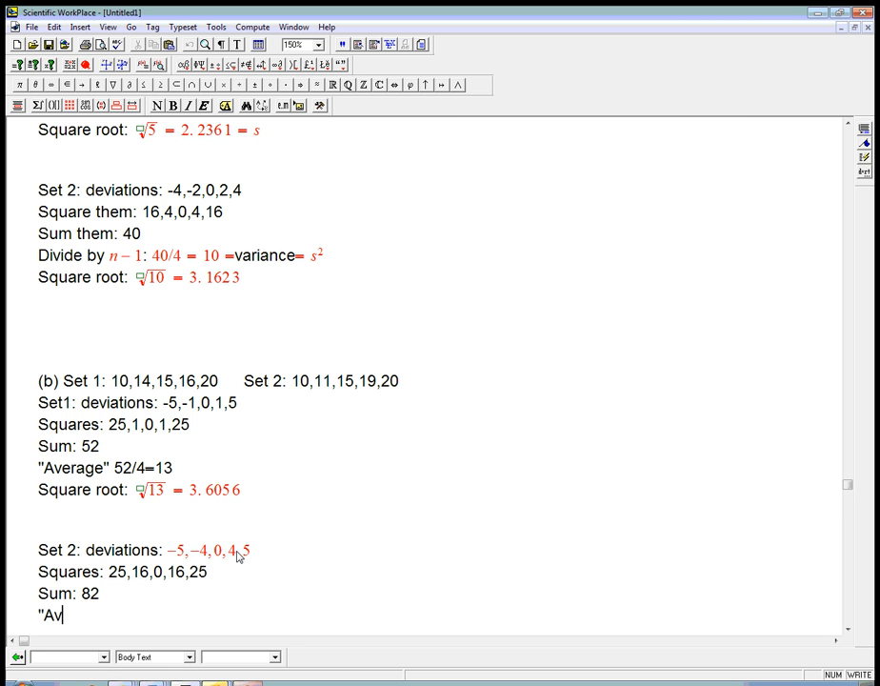
text(erage":)
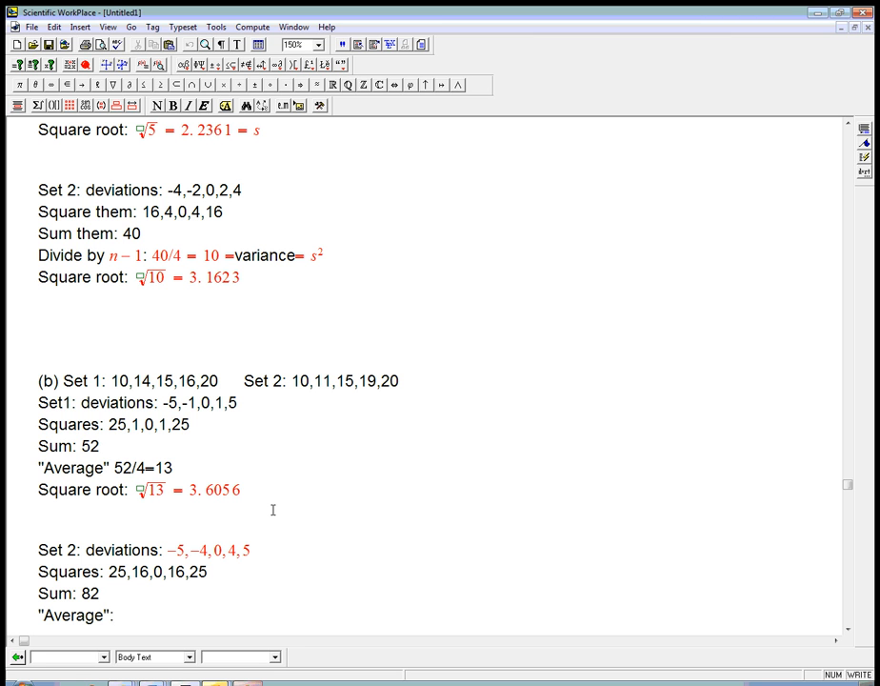
text(20.5)
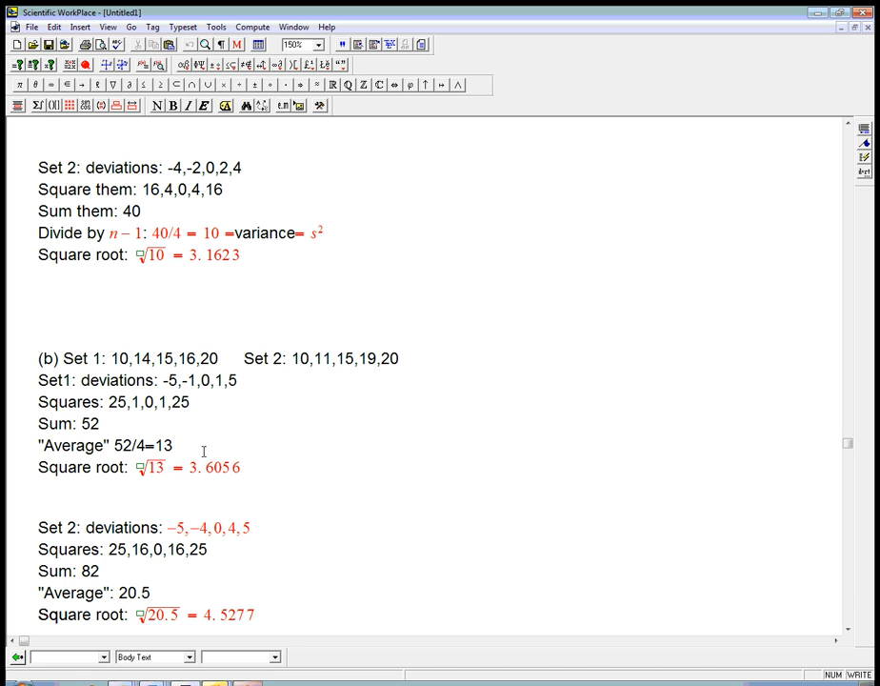
mouse_move(245, 572)
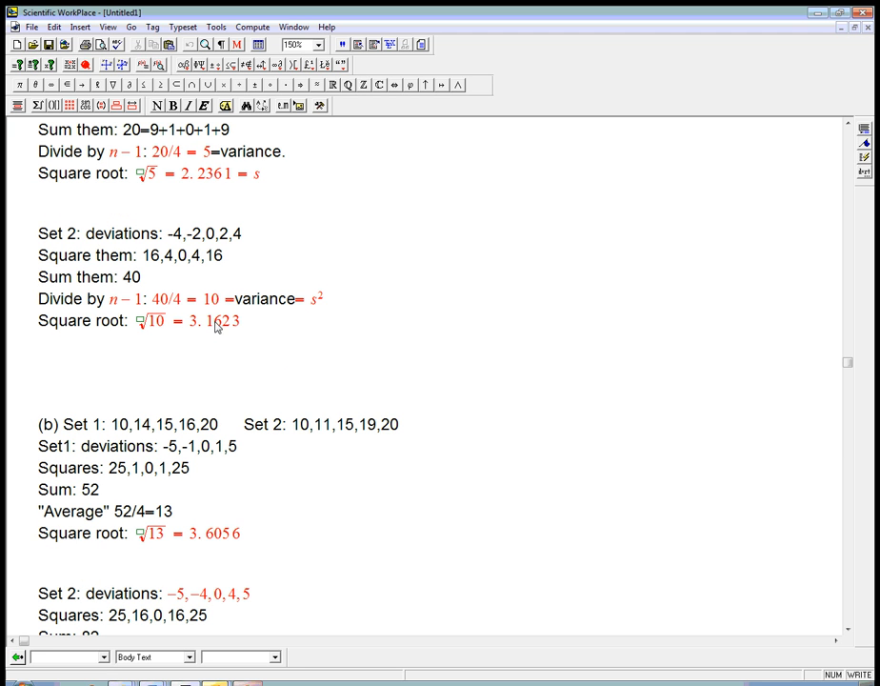
mouse_move(236, 284)
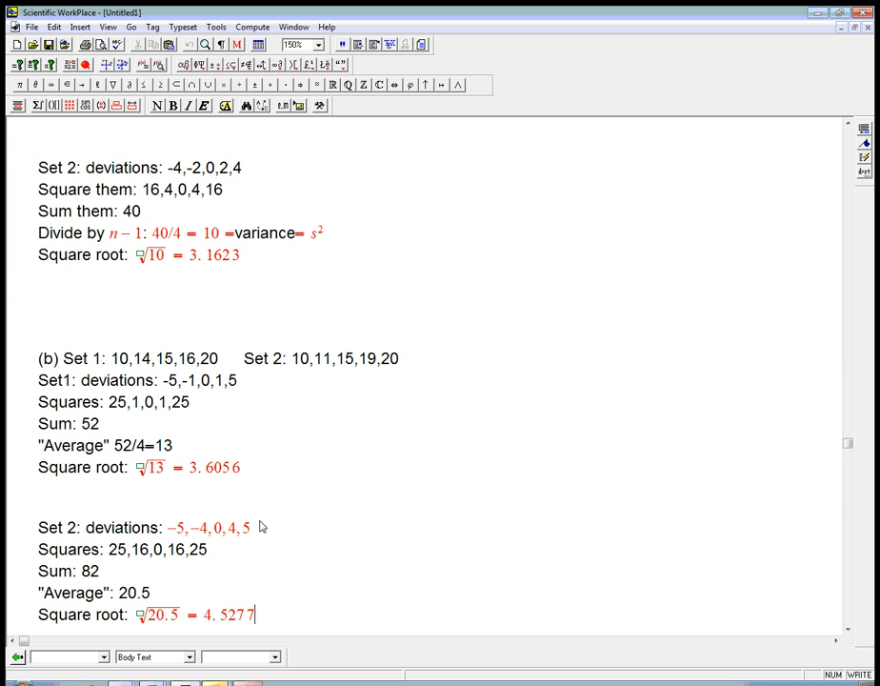
scroll(down, 3)
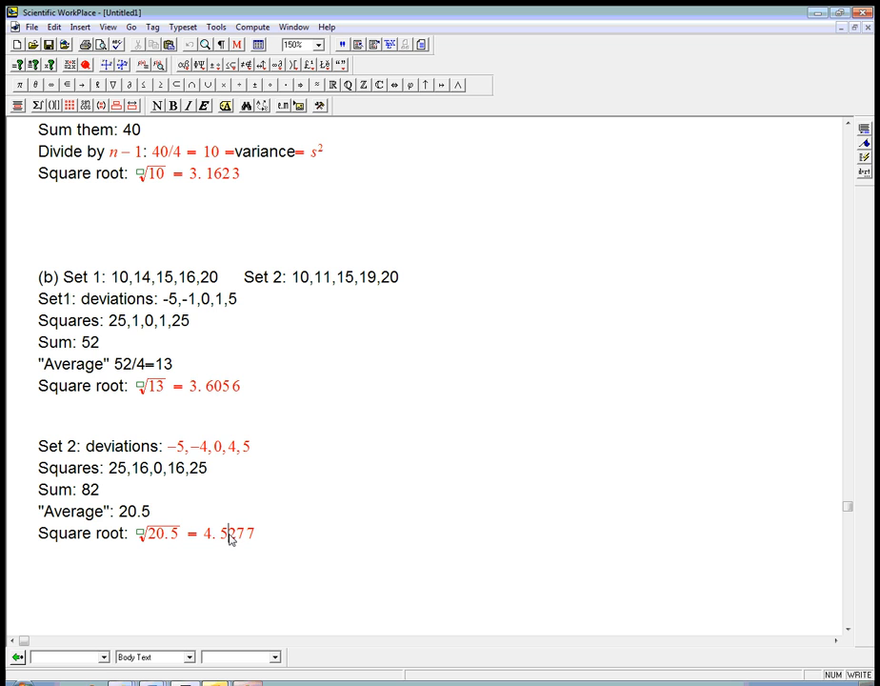
mouse_move(214, 395)
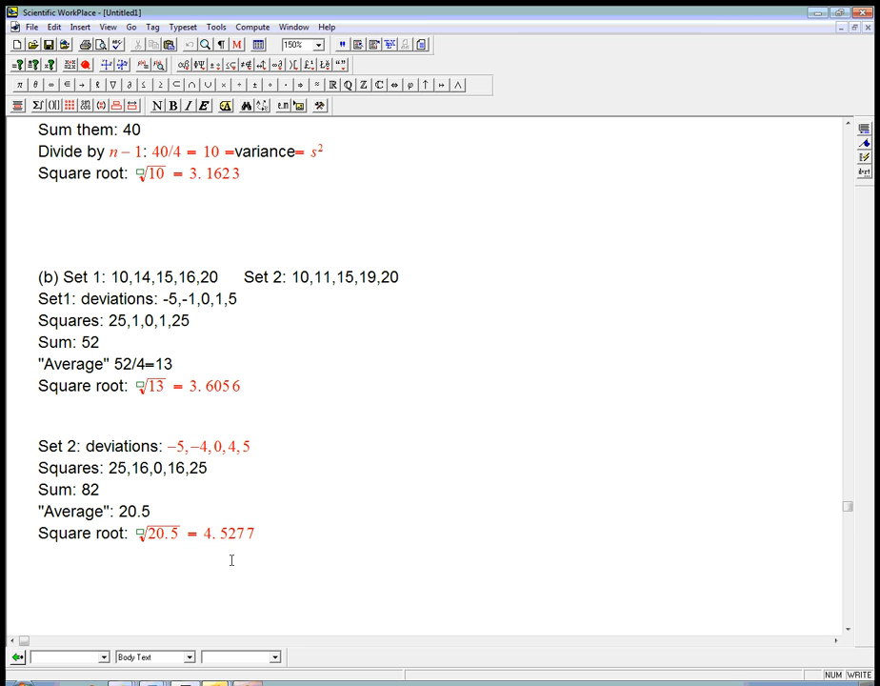
mouse_move(246, 283)
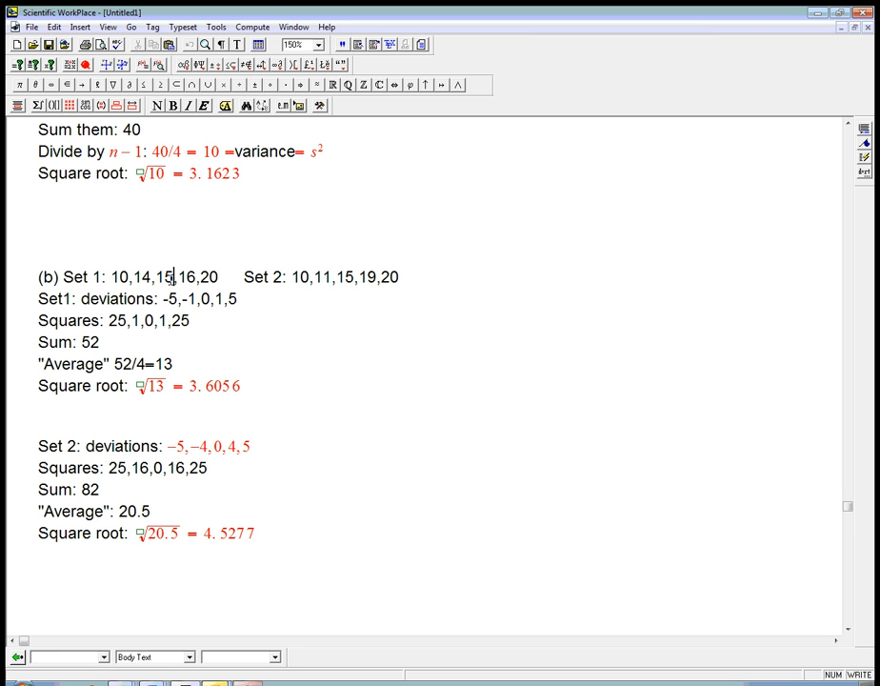
mouse_move(201, 348)
text((c) )
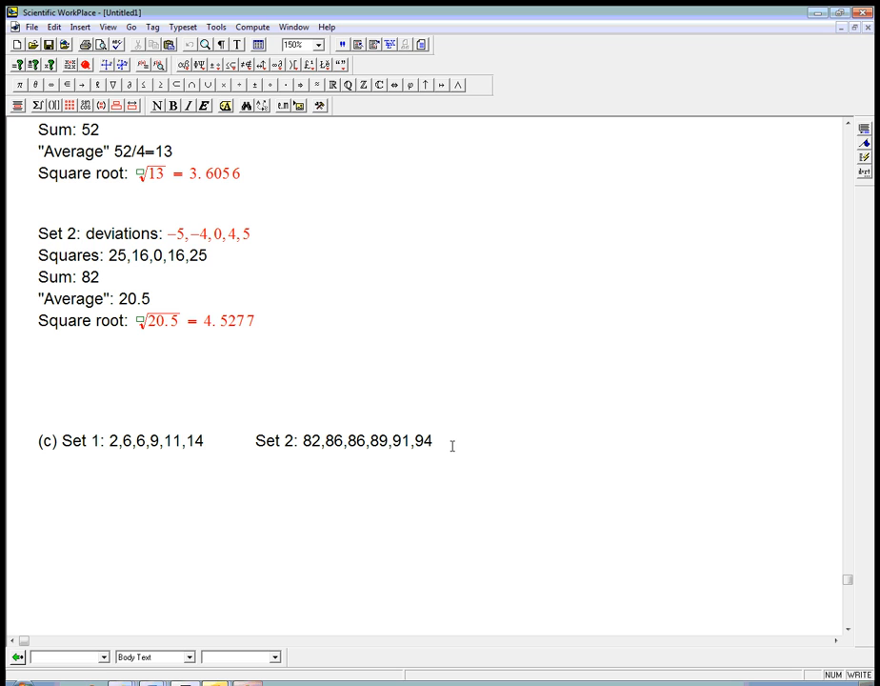
- Note 'Set 1 + 80' and ask 'Should a shift change the spread?'
text(Set 1)
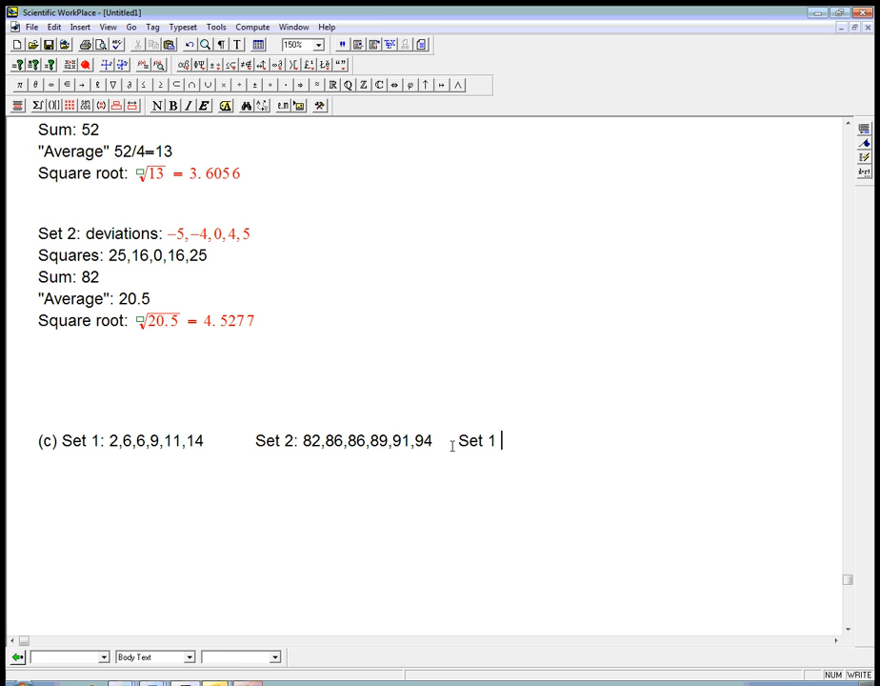
text(+ 80.)
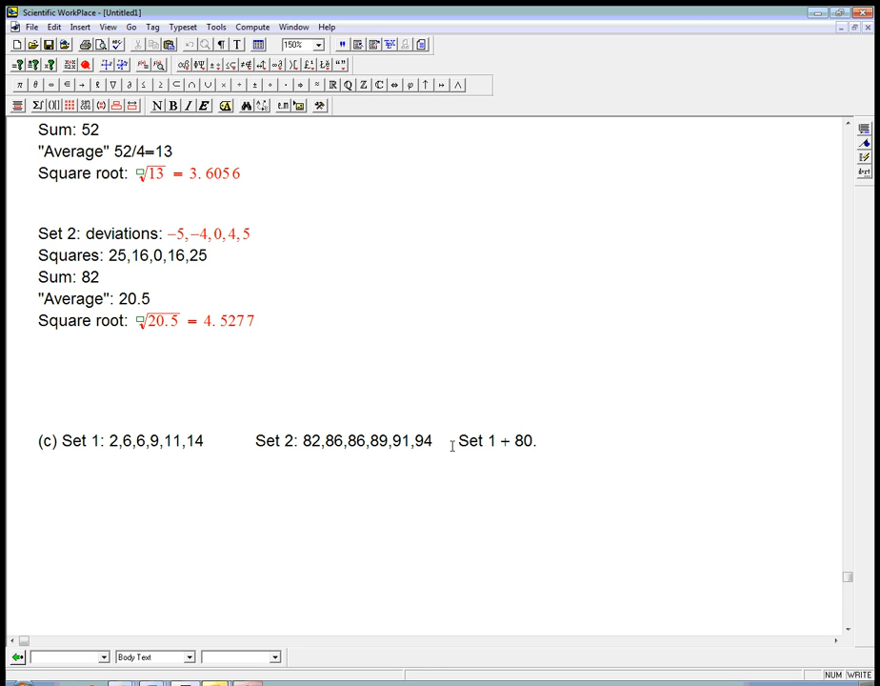
text(Should a shift change the spread?)
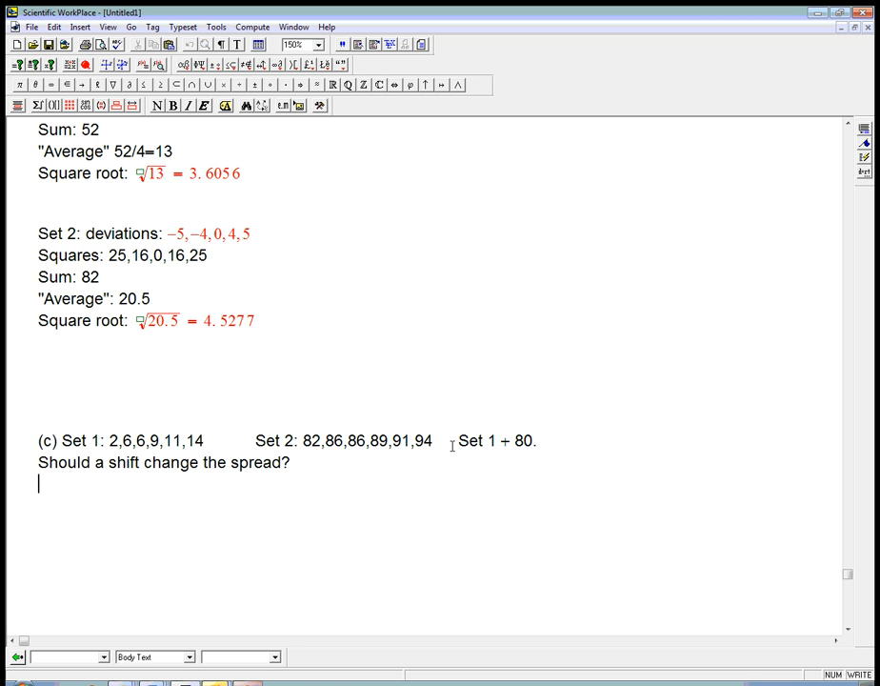
mouse_move(196, 440)
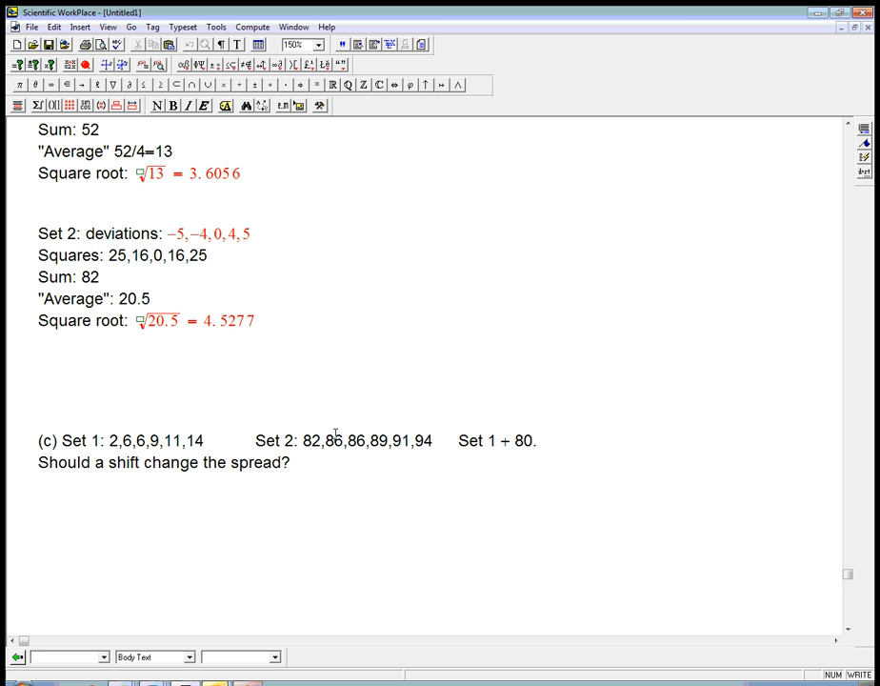
mouse_move(146, 447)
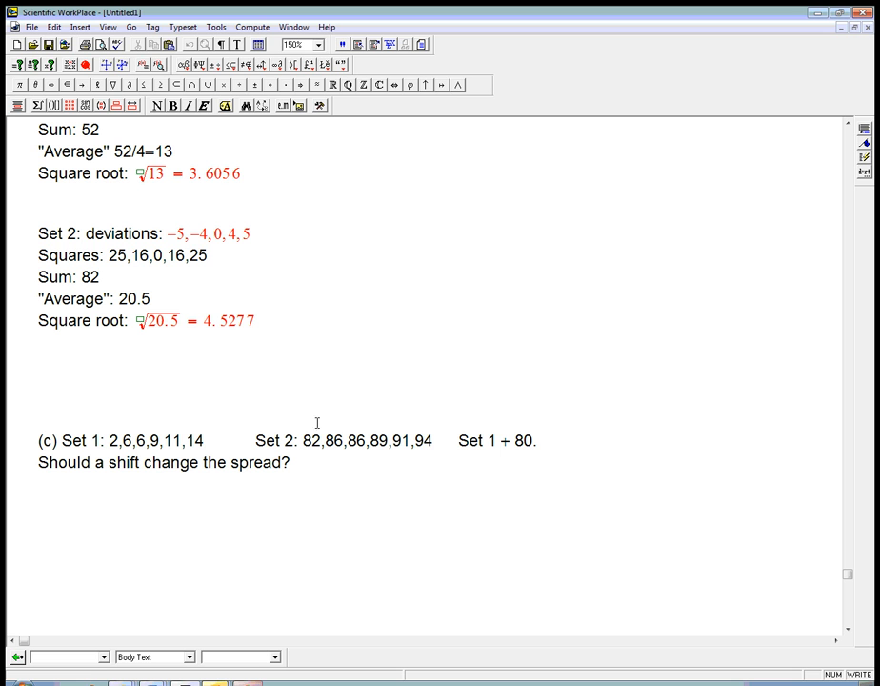
- Answer 'No! Correct.' and add a 'Deviations:' line beneath it
text(N)
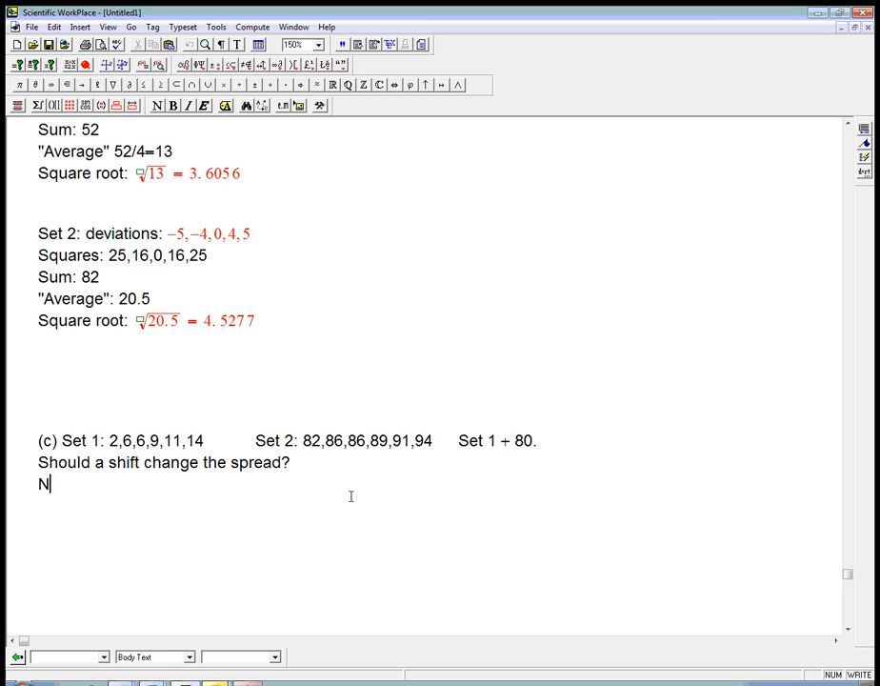
text(o!)
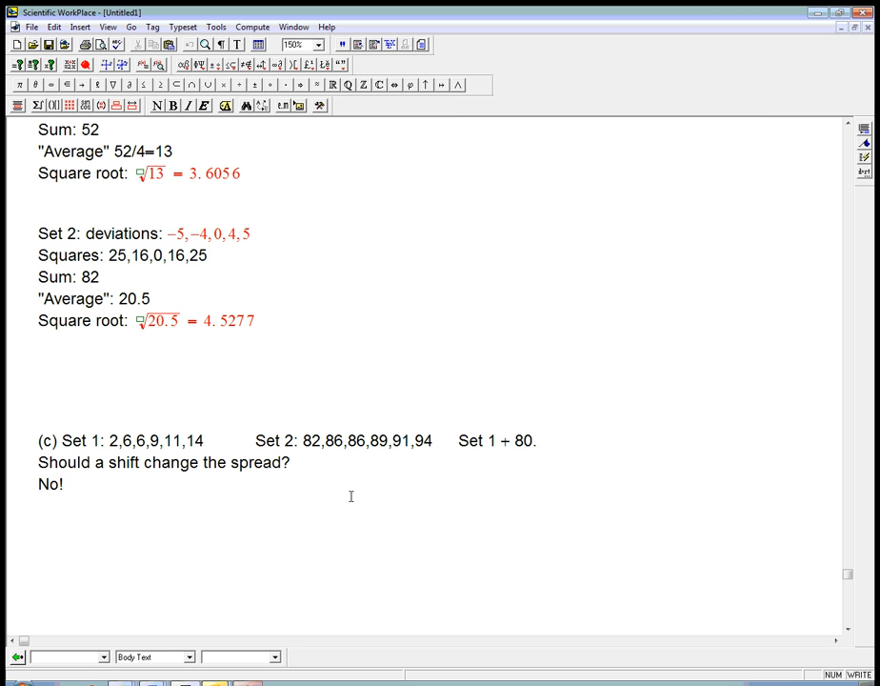
text(Co)
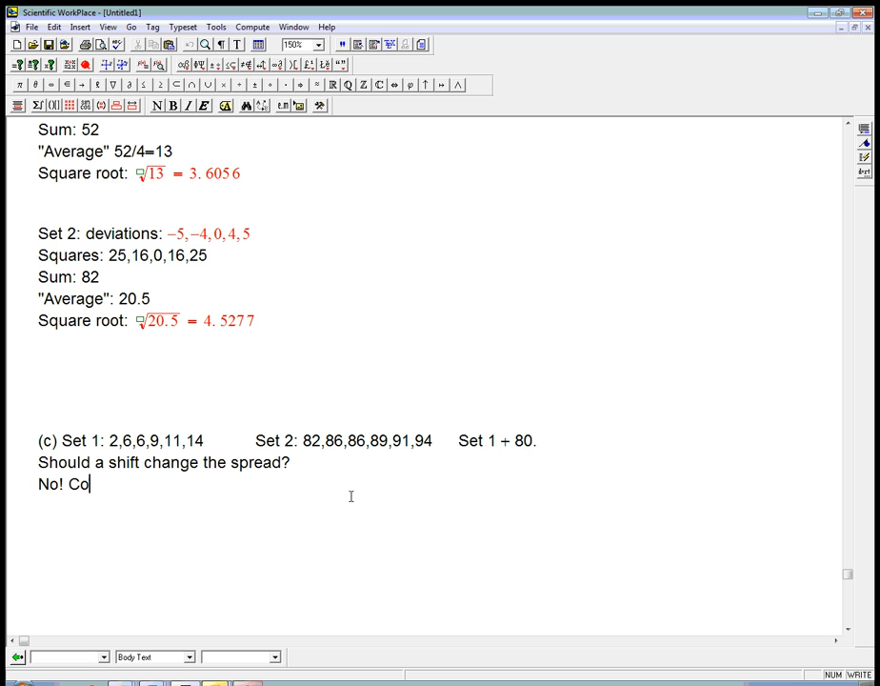
text(rrect.)
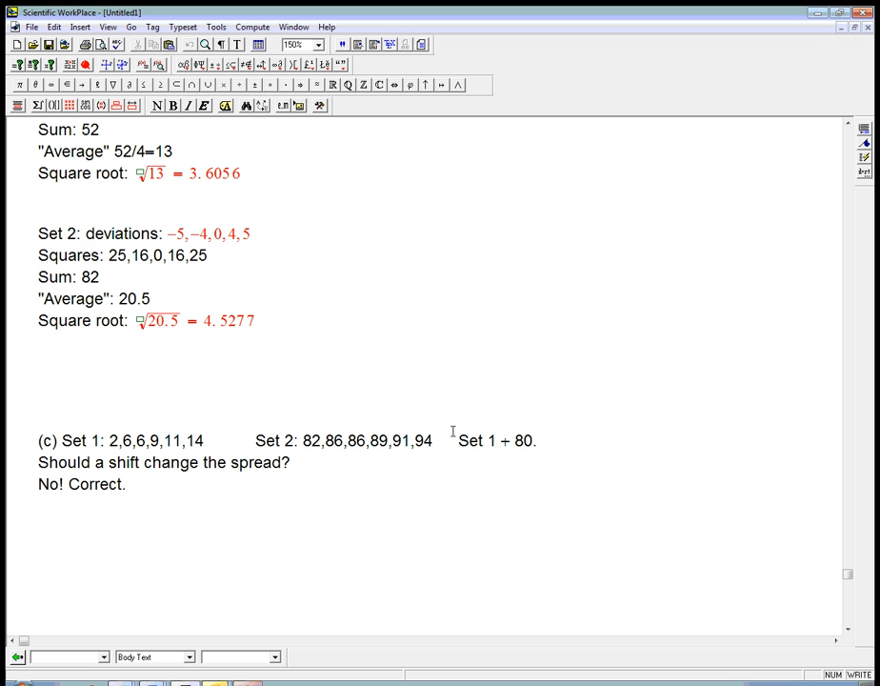
mouse_move(344, 501)
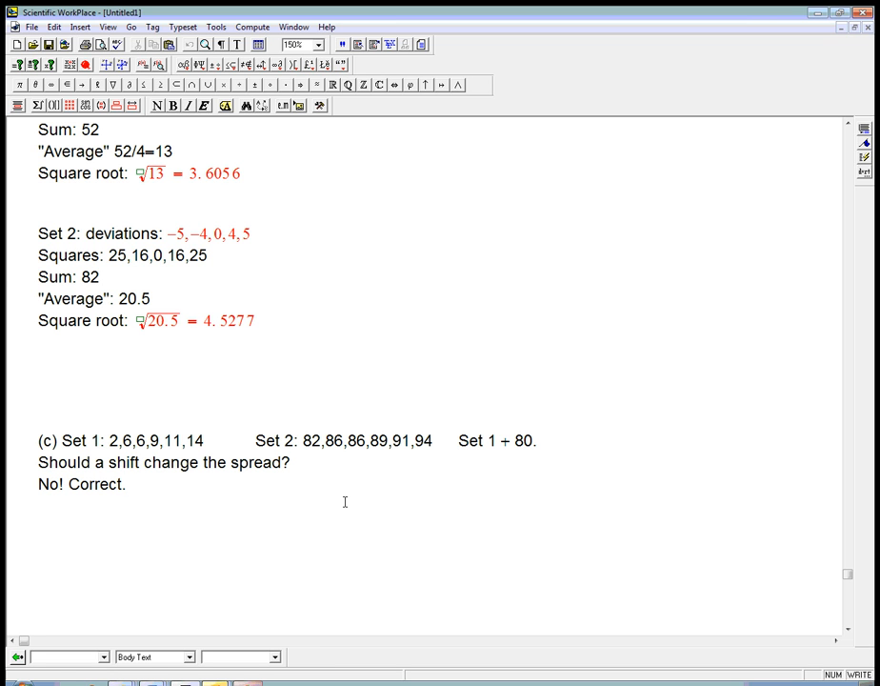
text(Deviati)
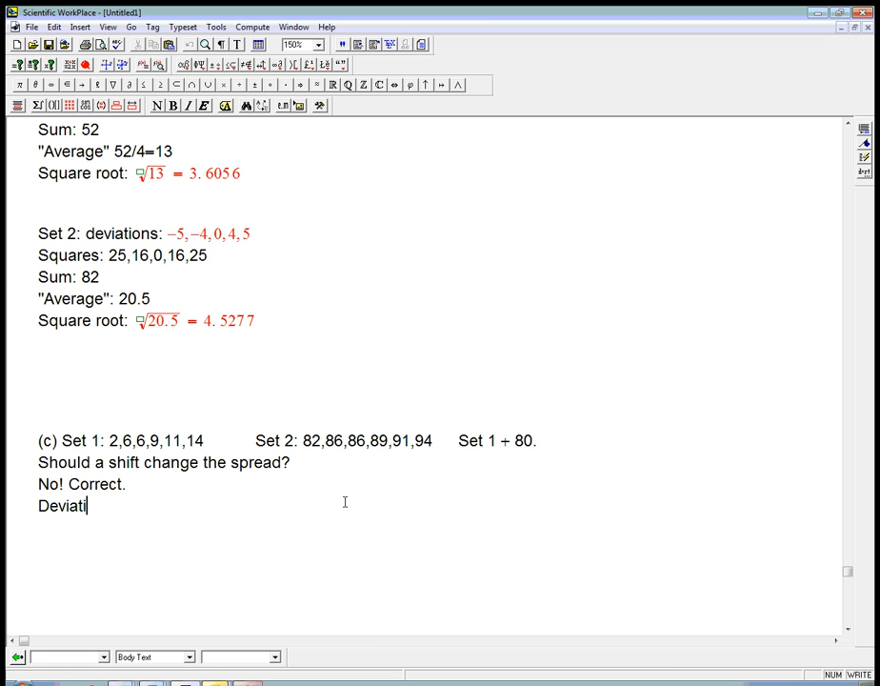
text(ons:)
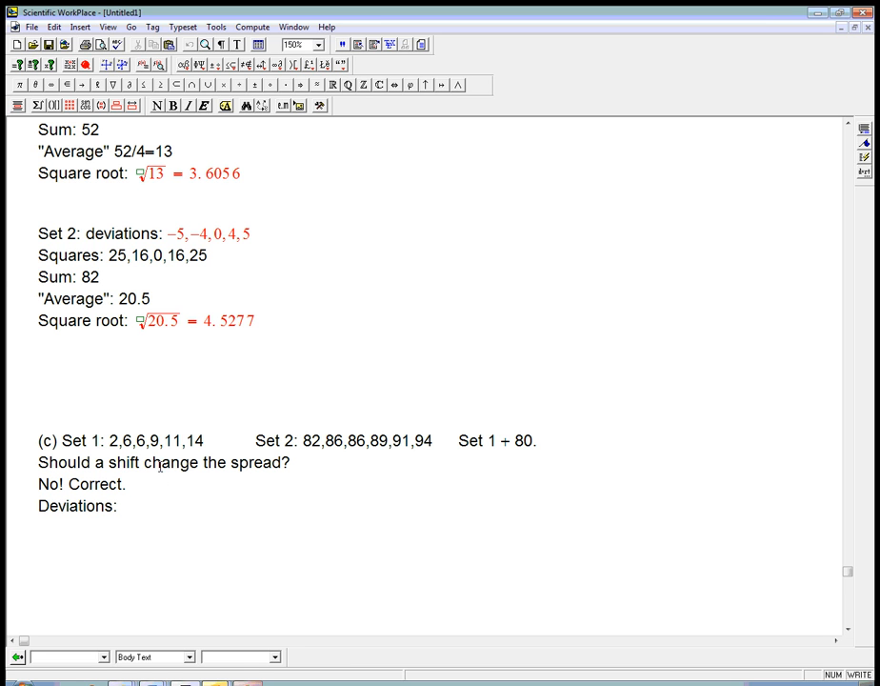
click(119, 505)
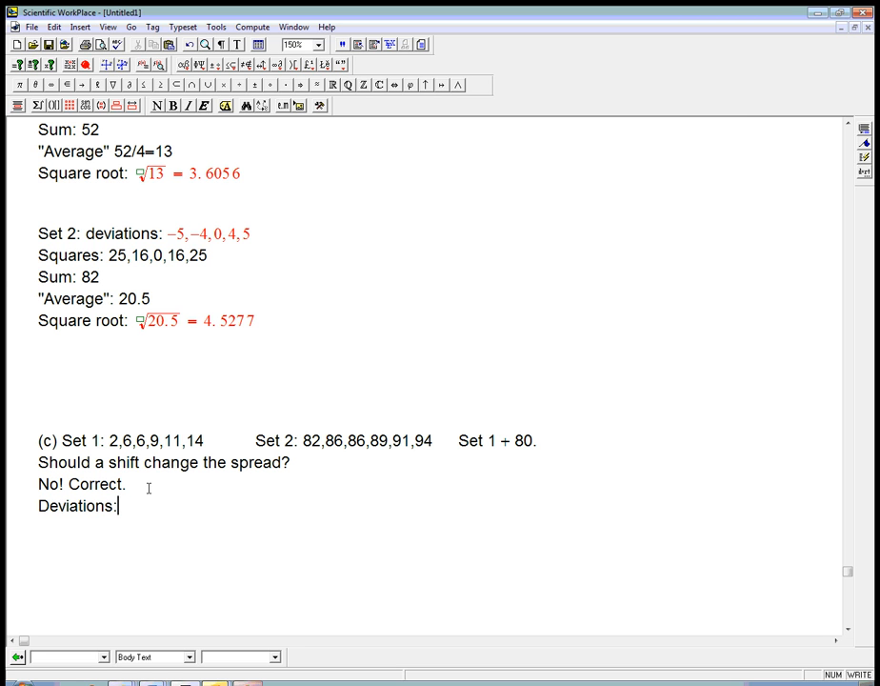
- Write 'Set 1 mean:' with the math (2+6+6+9+11+14)/6 = 8
text(Set 1 mean)
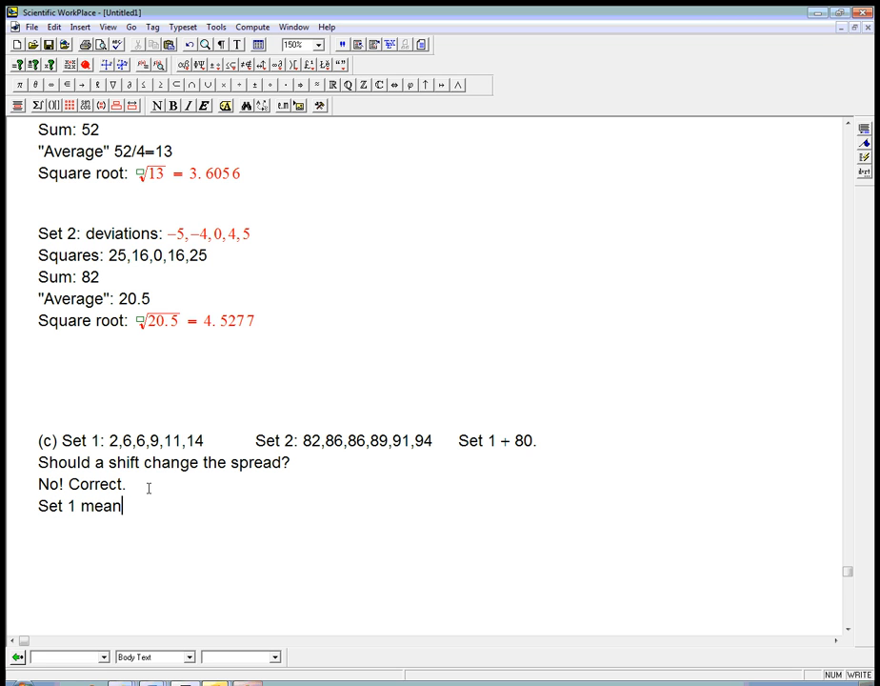
text(:)
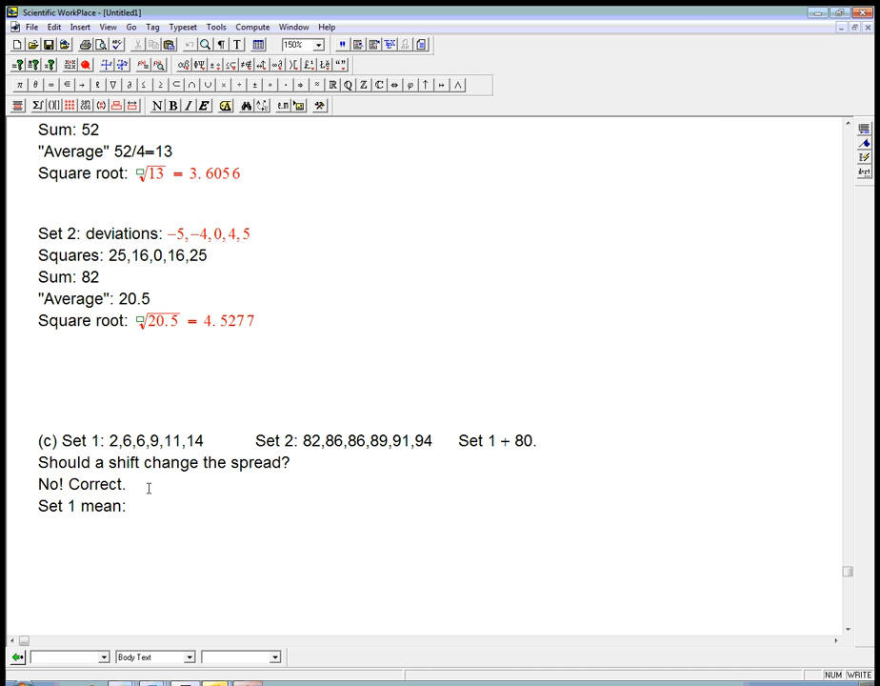
text((2 + 6))
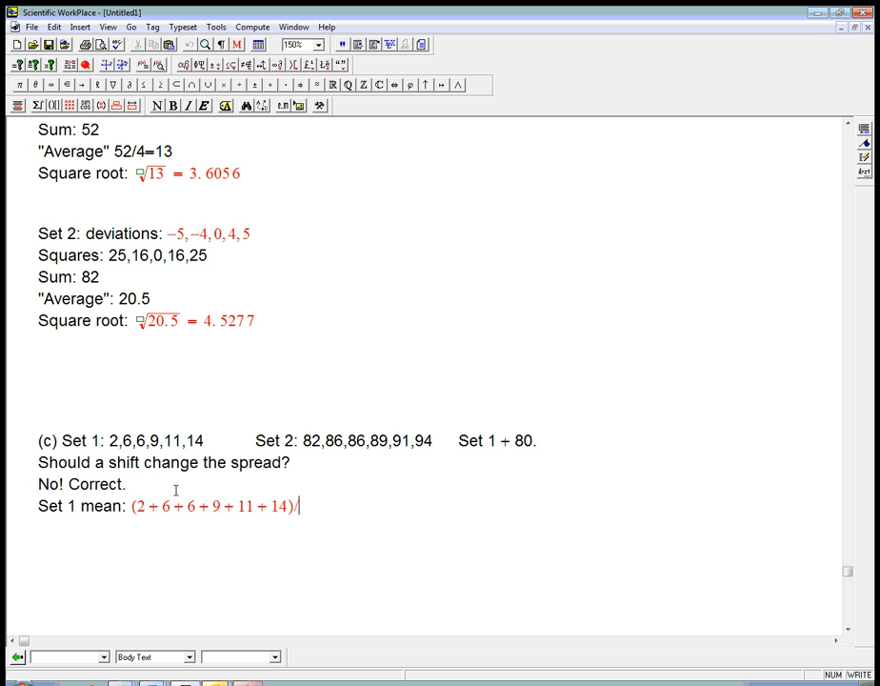
mouse_move(254, 522)
text(6 = 8)
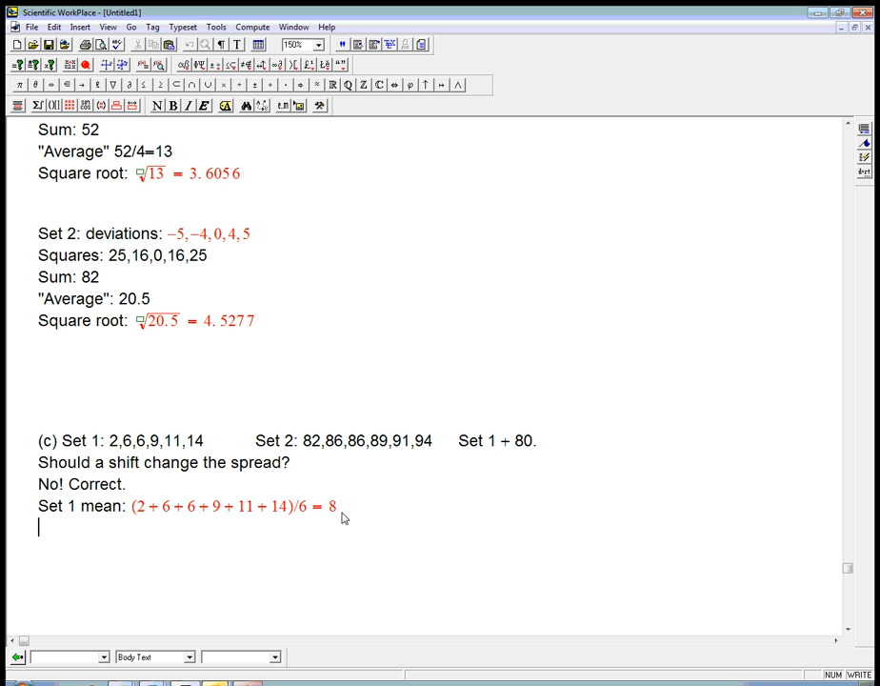
- Add 'Deviations:' followed by the math −6, −2, −2, 1, 3, 6
text(Deviart)
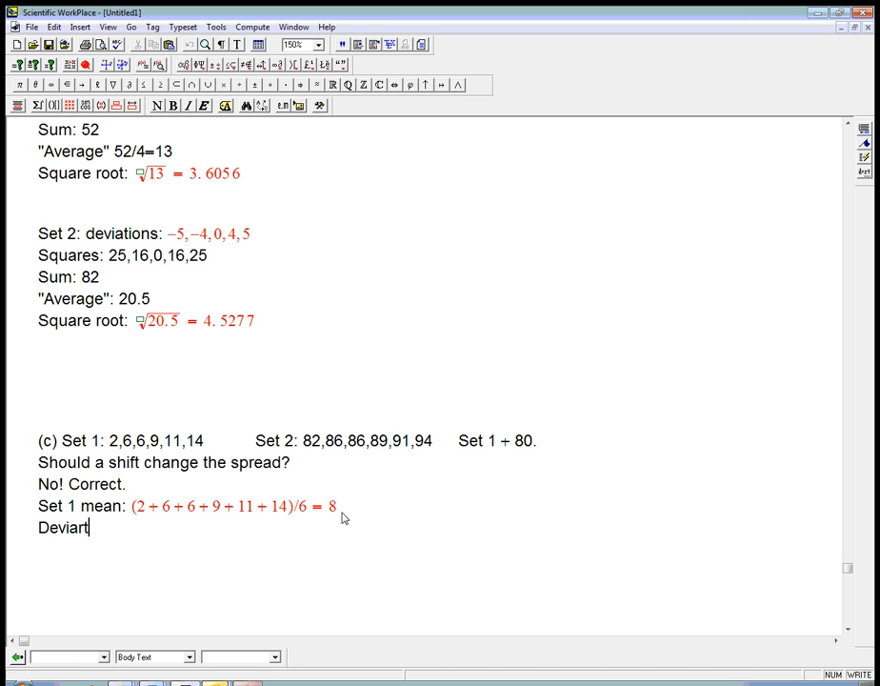
text(ions:)
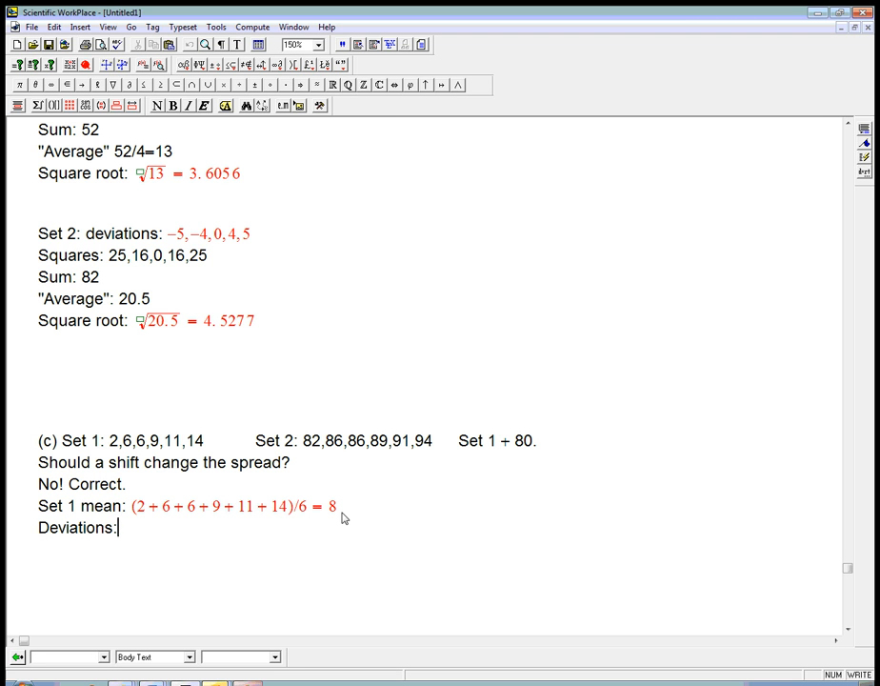
text(-)
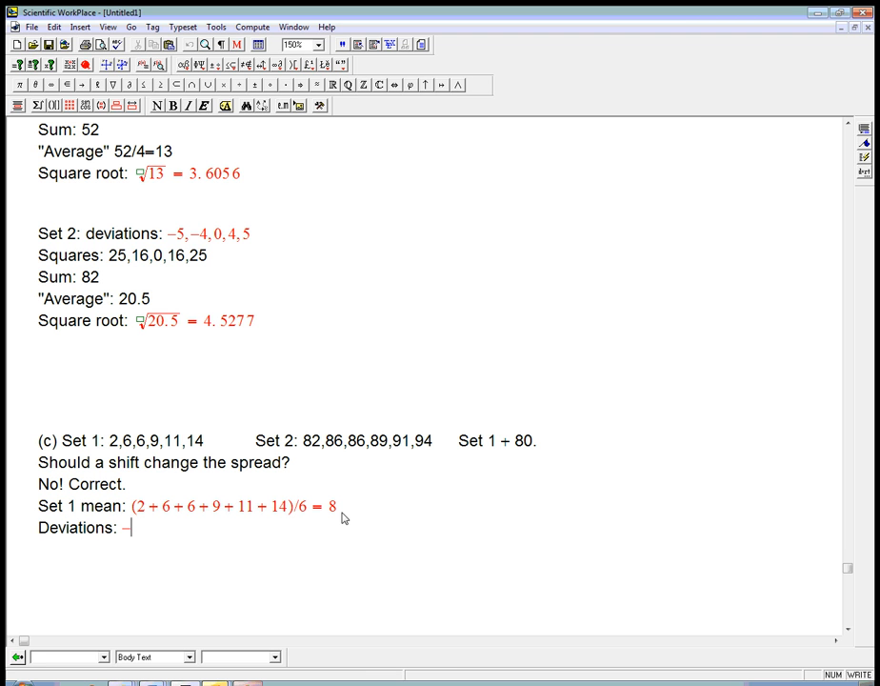
text(6,-2,-2,1,3,6)
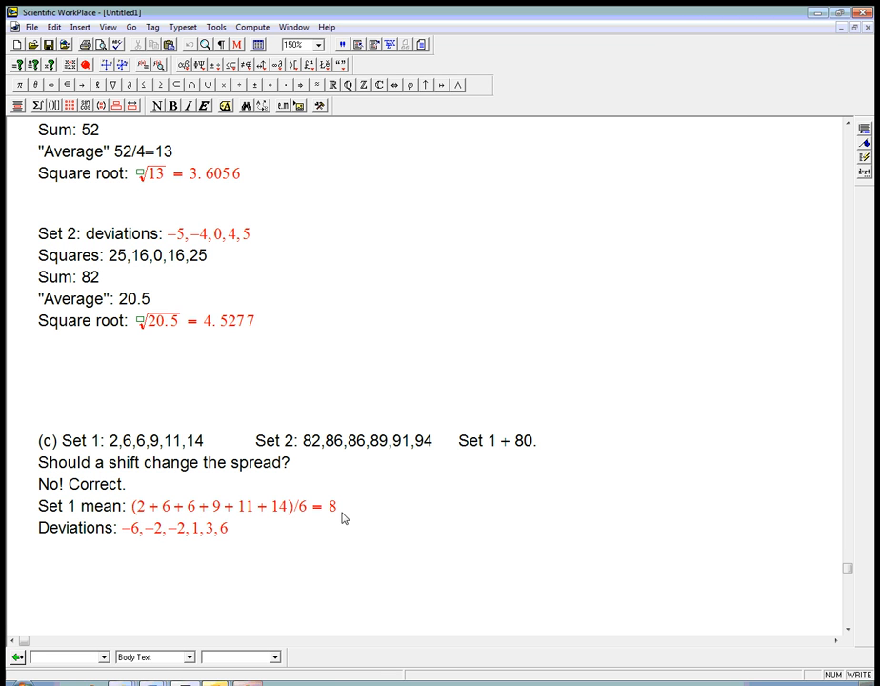
text(Set 2 e)
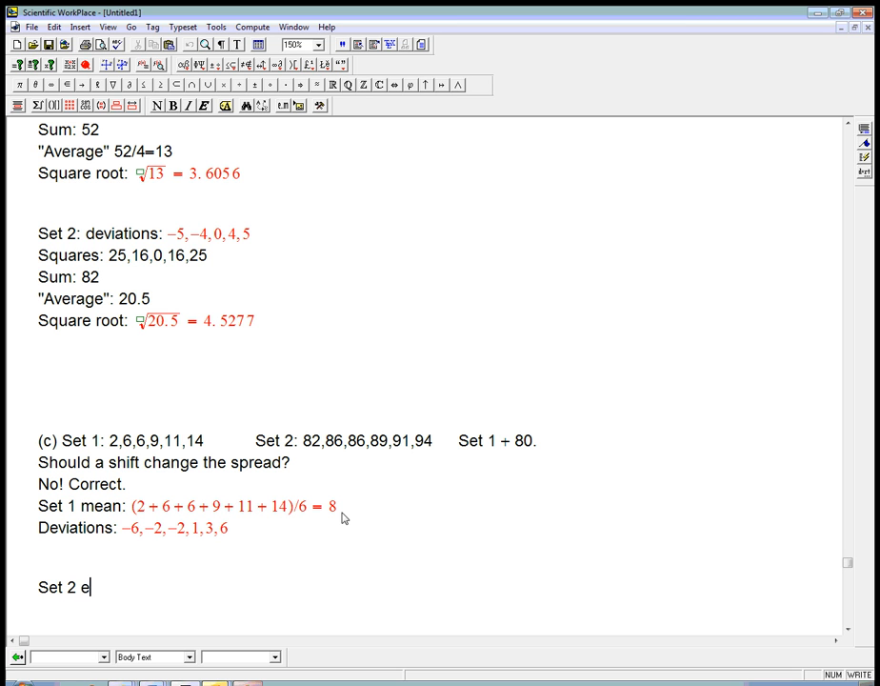
- Write Set 2 mean 88, deviations −6, −2, −2, 1, 3, 6, and 'Equal standard deviations.'
text(mean:)
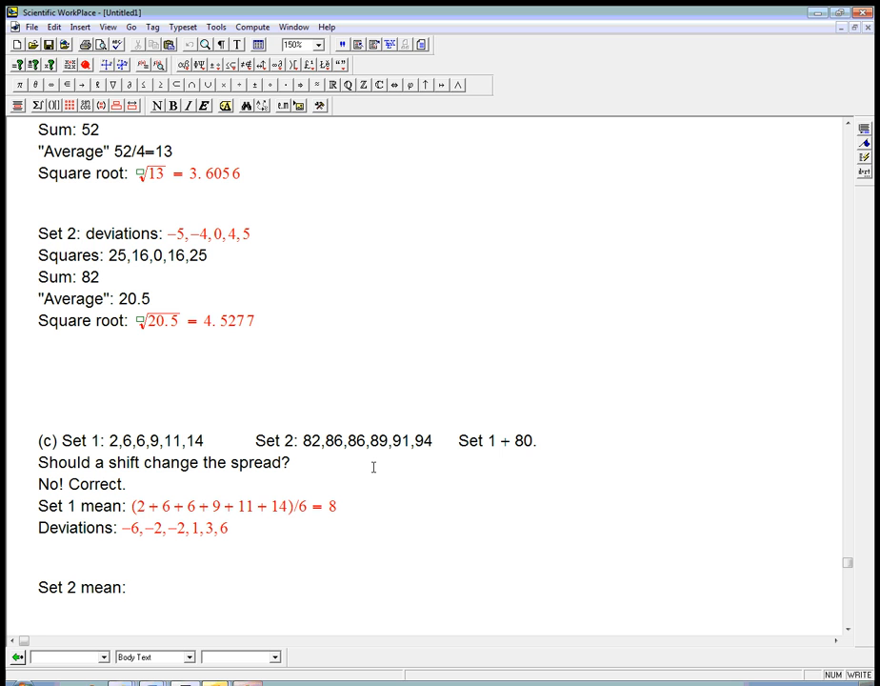
text(88)
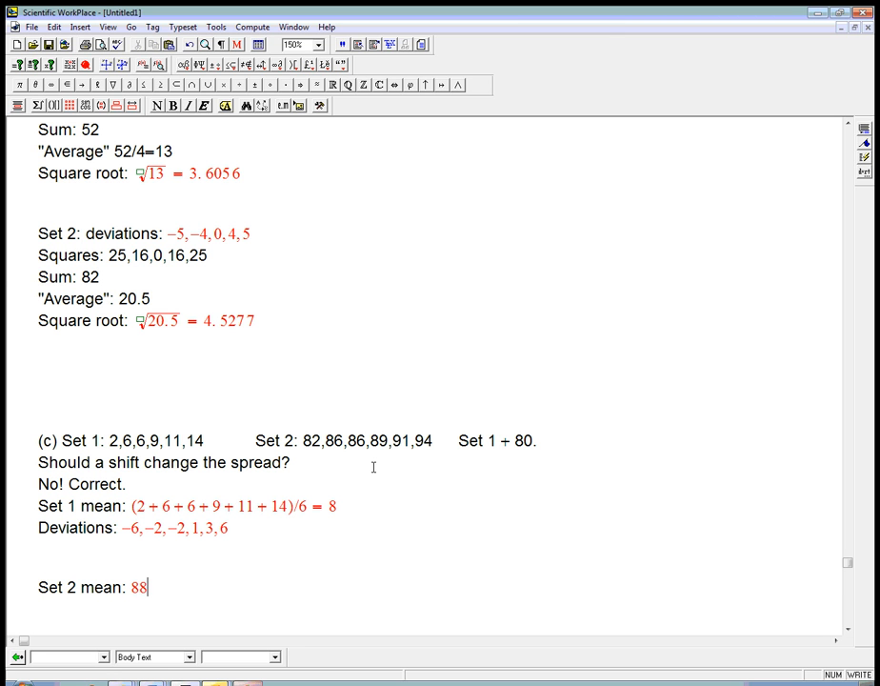
text(Deviations:)
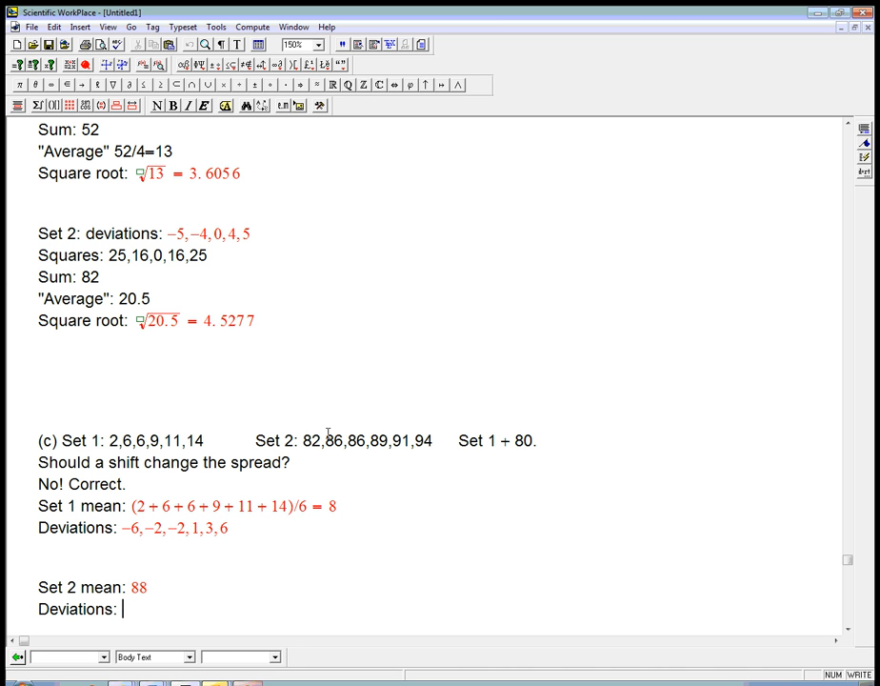
mouse_move(325, 539)
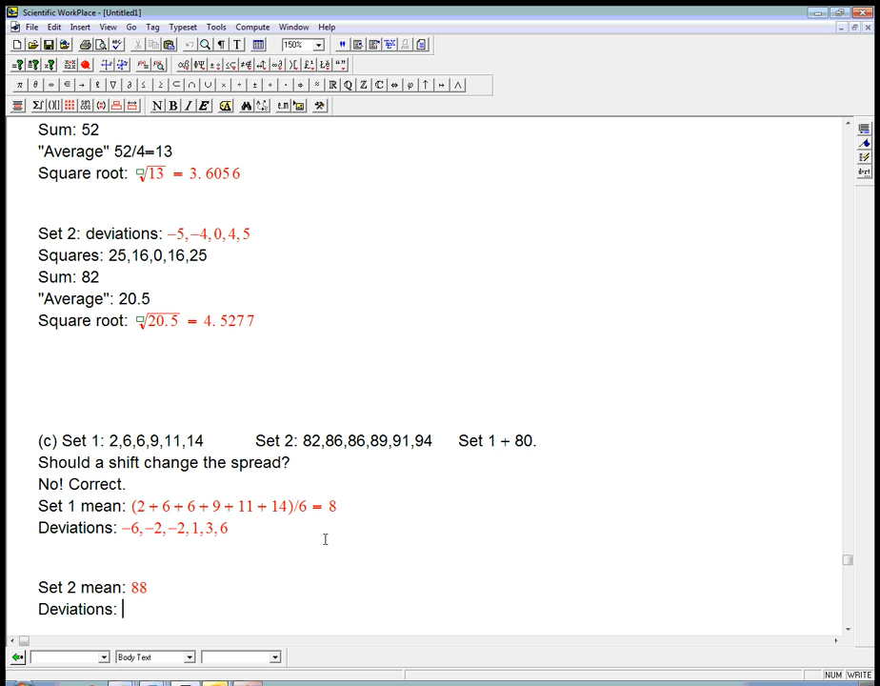
text(-6)
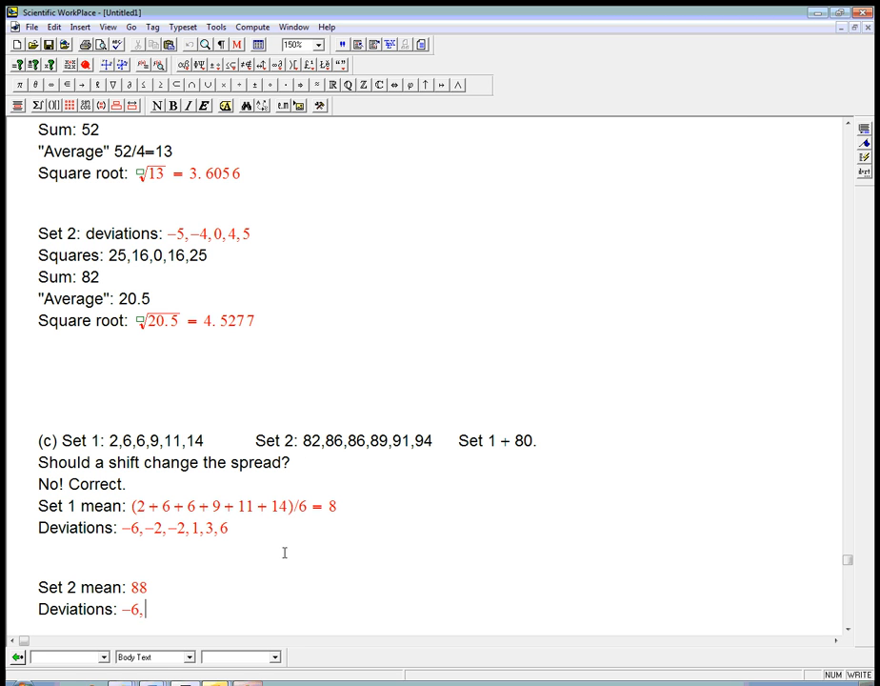
text(−2,−2,1,3,6)
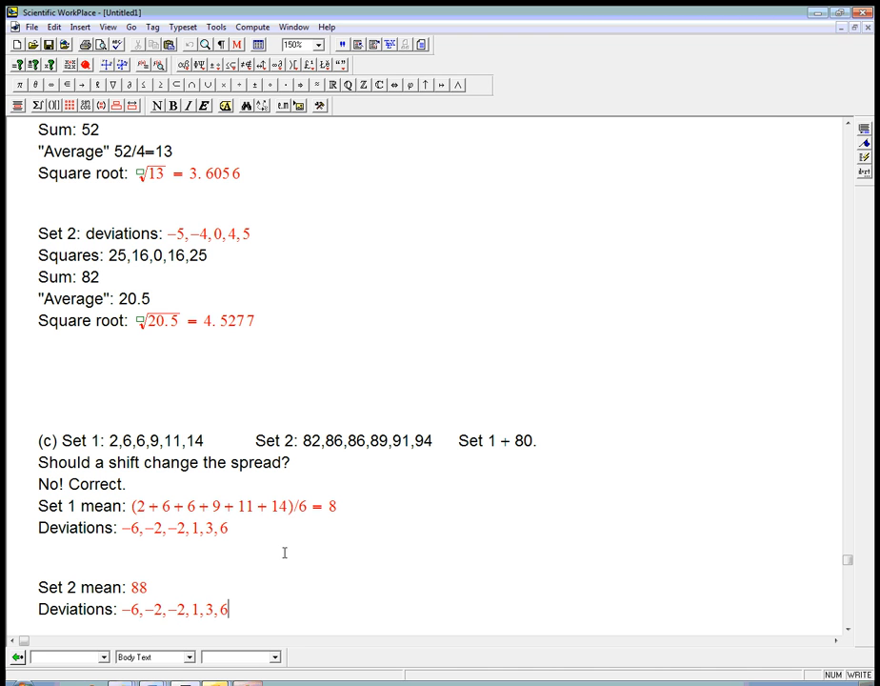
mouse_move(228, 529)
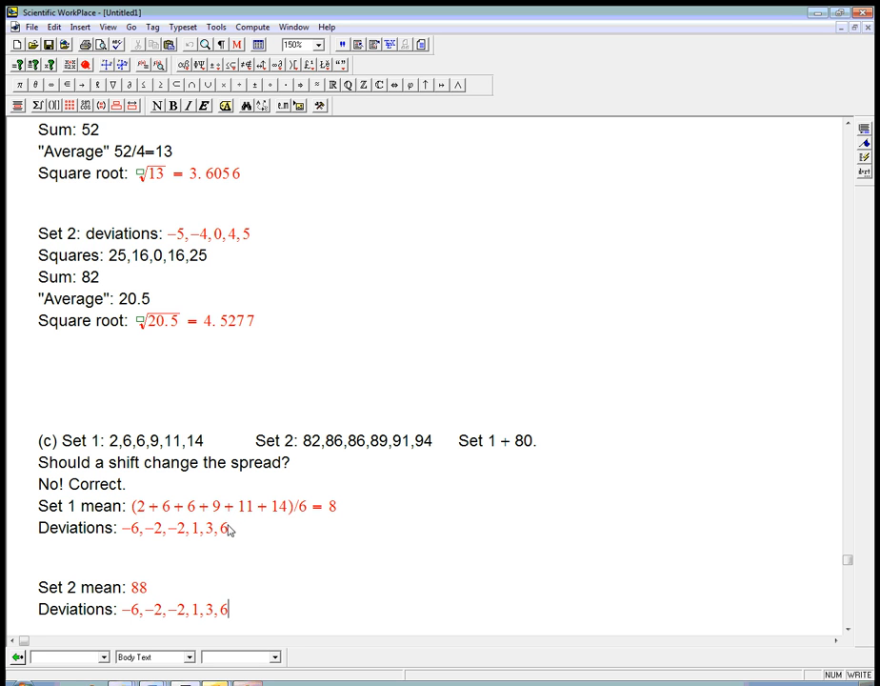
mouse_move(246, 606)
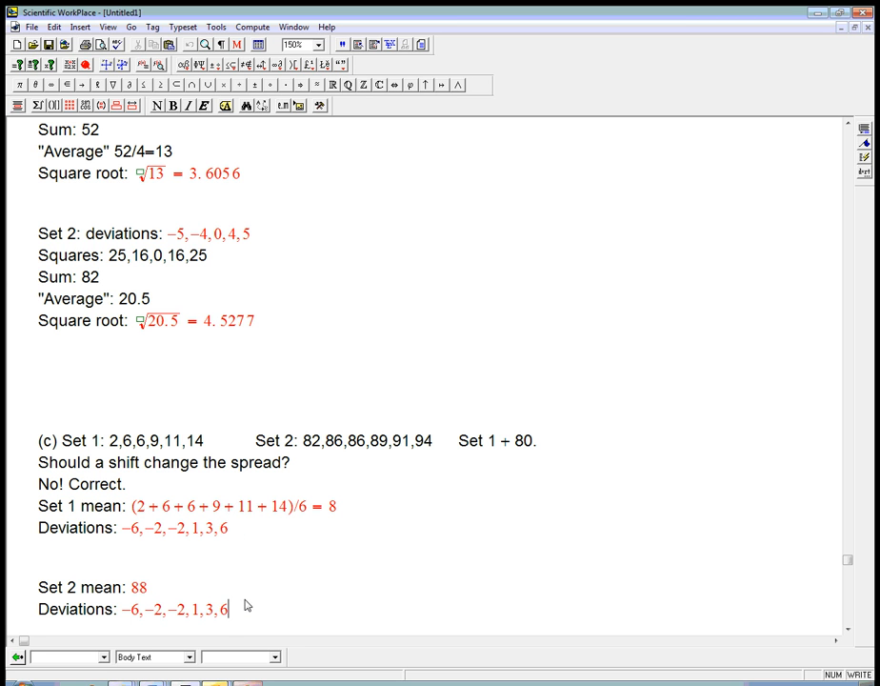
mouse_move(409, 416)
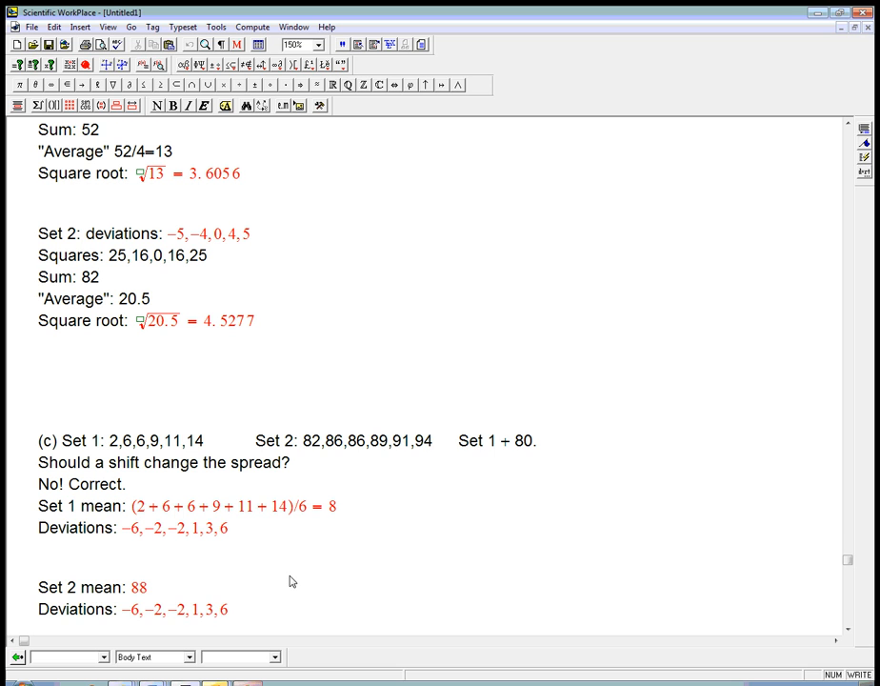
text(Equal standard deviat)
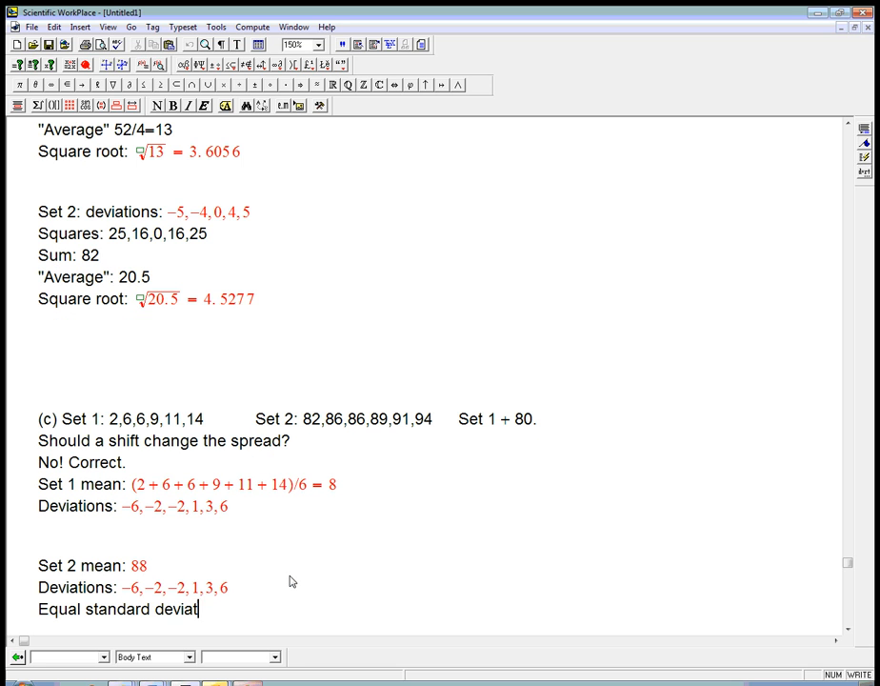
text(ions.)
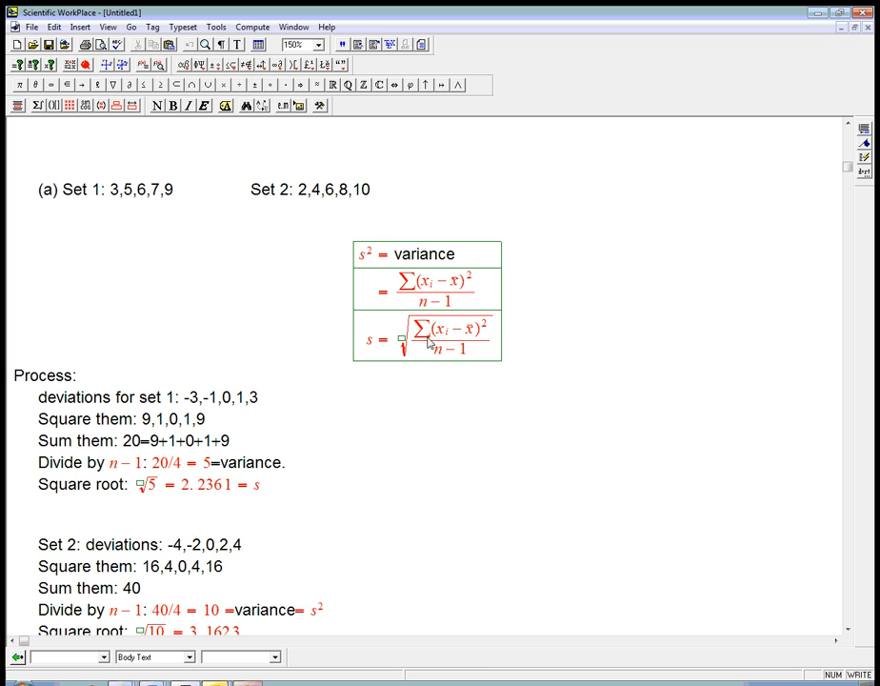
mouse_move(350, 478)
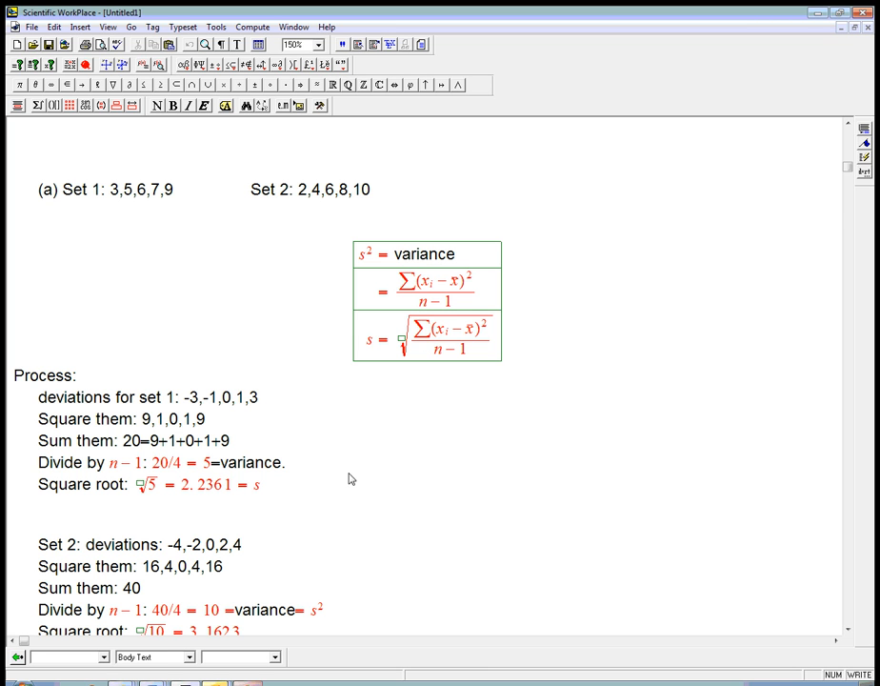